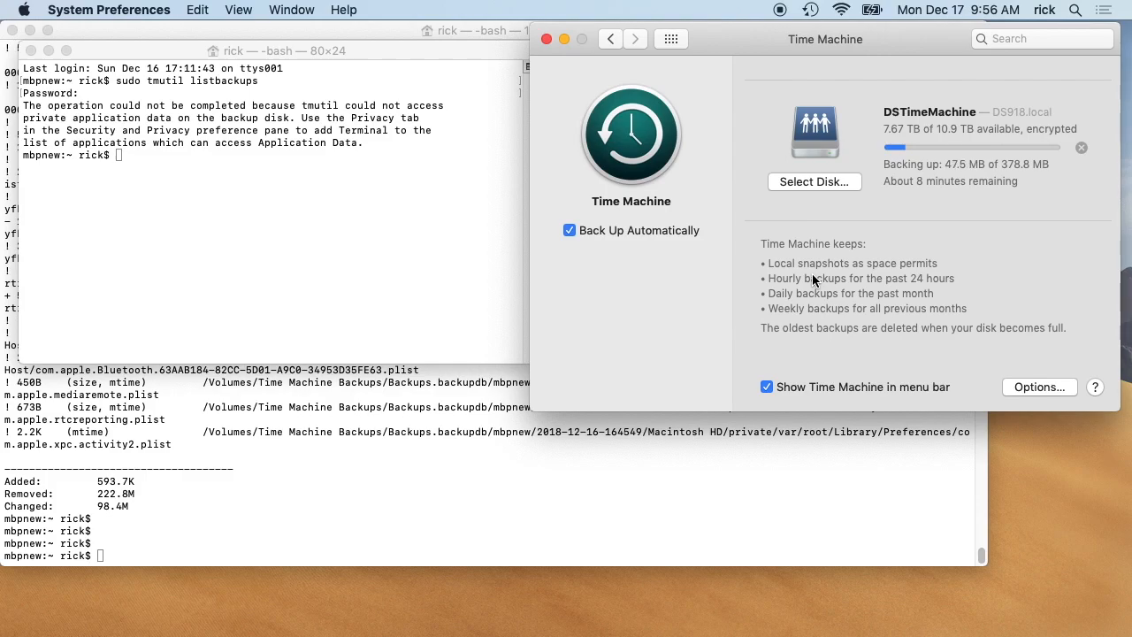
{"action": "mouse_move", "coordinate": [982, 113]}
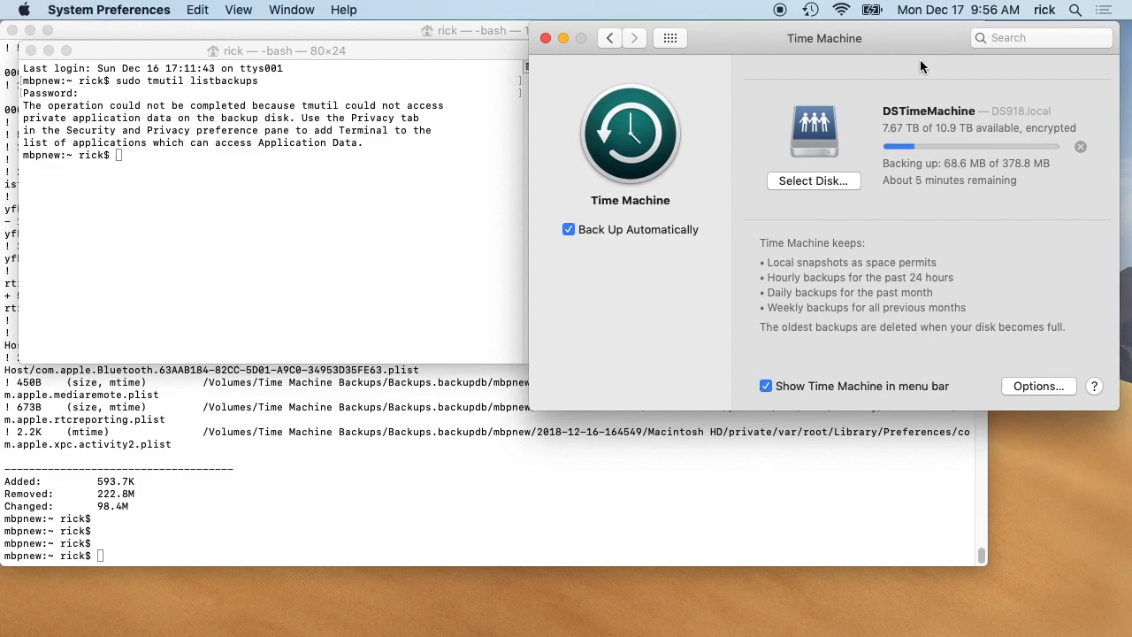
{"action": "mouse_move", "coordinate": [923, 156]}
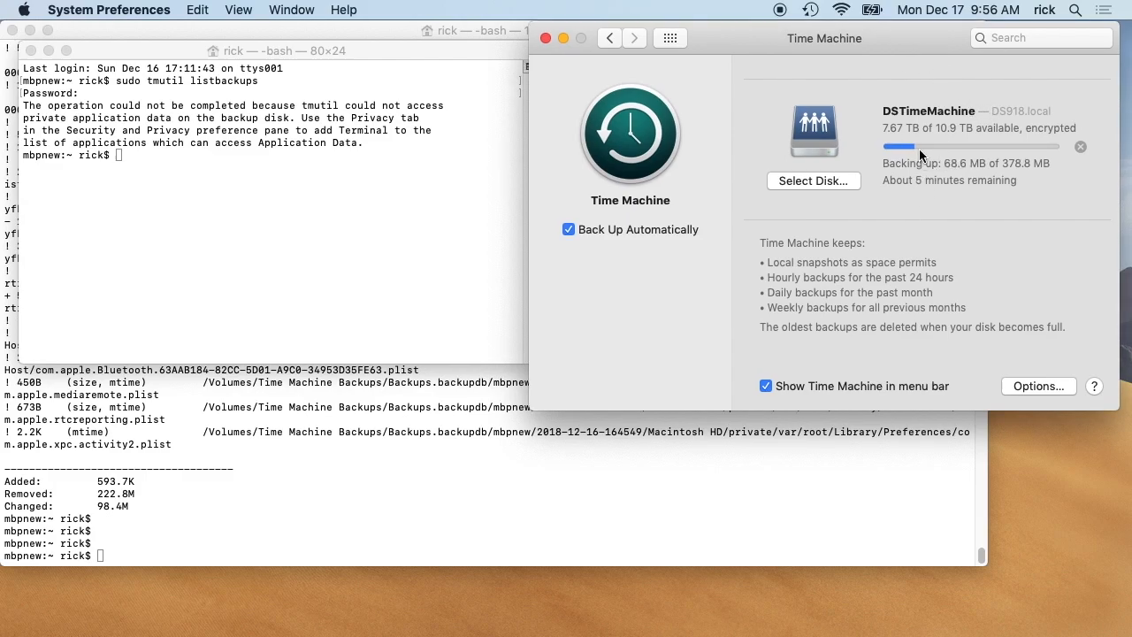
{"action": "mouse_move", "coordinate": [961, 174]}
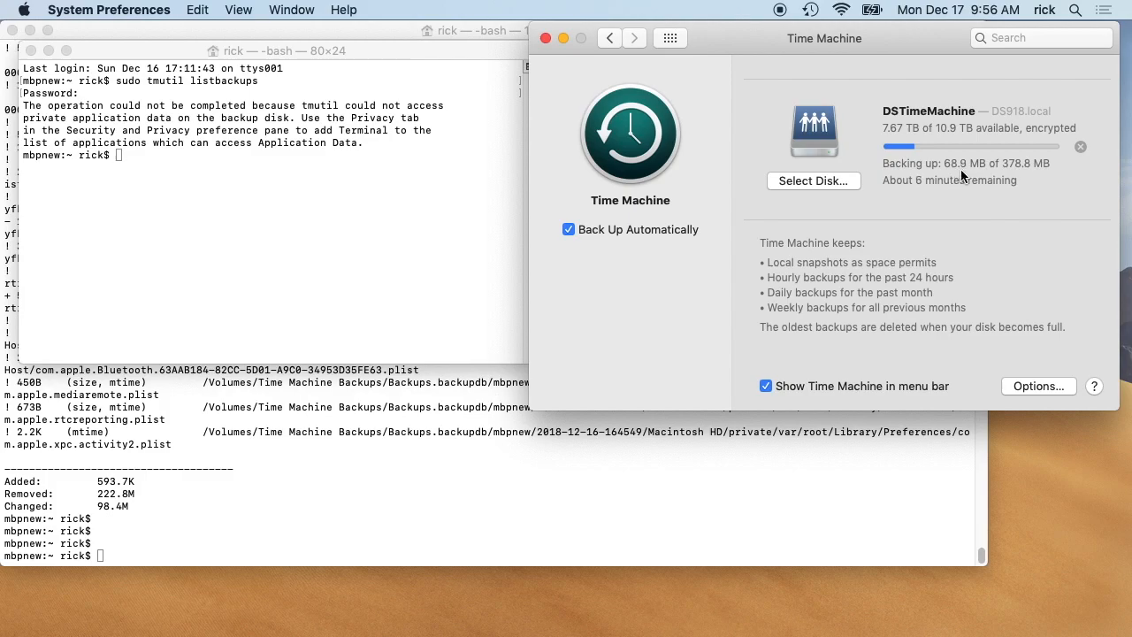
{"action": "mouse_move", "coordinate": [1026, 180]}
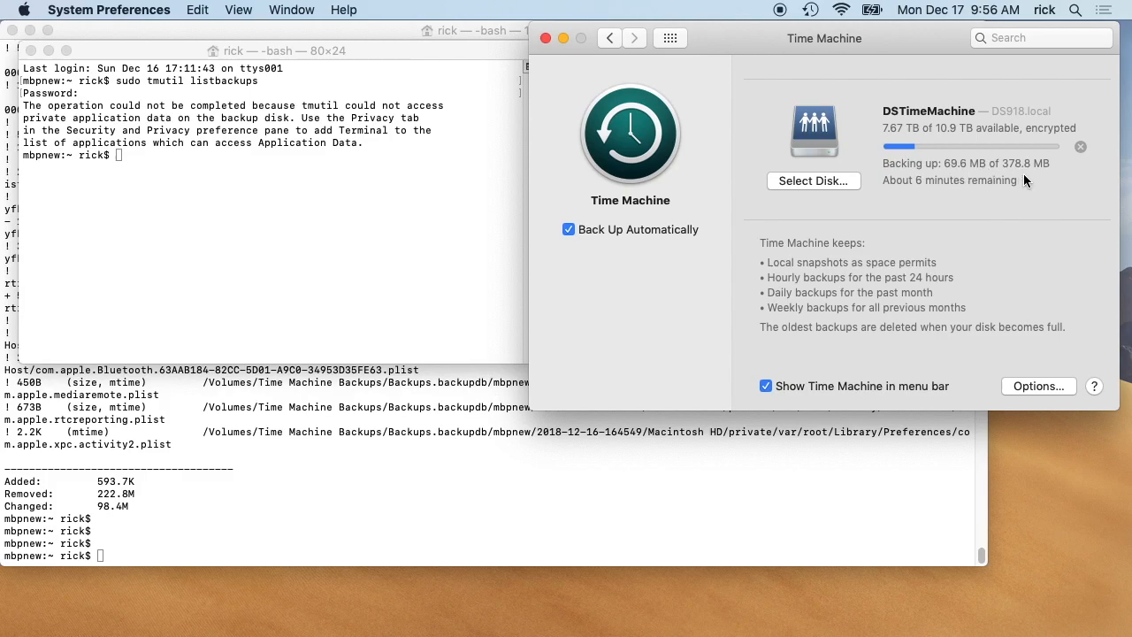
{"action": "mouse_move", "coordinate": [870, 276]}
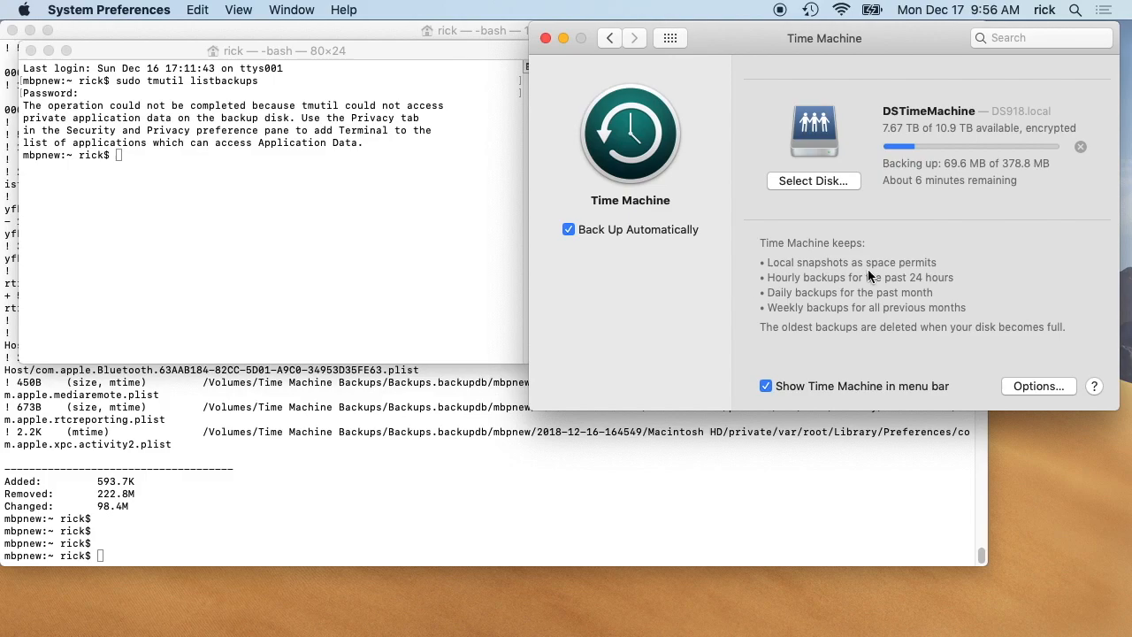
{"action": "mouse_move", "coordinate": [927, 272]}
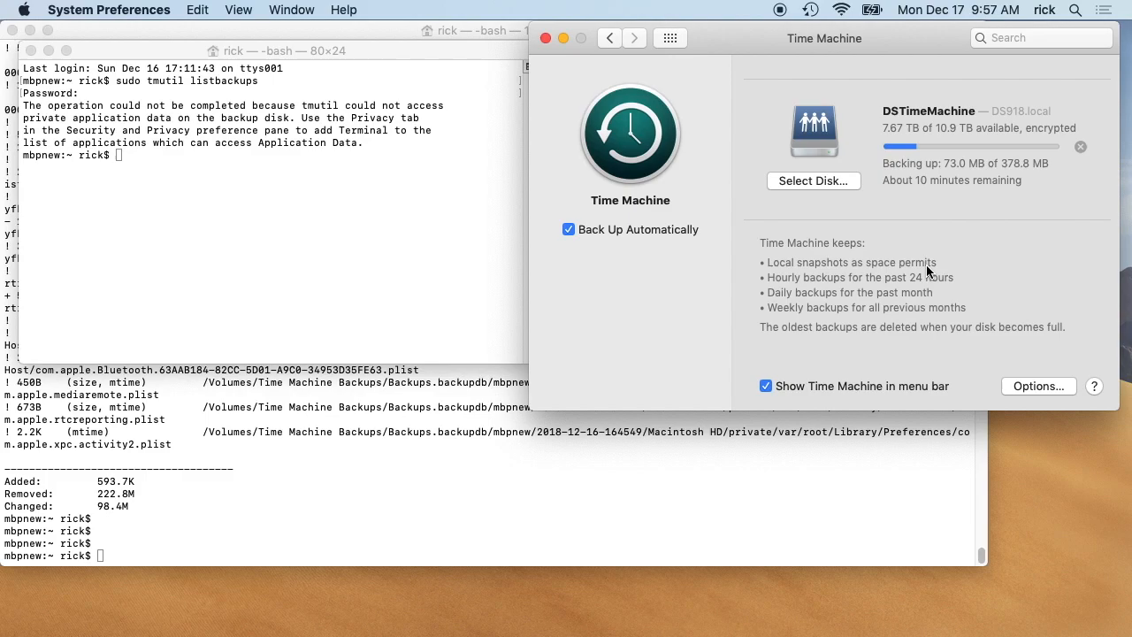
{"action": "mouse_move", "coordinate": [633, 343]}
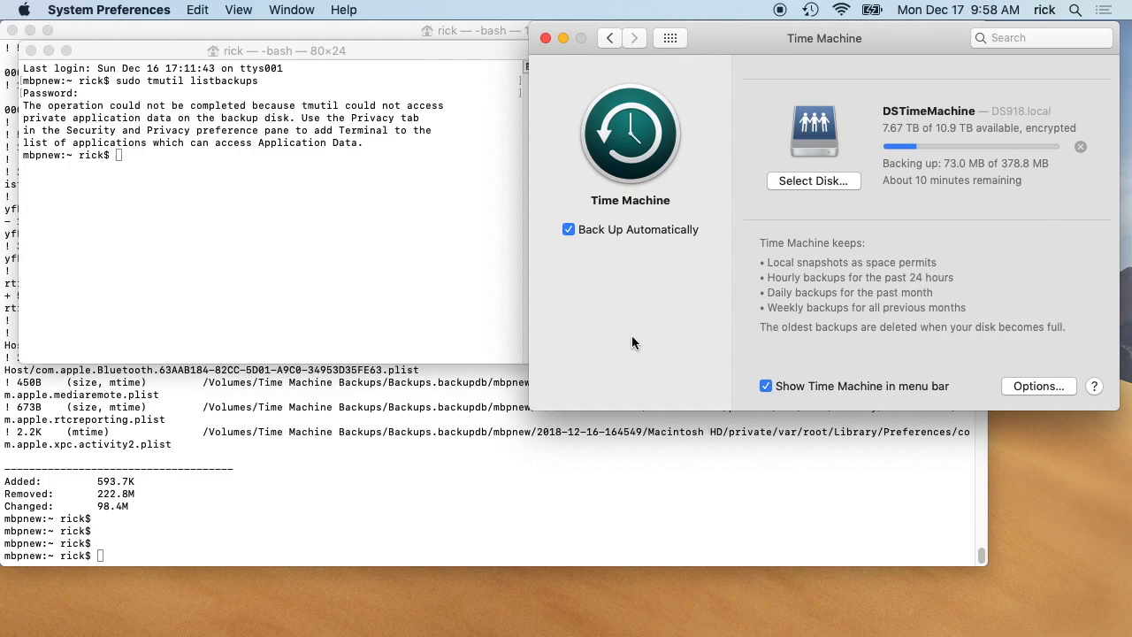
{"action": "mouse_move", "coordinate": [689, 380]}
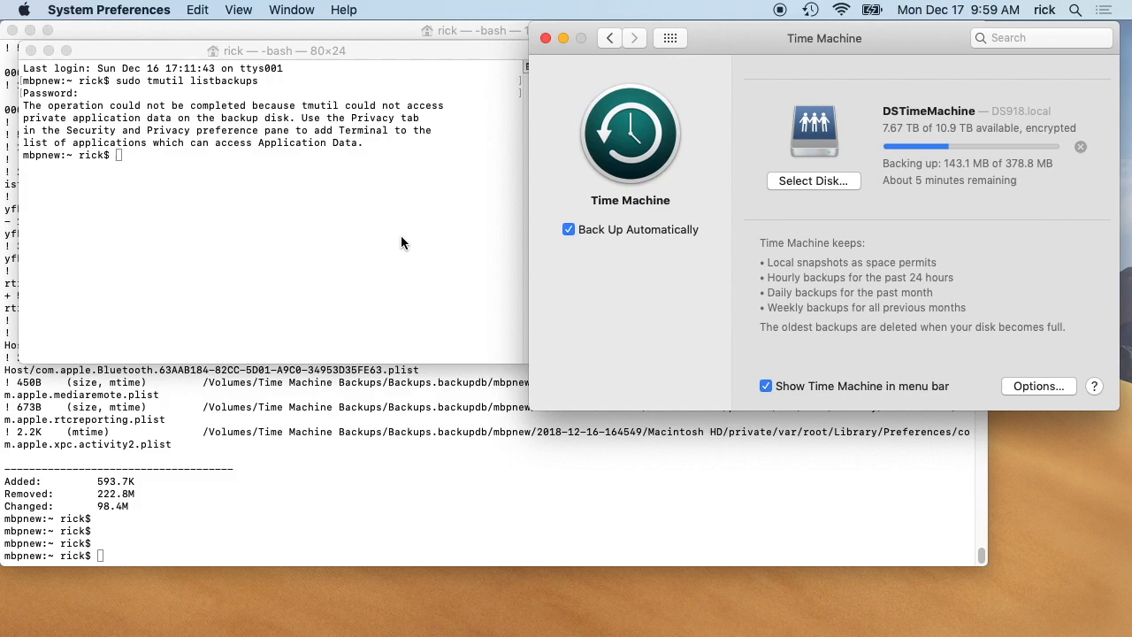
{"action": "mouse_move", "coordinate": [352, 233]}
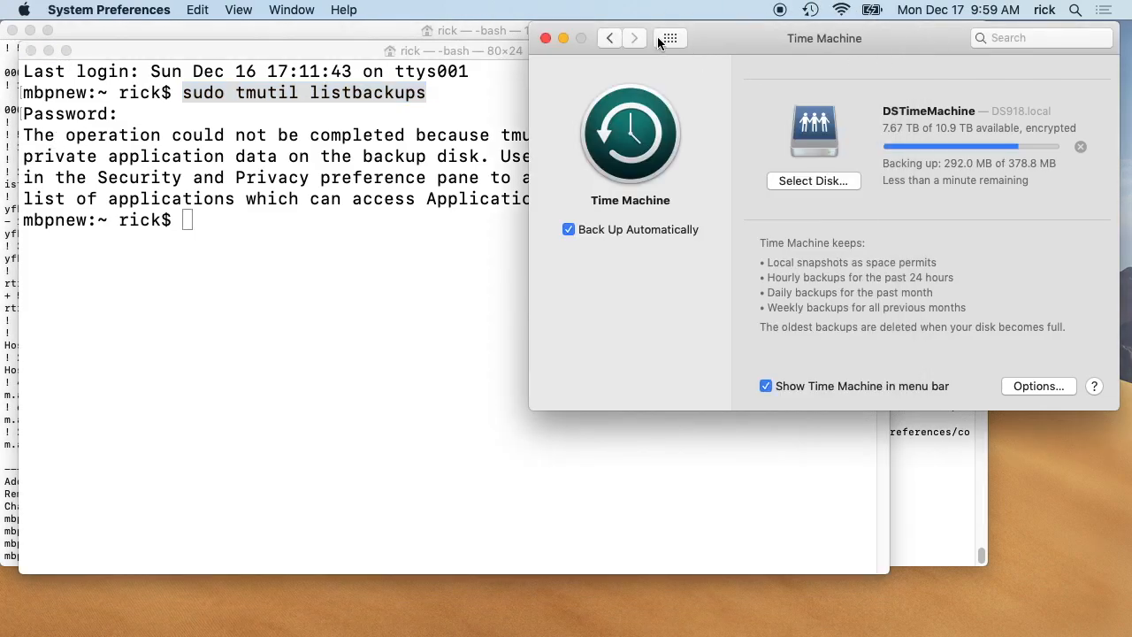
Open Security & Privacy's Full Disk Access pane and unlock it for changes
{"action": "left_click", "coordinate": [669, 38]}
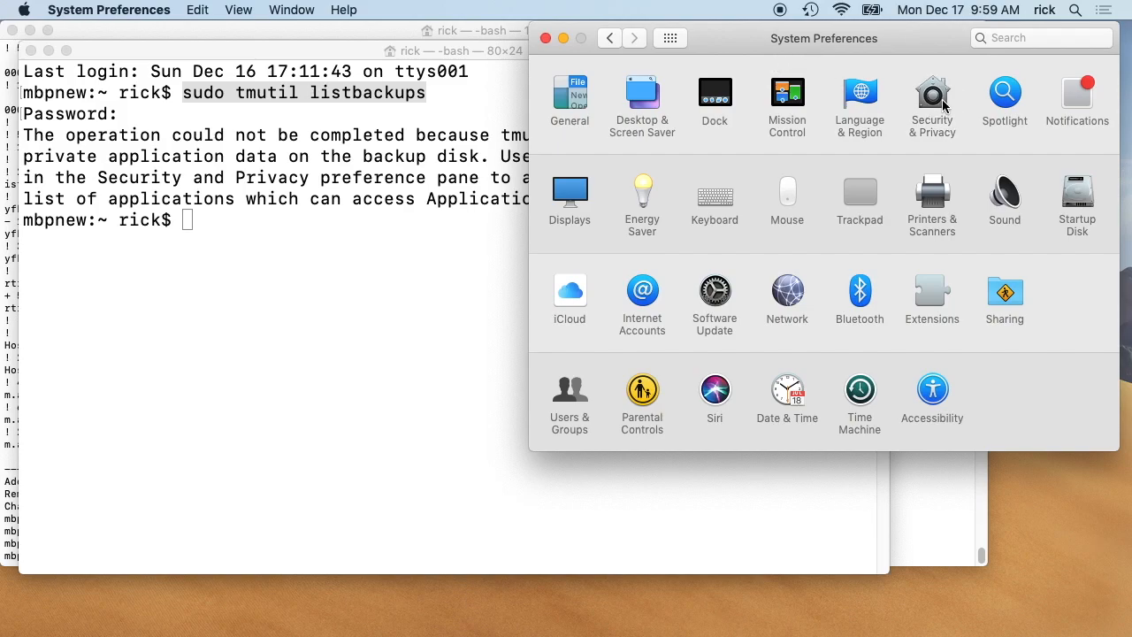
{"action": "left_click", "coordinate": [931, 91]}
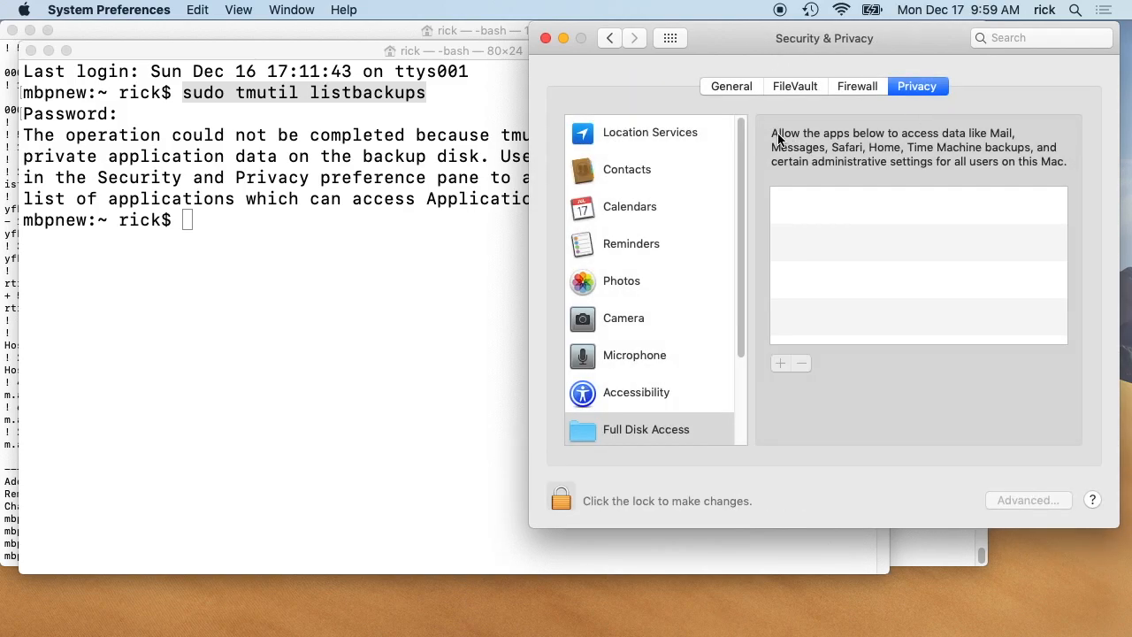
{"action": "mouse_move", "coordinate": [633, 113]}
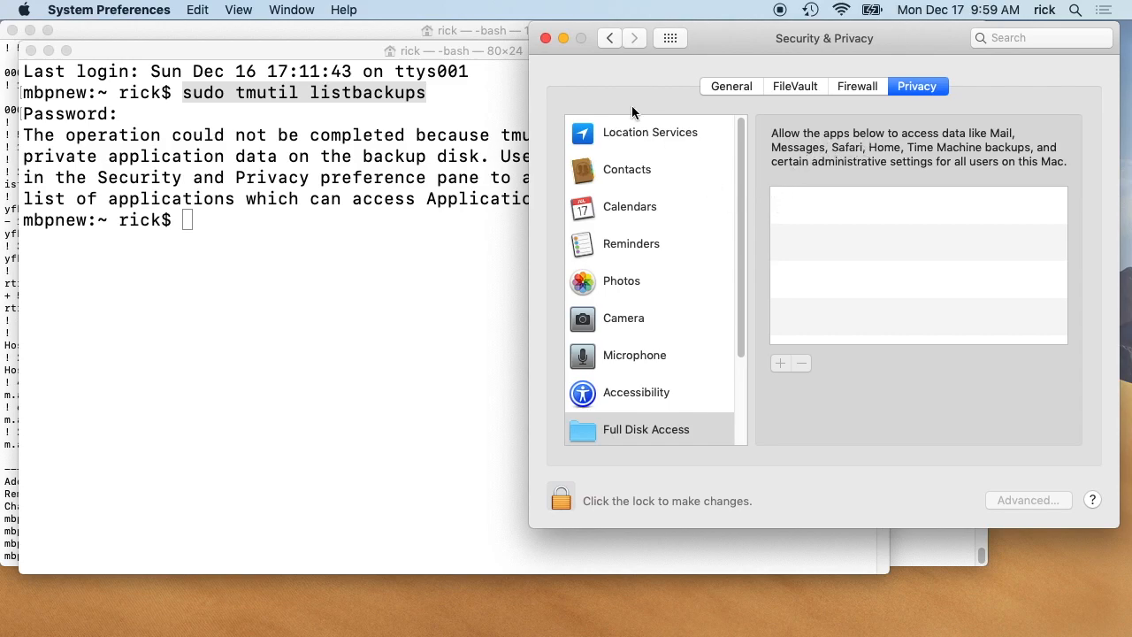
{"action": "scroll", "scroll_direction": "down", "scroll_amount": 3}
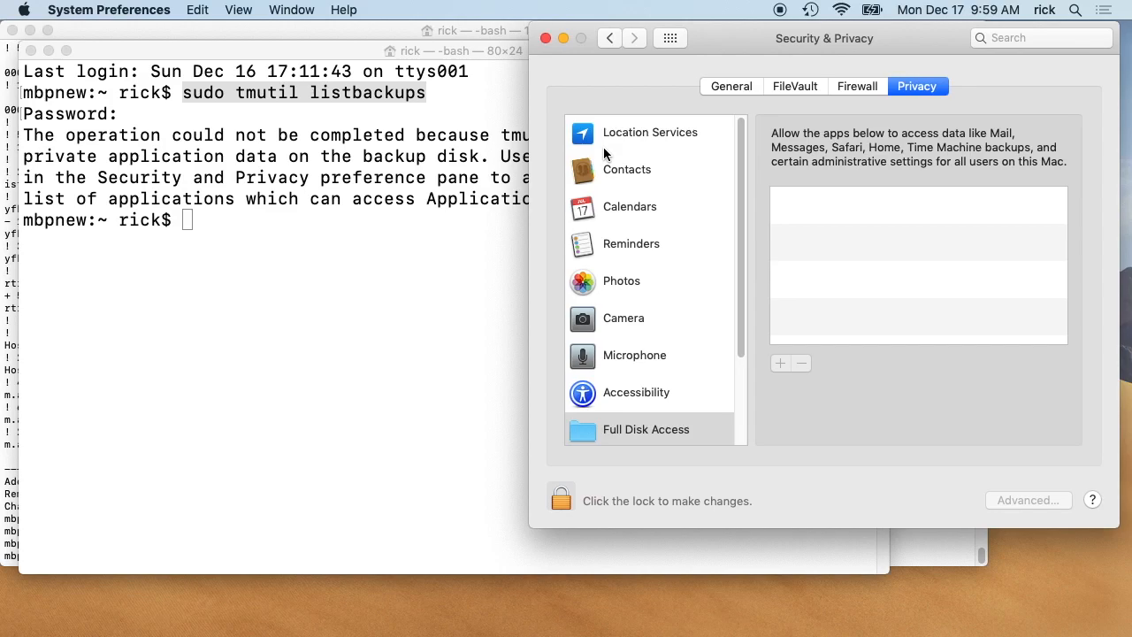
{"action": "mouse_move", "coordinate": [645, 431]}
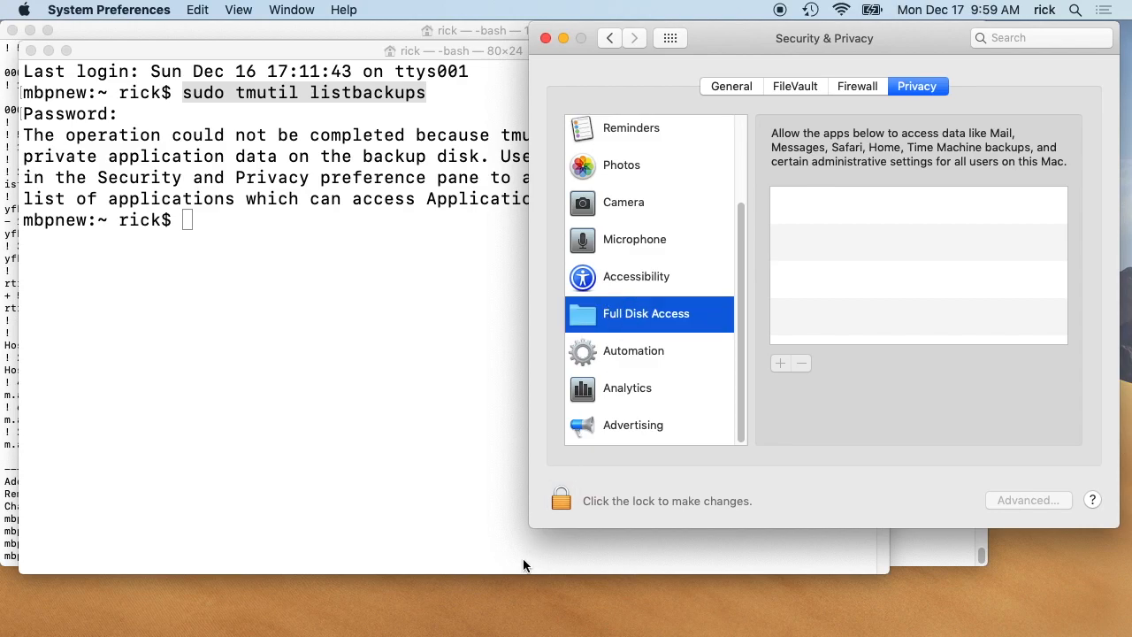
{"action": "left_click", "coordinate": [563, 501]}
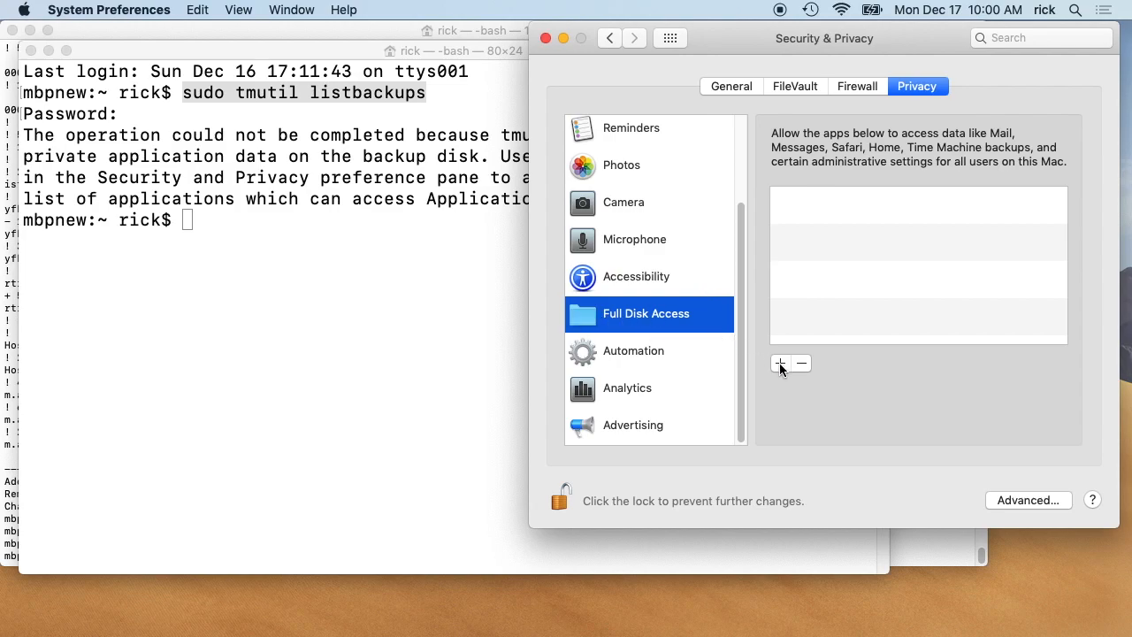
Add Terminal from Applications > Utilities to the Full Disk Access list
{"action": "left_click", "coordinate": [780, 363]}
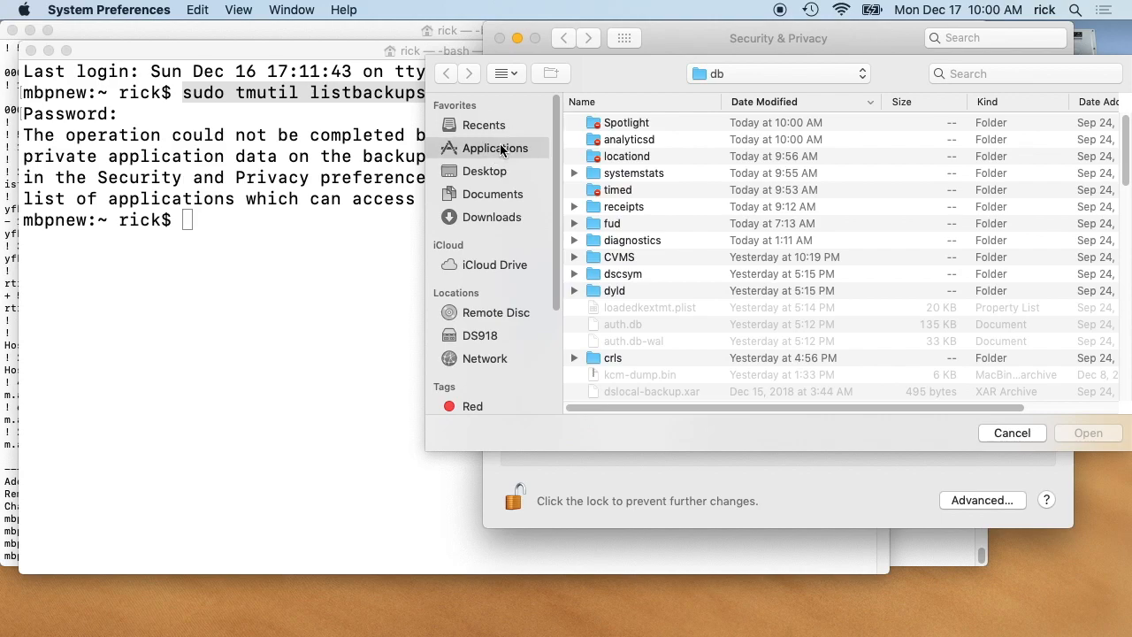
{"action": "left_click", "coordinate": [493, 148]}
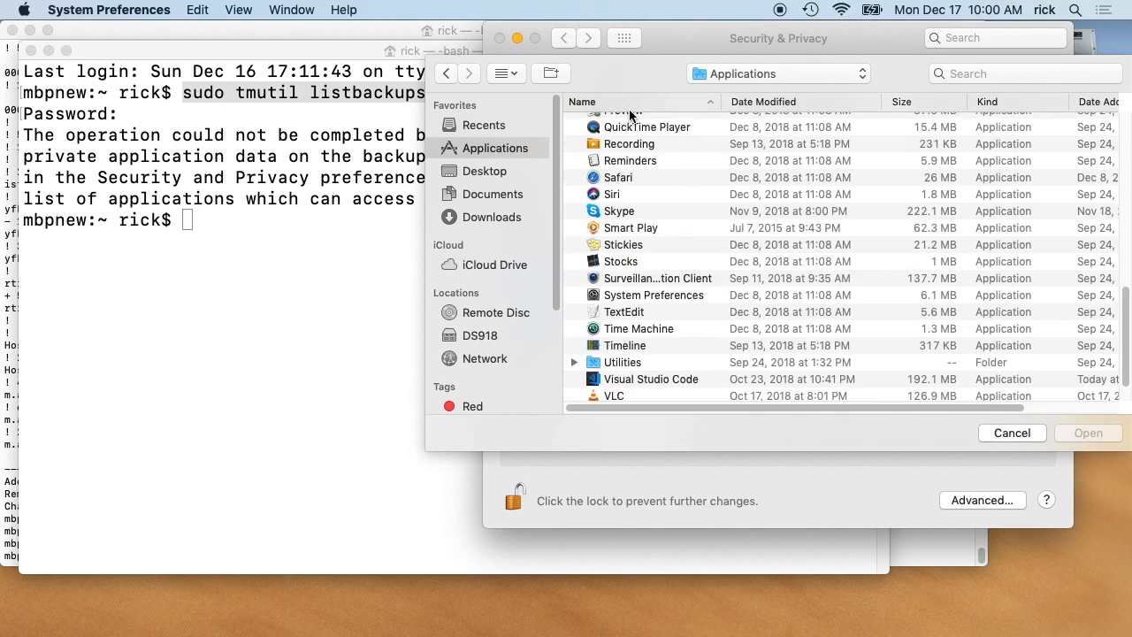
{"action": "mouse_move", "coordinate": [622, 367]}
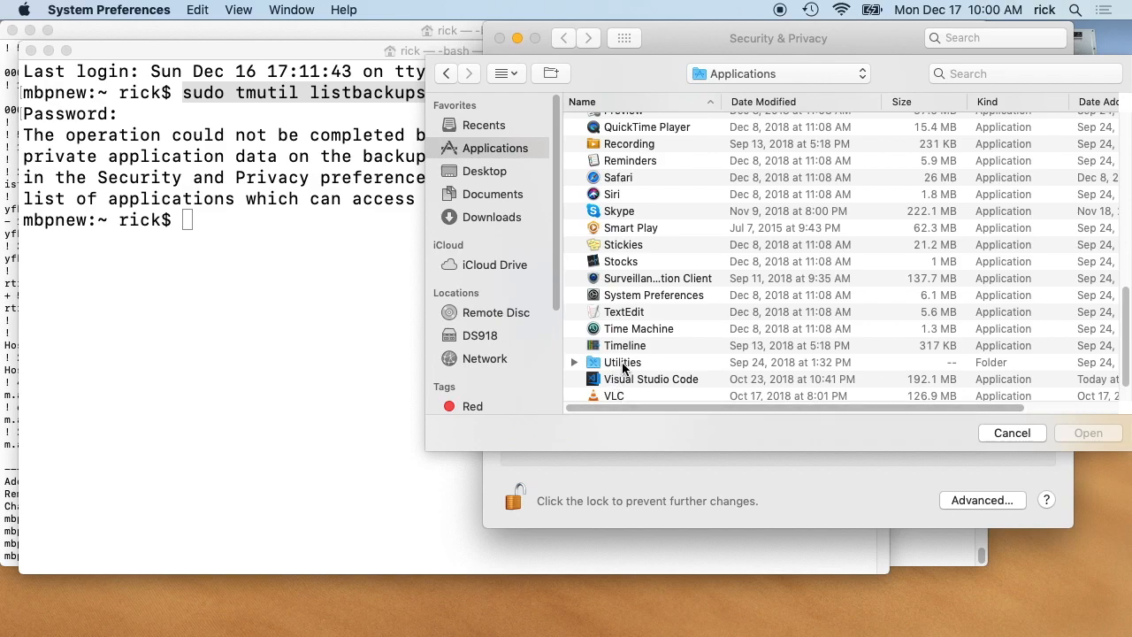
{"action": "double_click", "coordinate": [623, 362]}
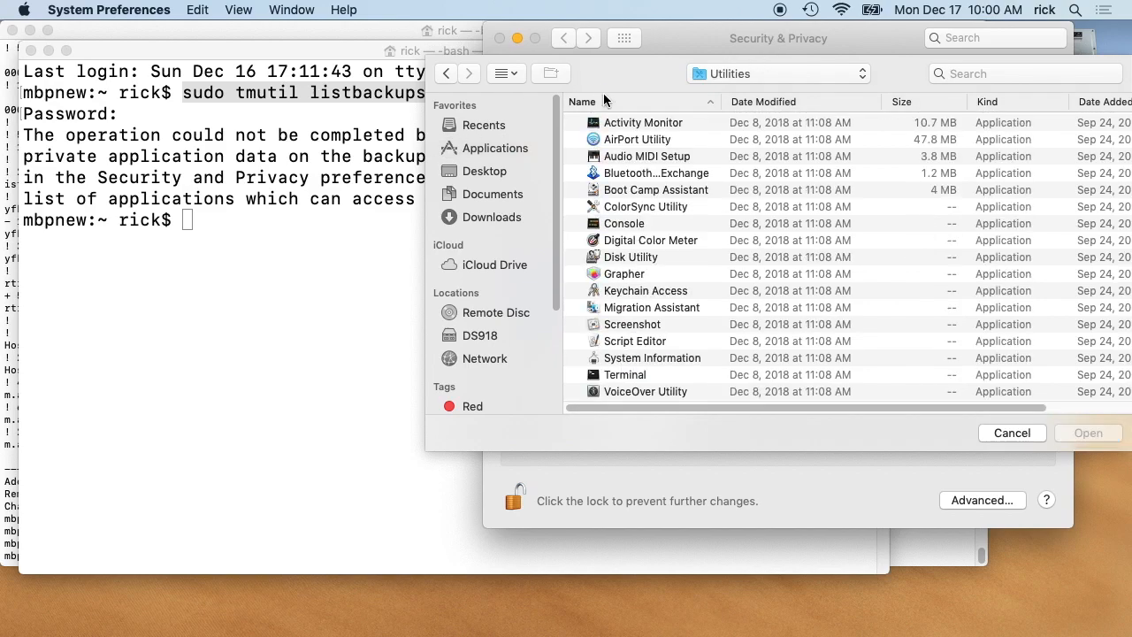
{"action": "left_click", "coordinate": [624, 374]}
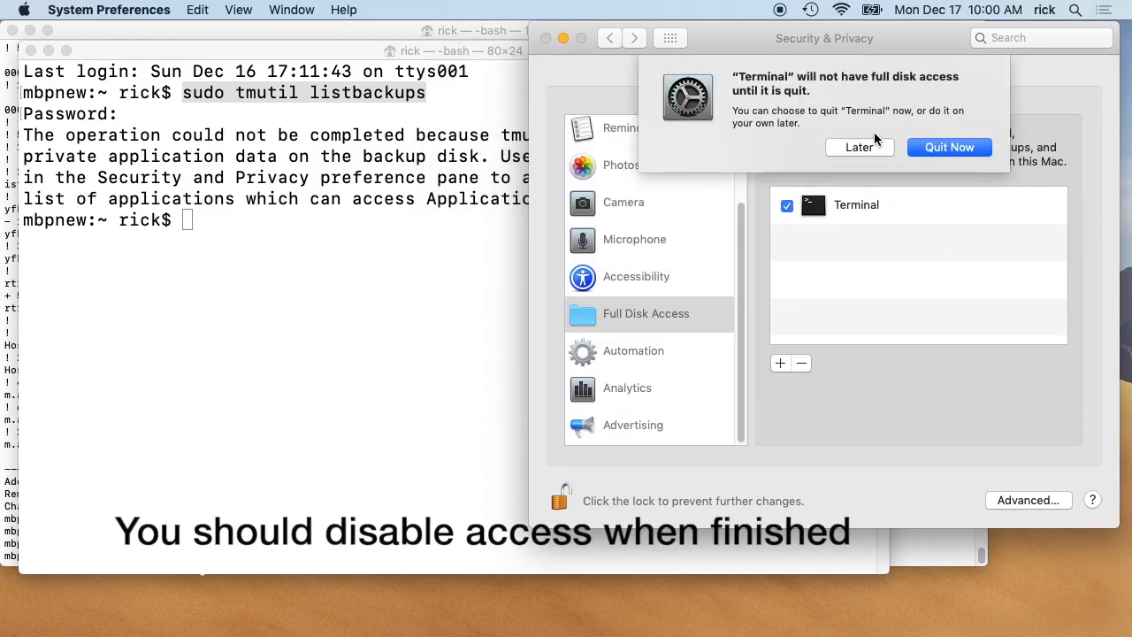
{"action": "mouse_move", "coordinate": [898, 89]}
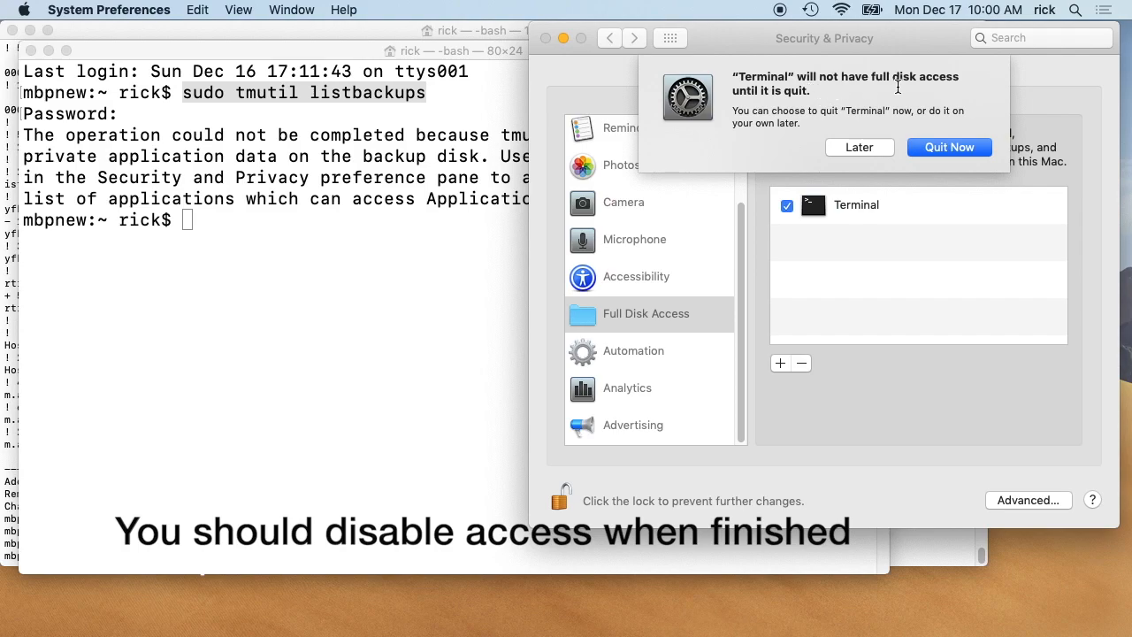
{"action": "mouse_move", "coordinate": [936, 136]}
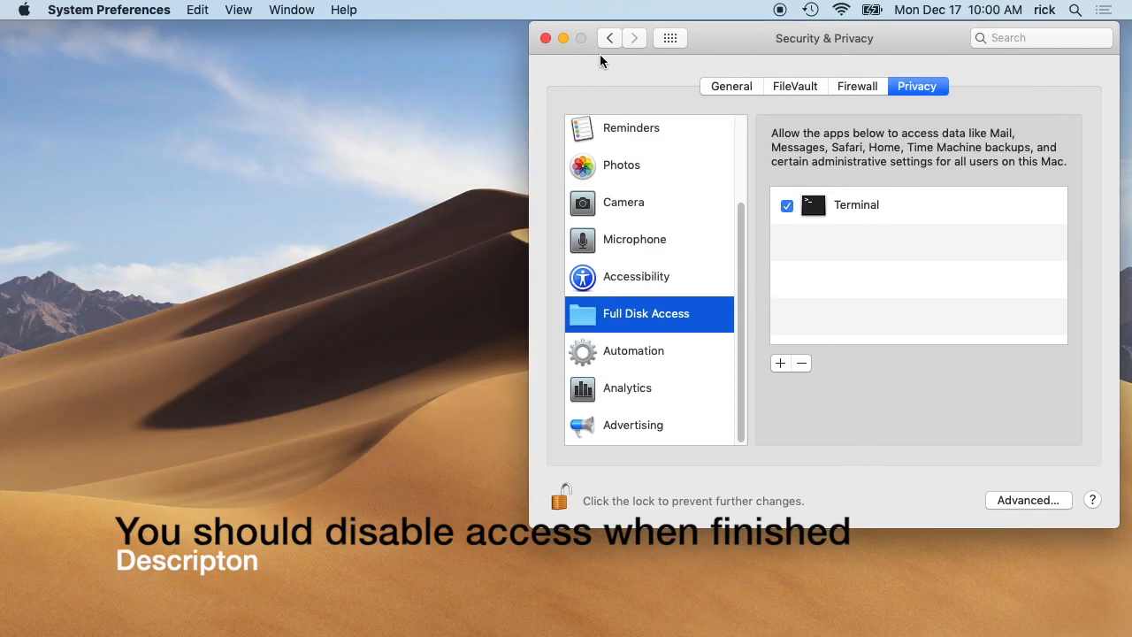
Open Time Machine settings, run sudo tmutil listbackups, and enlarge the Terminal window
{"action": "left_click", "coordinate": [670, 38]}
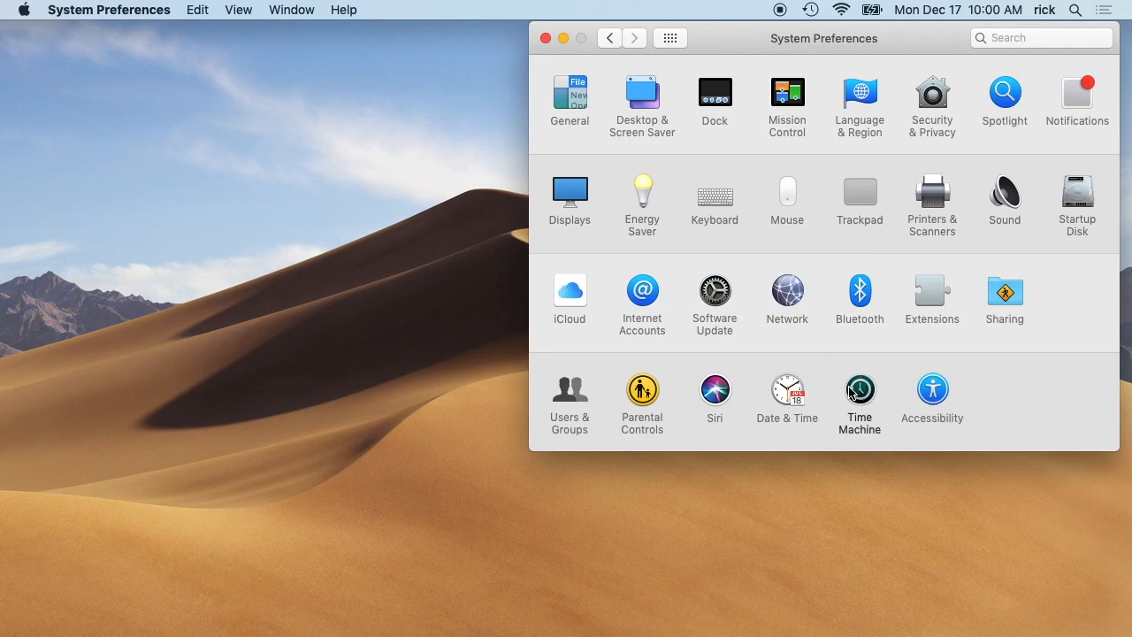
{"action": "left_click", "coordinate": [859, 389]}
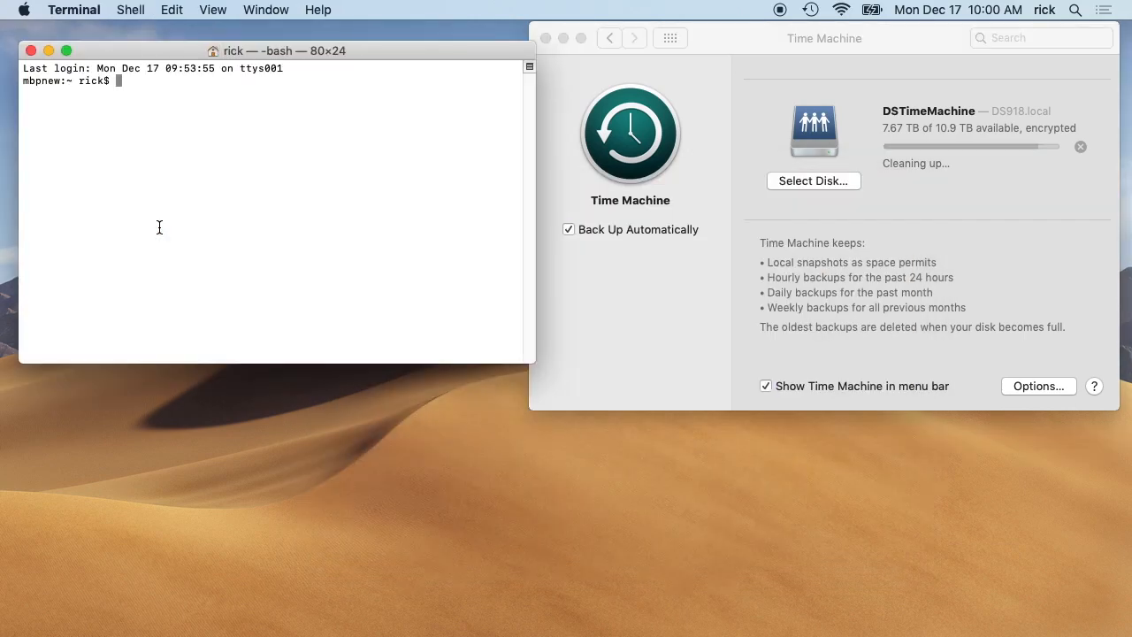
{"action": "type", "text": "s"}
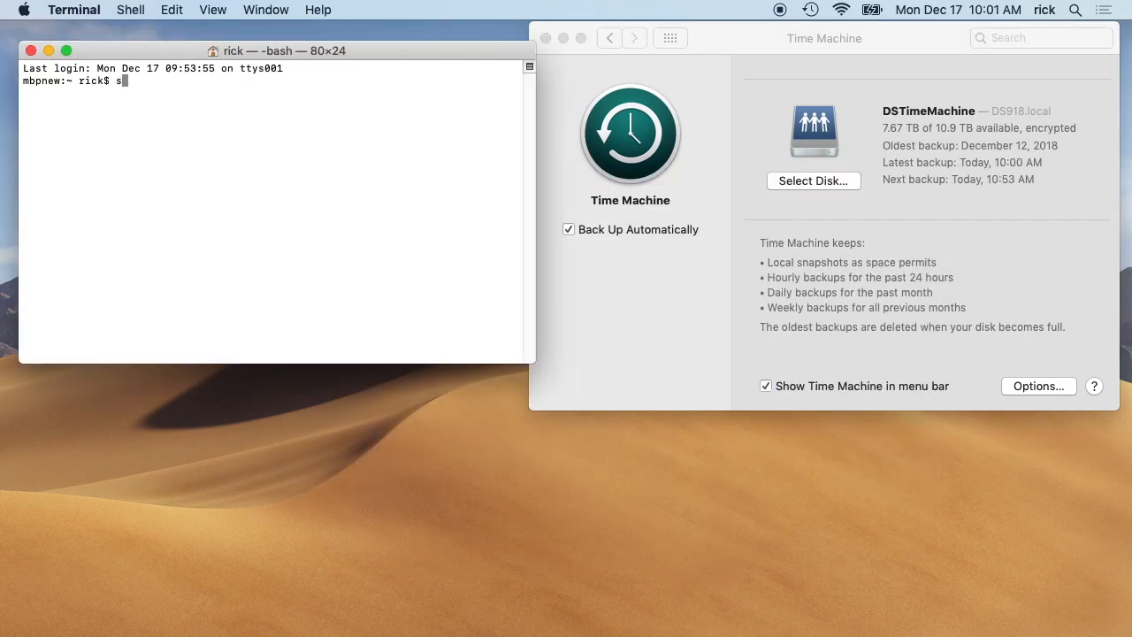
{"action": "type", "text": "udo tmutil"}
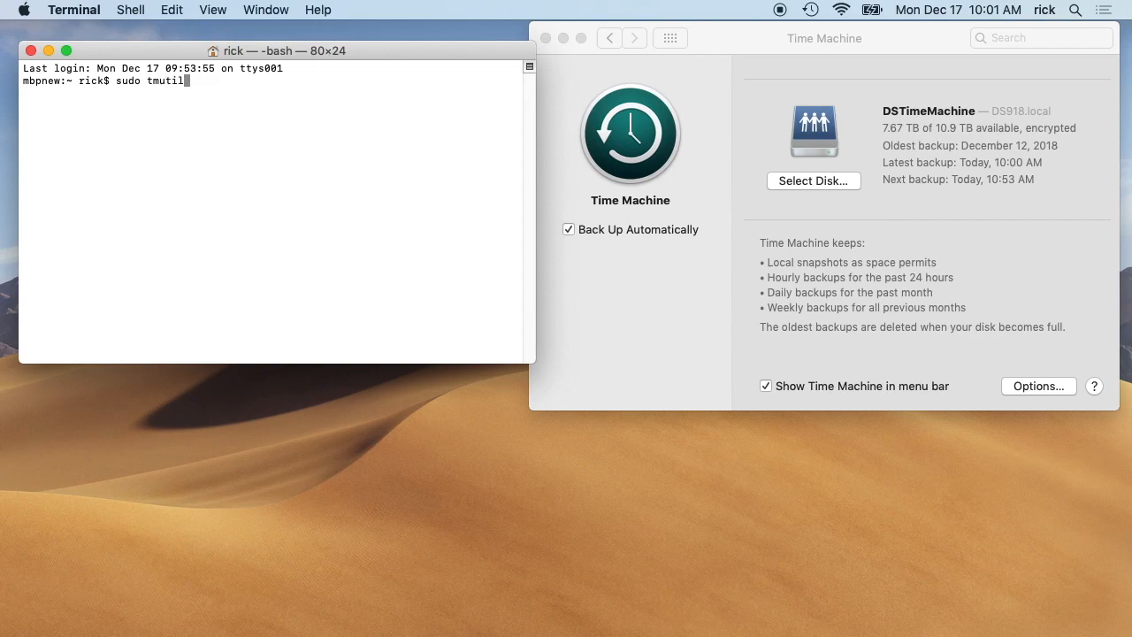
{"action": "type", "text": "listback"}
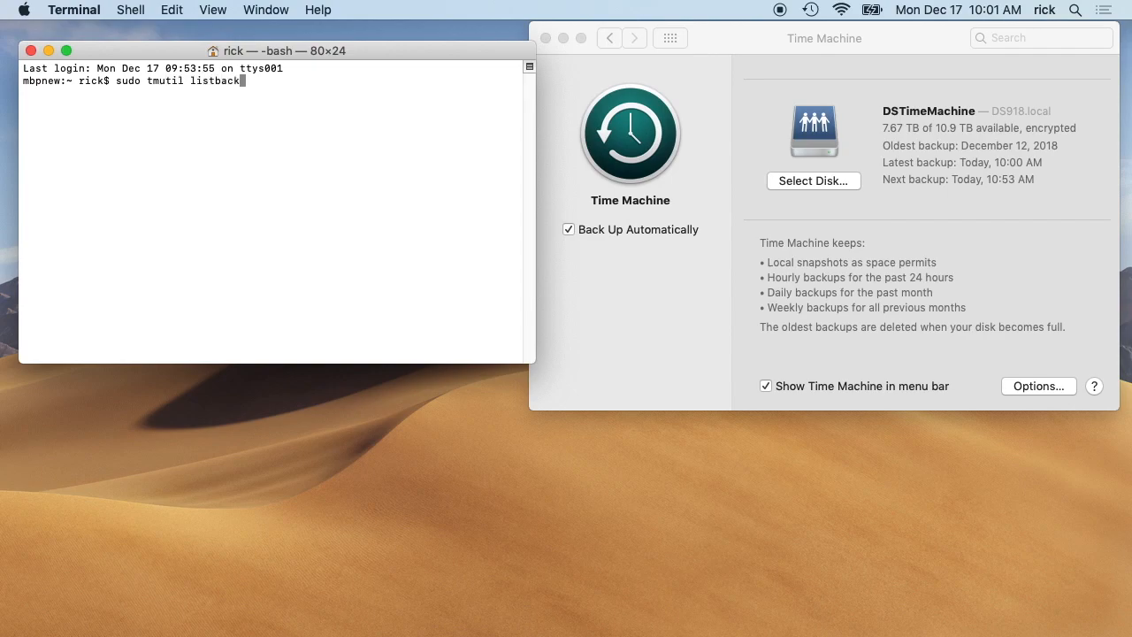
{"action": "key", "text": "Return"}
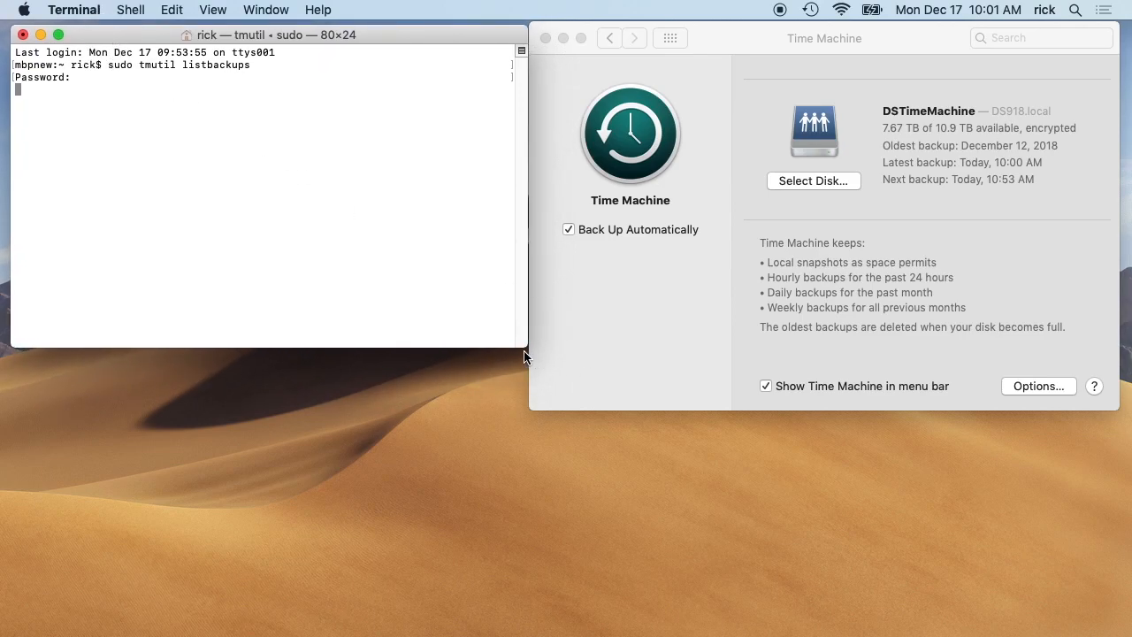
{"action": "left_click_drag", "start_coordinate": [524, 350], "coordinate": [731, 590]}
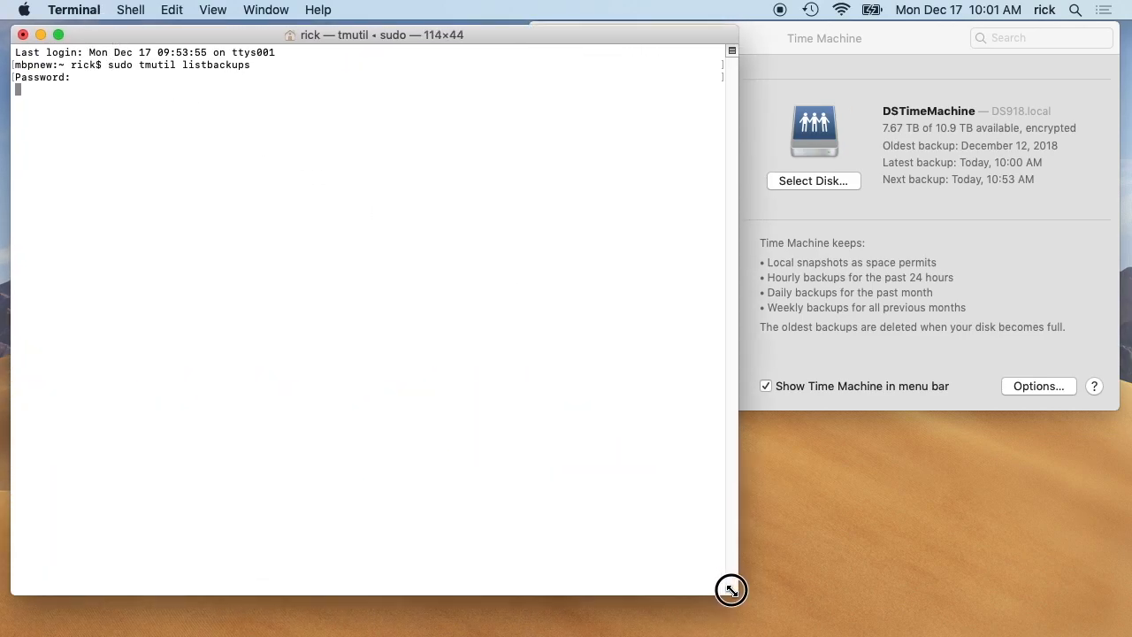
{"action": "left_click_drag", "start_coordinate": [731, 590], "coordinate": [930, 619]}
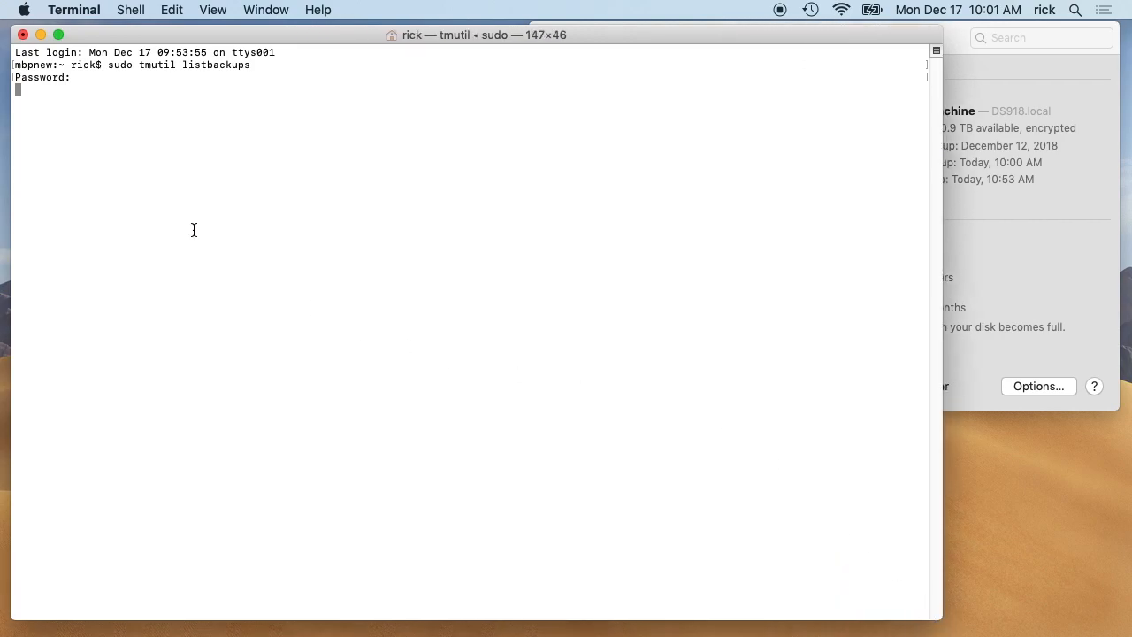
{"action": "mouse_move", "coordinate": [177, 184]}
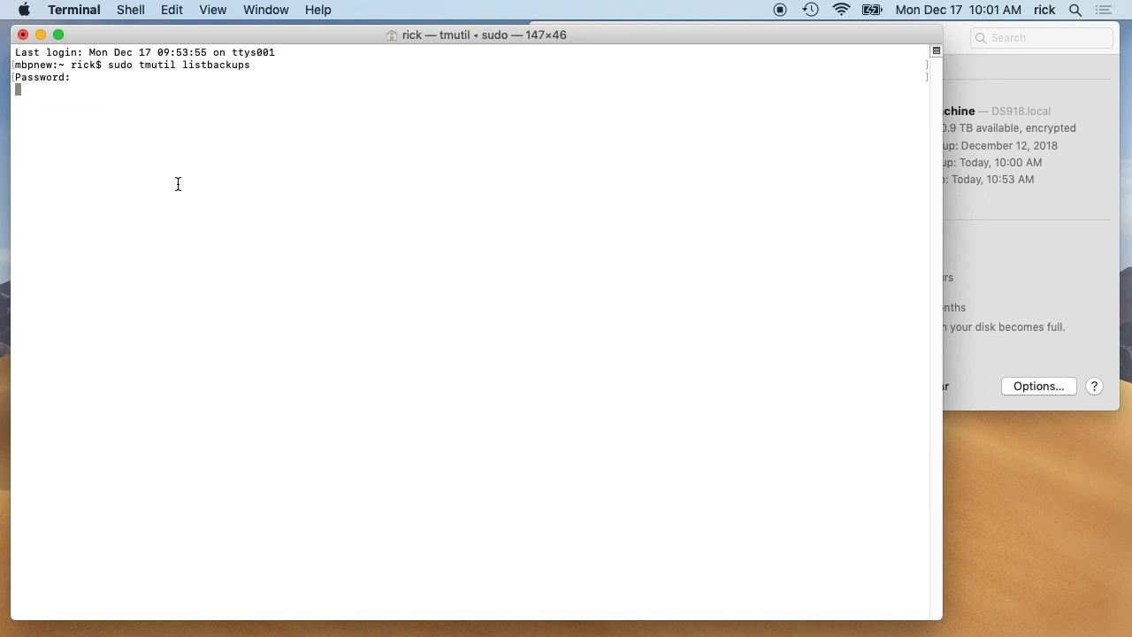
{"action": "mouse_move", "coordinate": [1087, 220]}
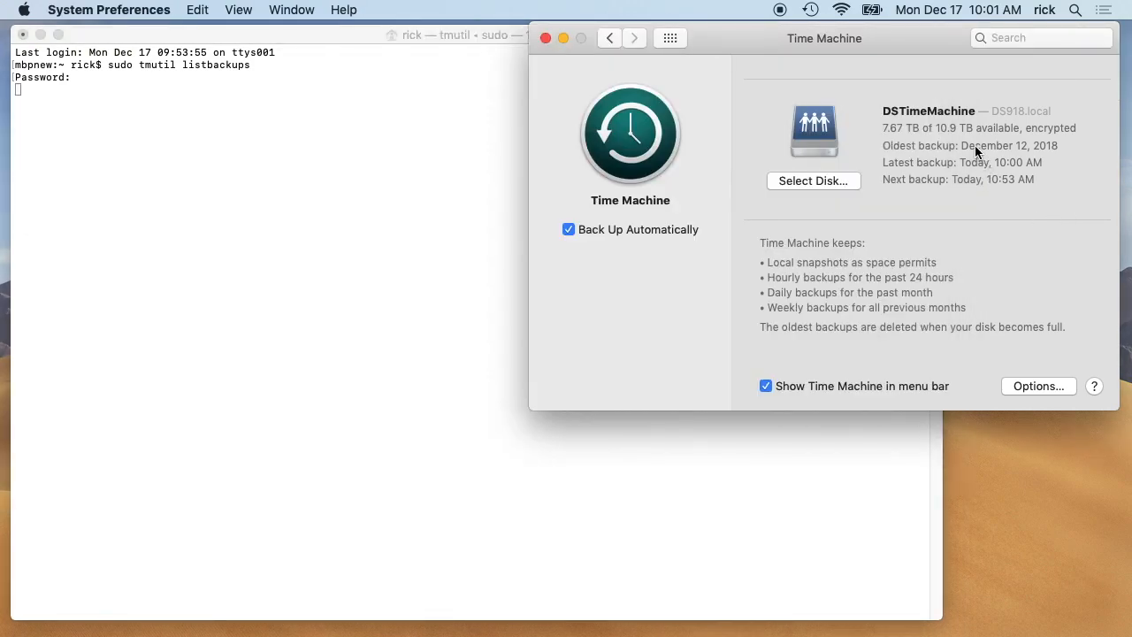
{"action": "mouse_move", "coordinate": [917, 178]}
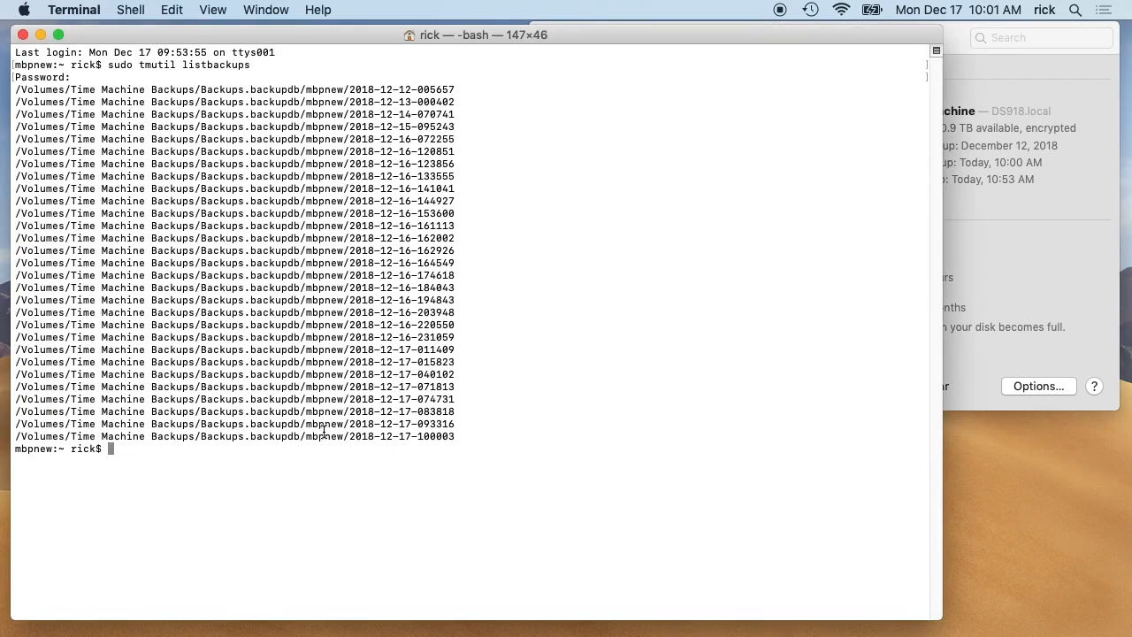
{"action": "mouse_move", "coordinate": [228, 463]}
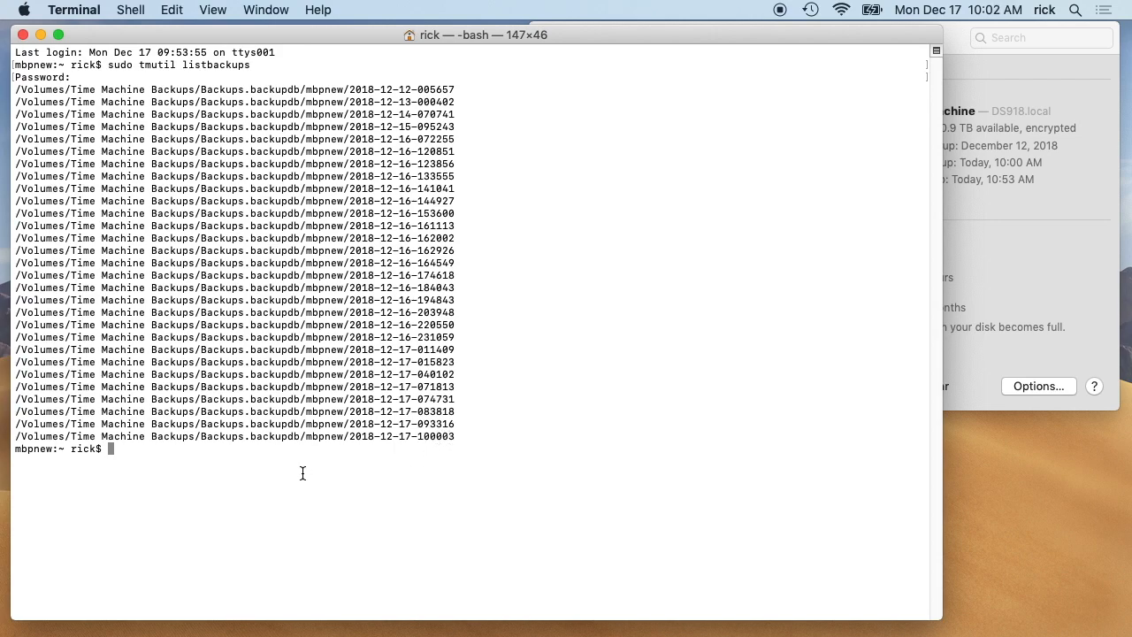
{"action": "mouse_move", "coordinate": [175, 480]}
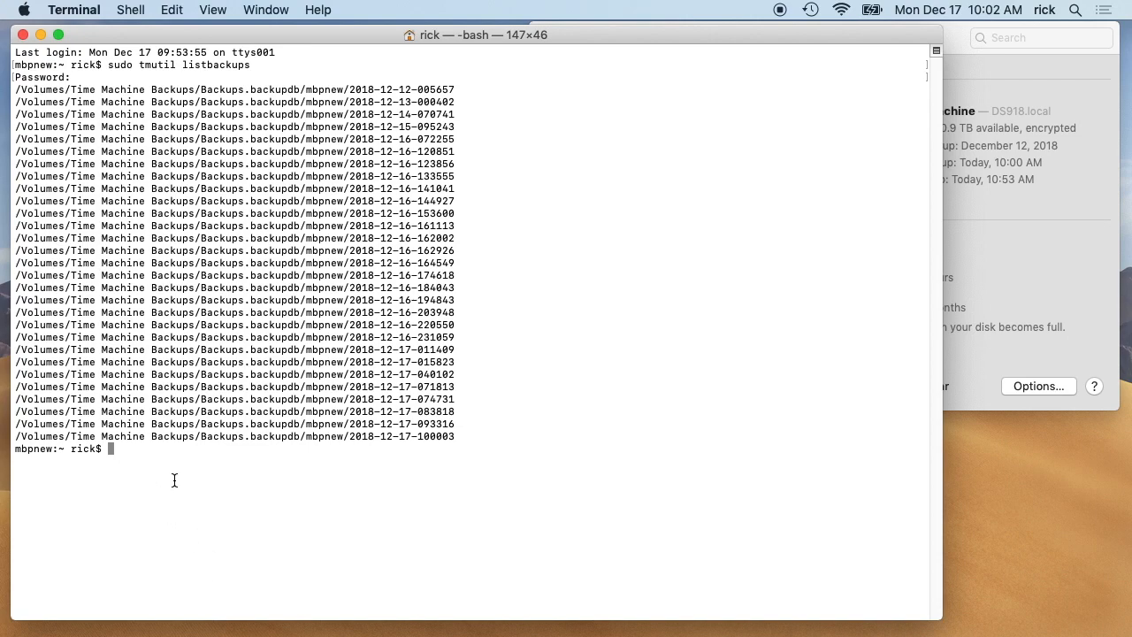
{"action": "mouse_move", "coordinate": [177, 487]}
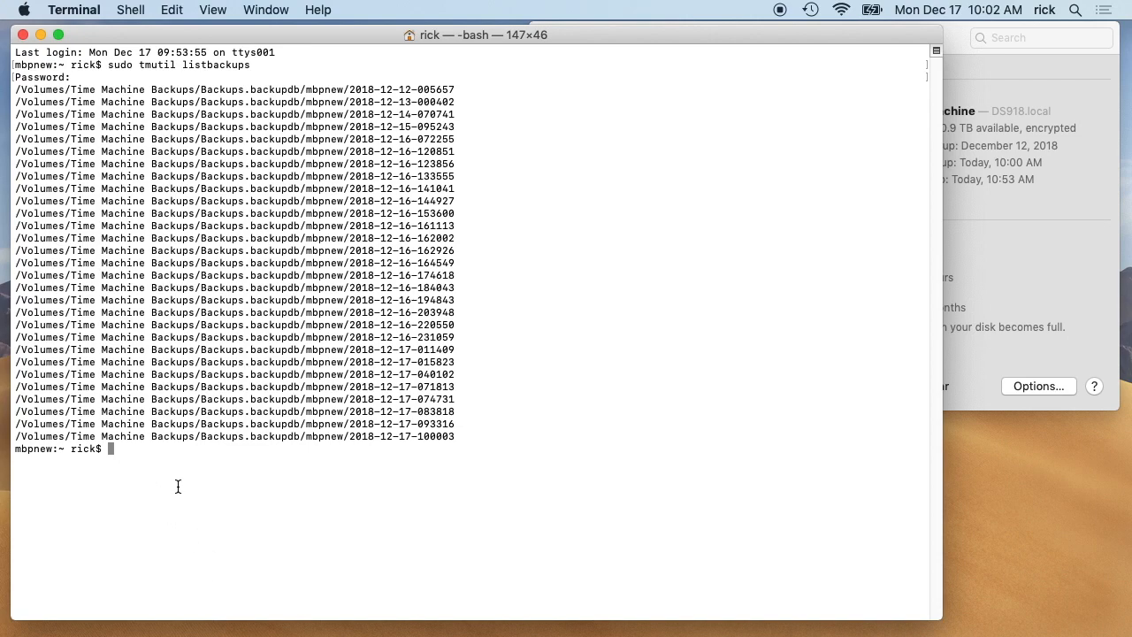
{"action": "type", "text": "sudo"}
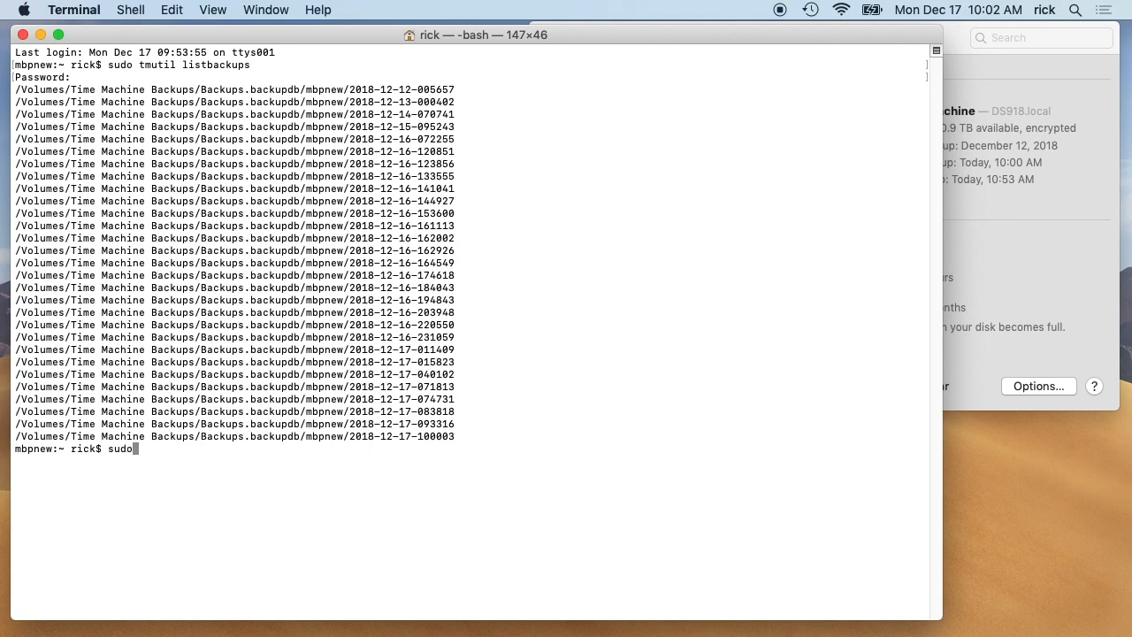
{"action": "type", "text": "tmutil compare"}
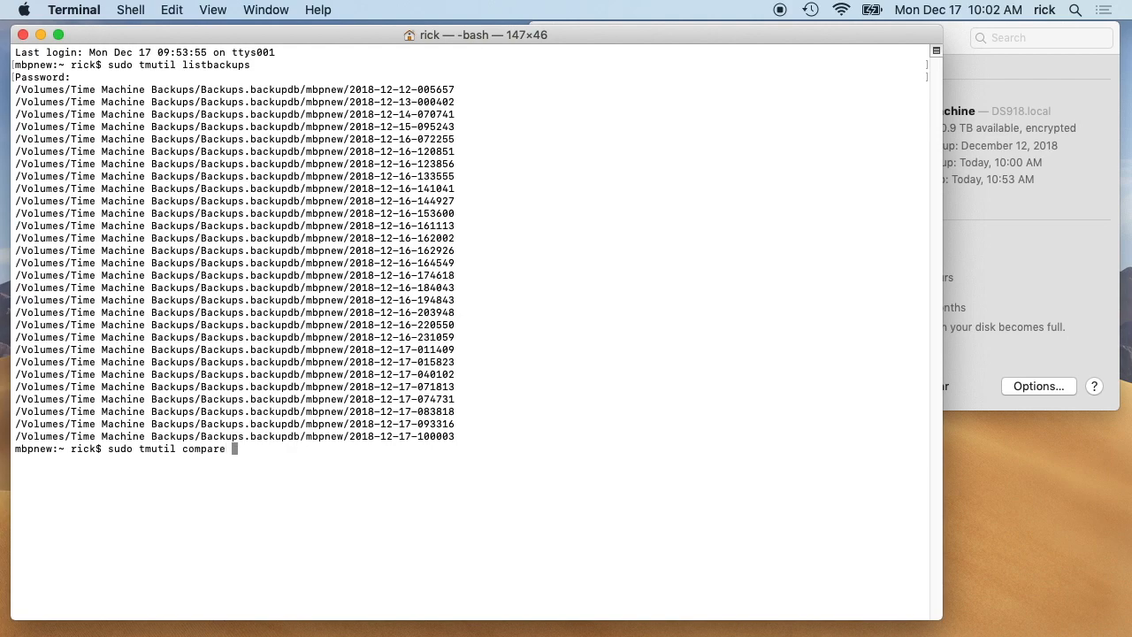
{"action": "type", "text": "\""}
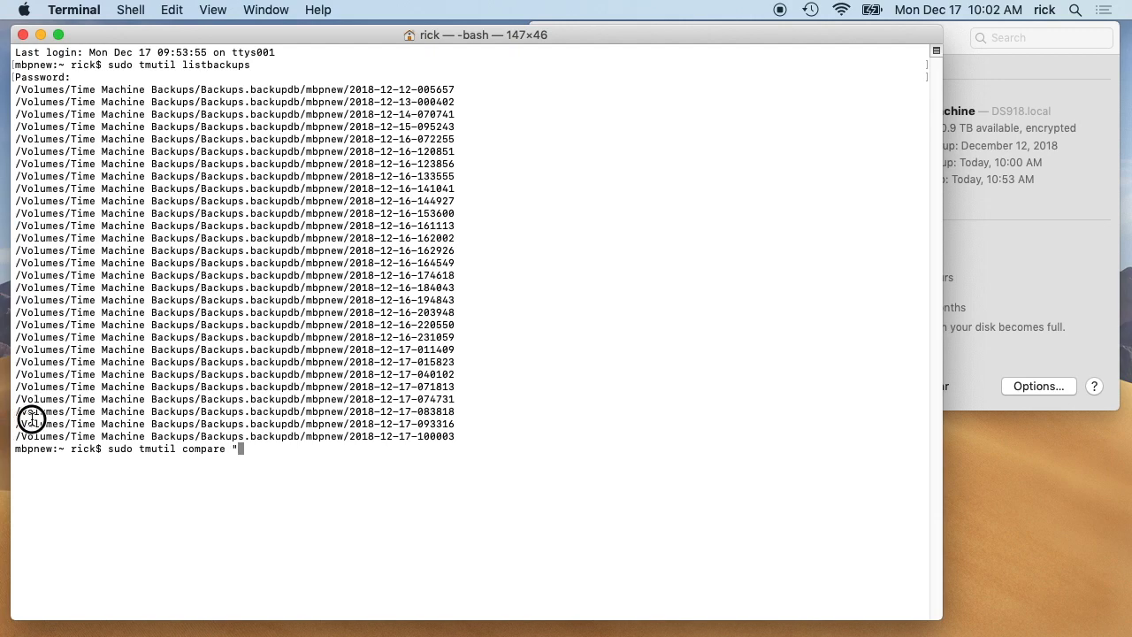
{"action": "left_click_drag", "start_coordinate": [31, 423], "coordinate": [456, 424]}
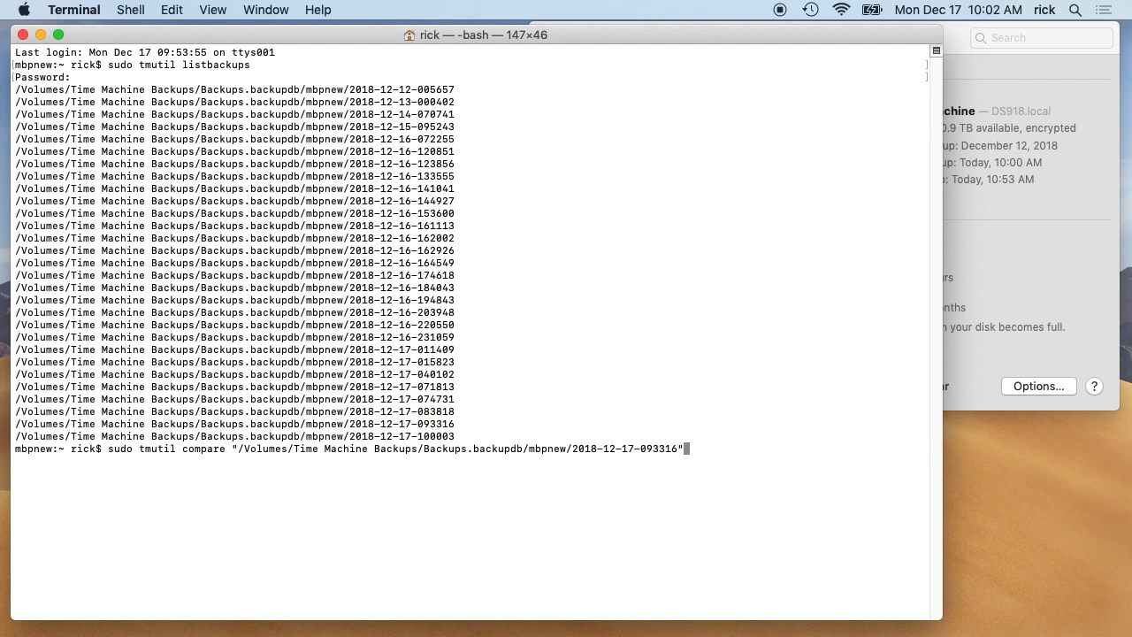
{"action": "type", "text": "\""}
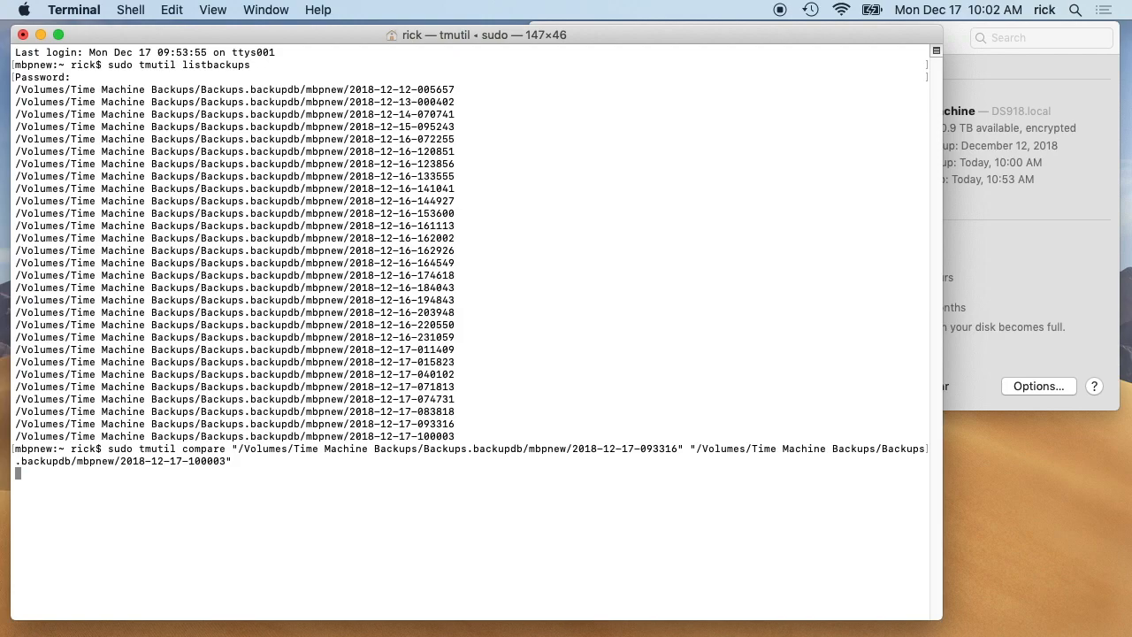
{"action": "key", "text": "Return"}
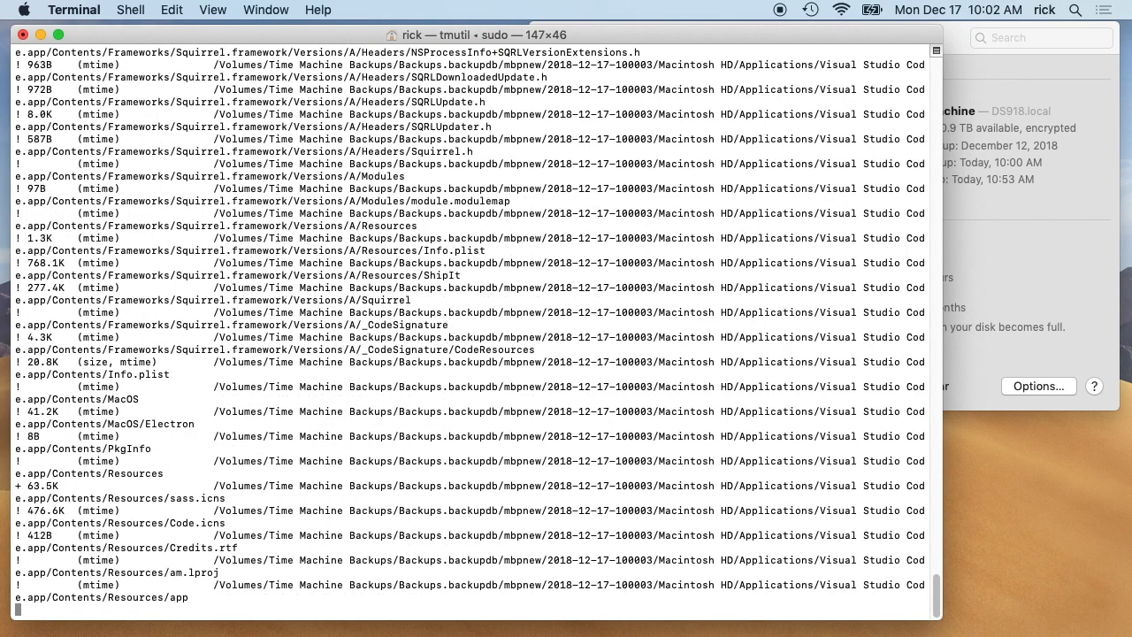
Widen the Terminal window and scroll the changed-file output into the Calendars data
{"action": "scroll", "scroll_direction": "down", "scroll_amount": 3}
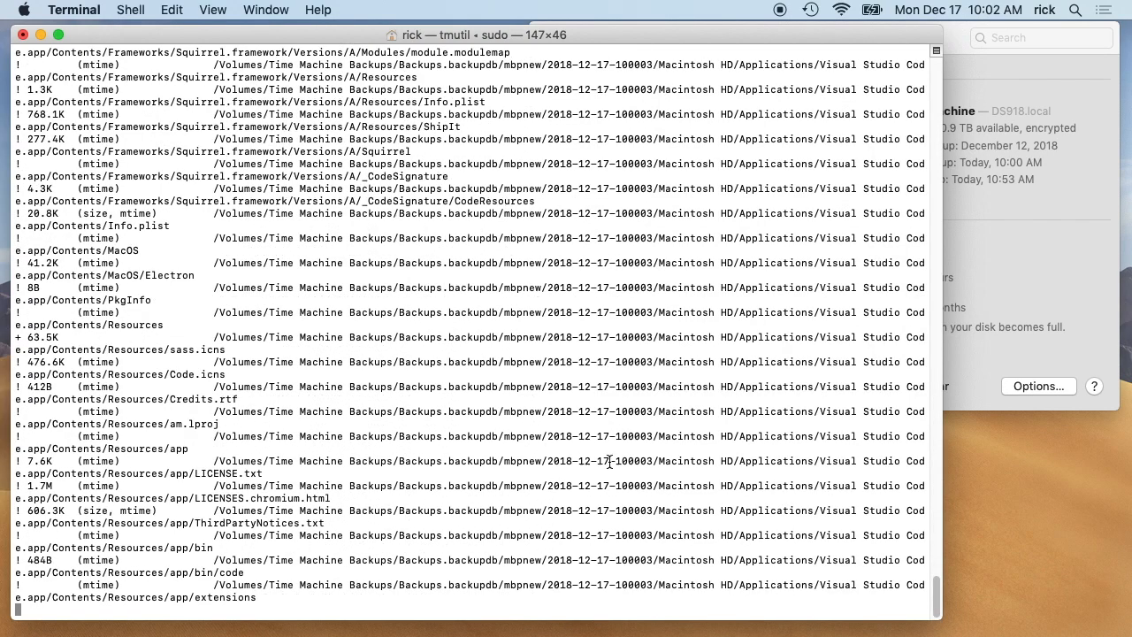
{"action": "left_click_drag", "start_coordinate": [934, 615], "coordinate": [1033, 606]}
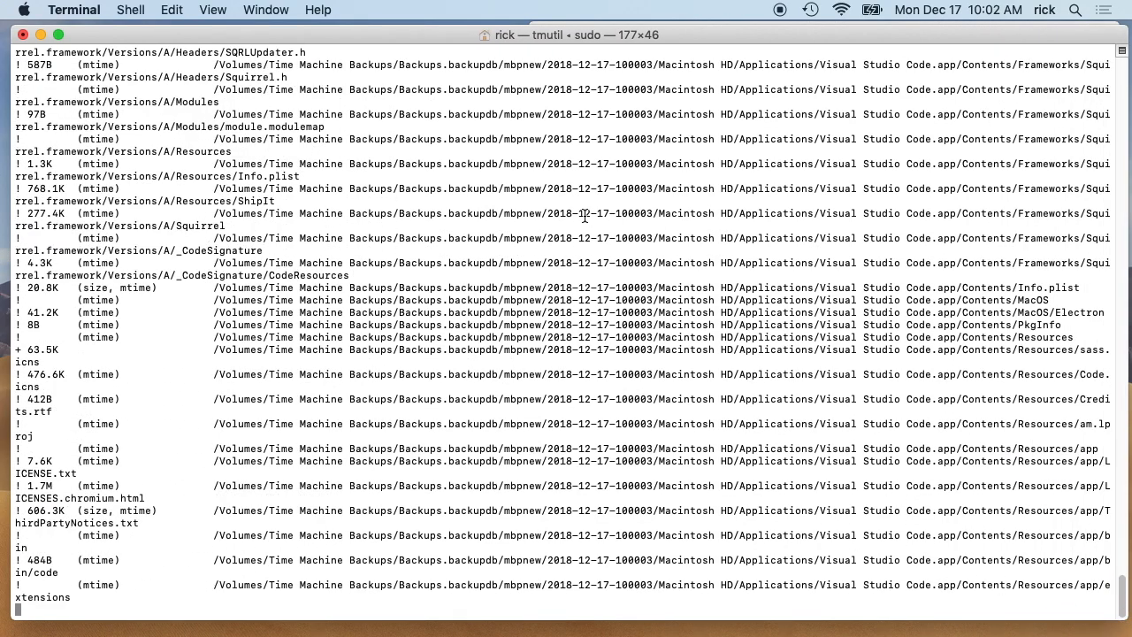
{"action": "scroll", "scroll_direction": "down", "scroll_amount": 3}
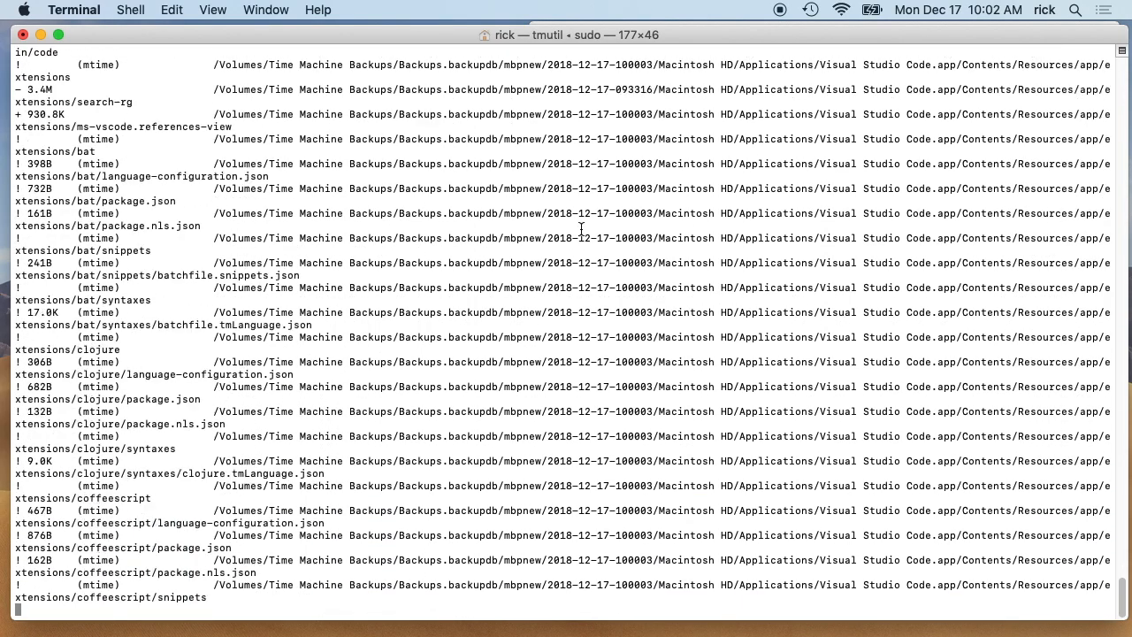
{"action": "scroll", "scroll_direction": "down", "scroll_amount": 3}
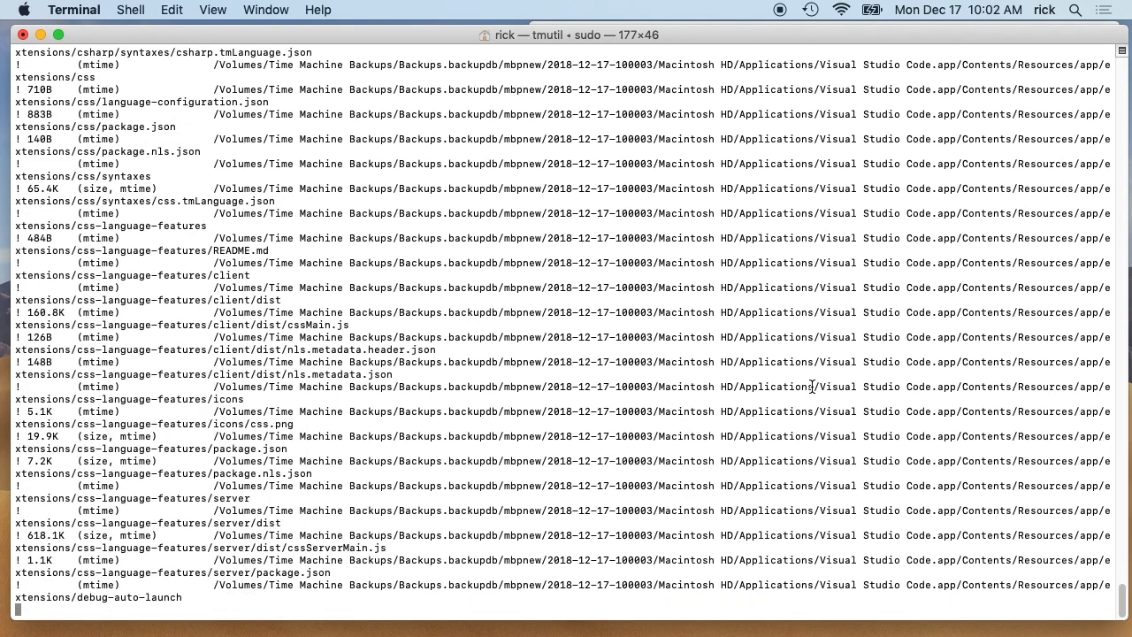
{"action": "scroll", "scroll_direction": "down", "scroll_amount": 3}
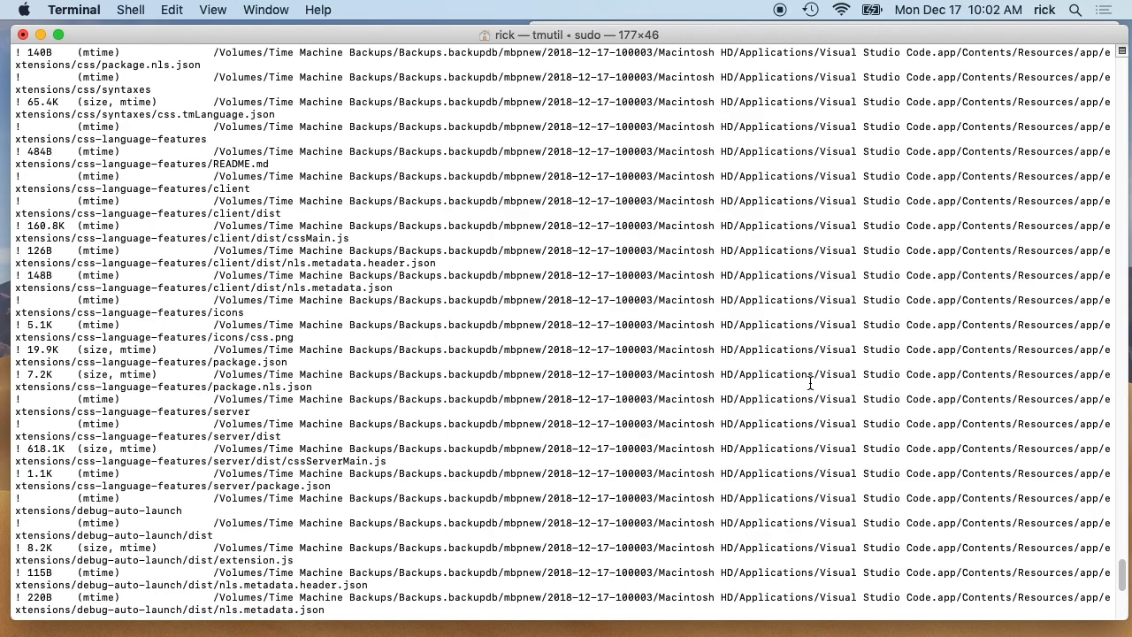
{"action": "scroll", "scroll_direction": "down", "scroll_amount": 3}
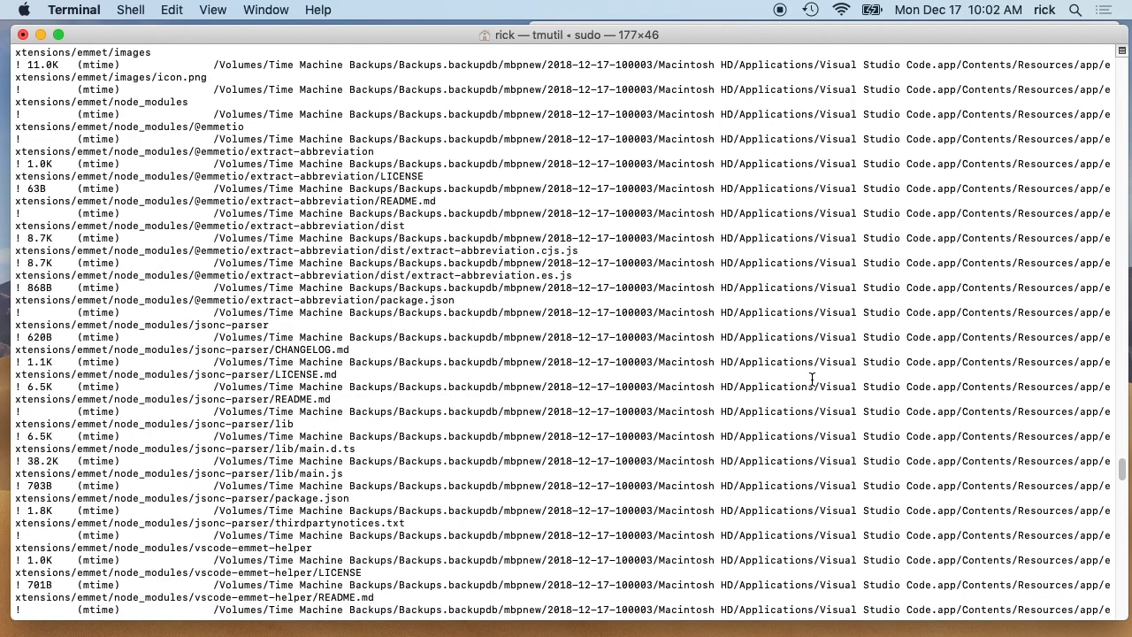
{"action": "scroll", "scroll_direction": "down", "scroll_amount": 3}
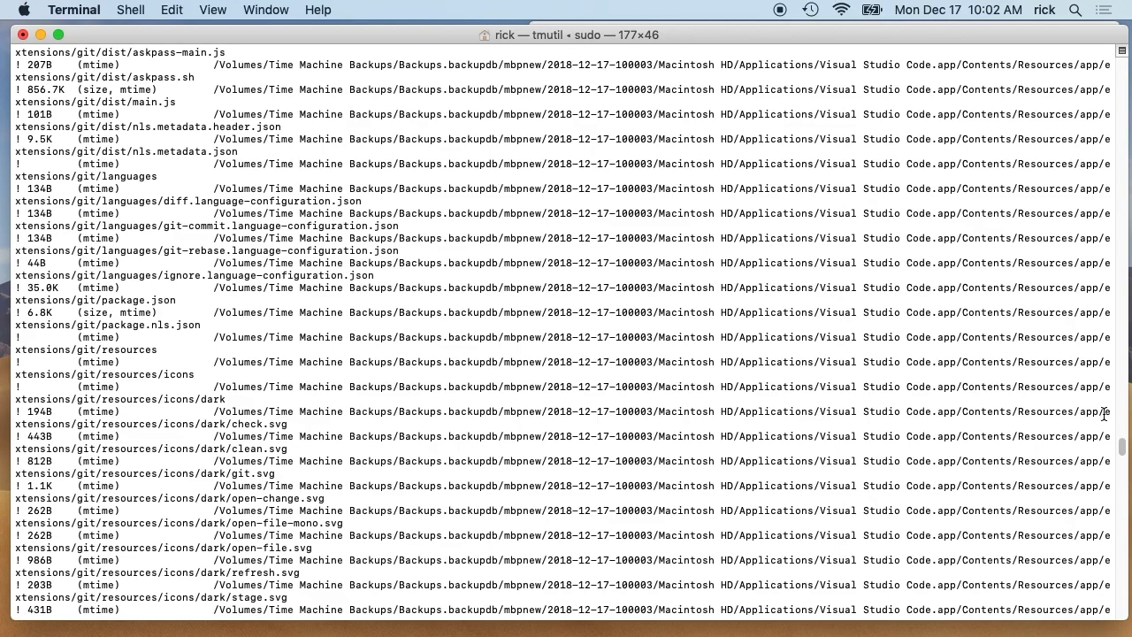
{"action": "scroll", "scroll_direction": "down", "scroll_amount": 3}
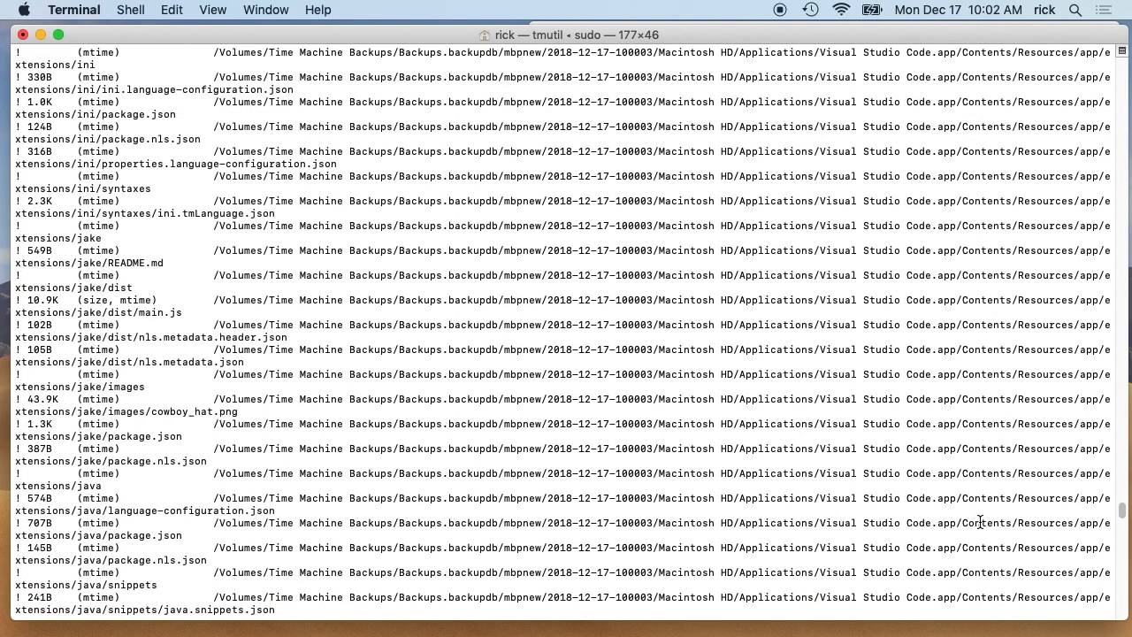
{"action": "scroll", "scroll_direction": "down", "scroll_amount": 3}
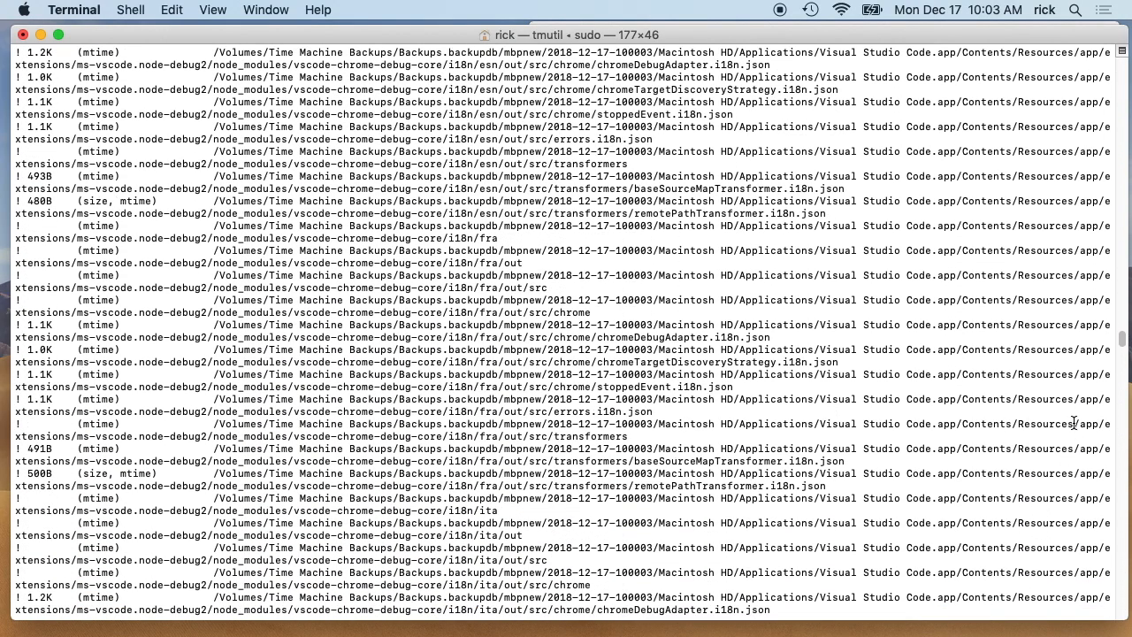
{"action": "scroll", "scroll_direction": "down", "scroll_amount": 3}
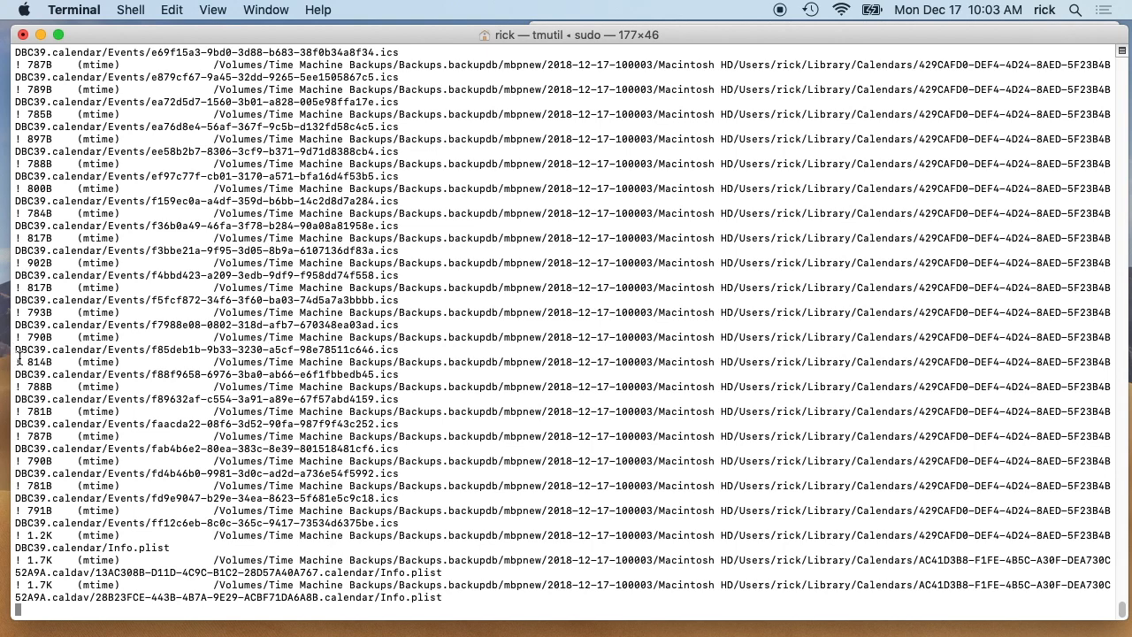
Scroll the comparison output past Mail, Spotlight, Preferences and Safari into private/var
{"action": "scroll", "scroll_direction": "down", "scroll_amount": 3}
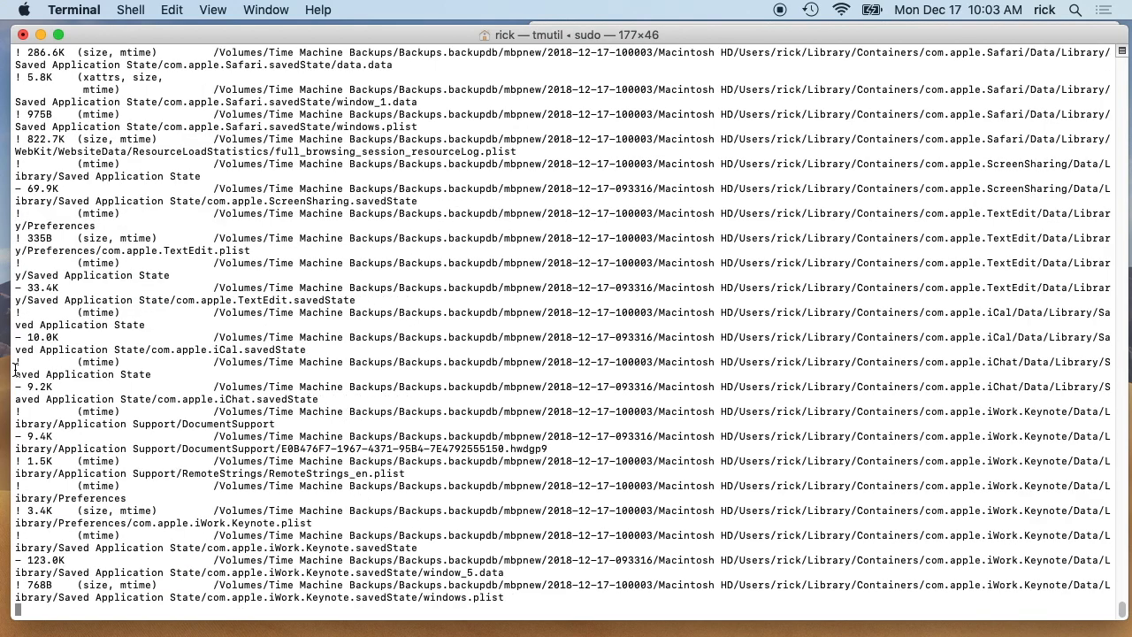
{"action": "scroll", "scroll_direction": "down", "scroll_amount": 3}
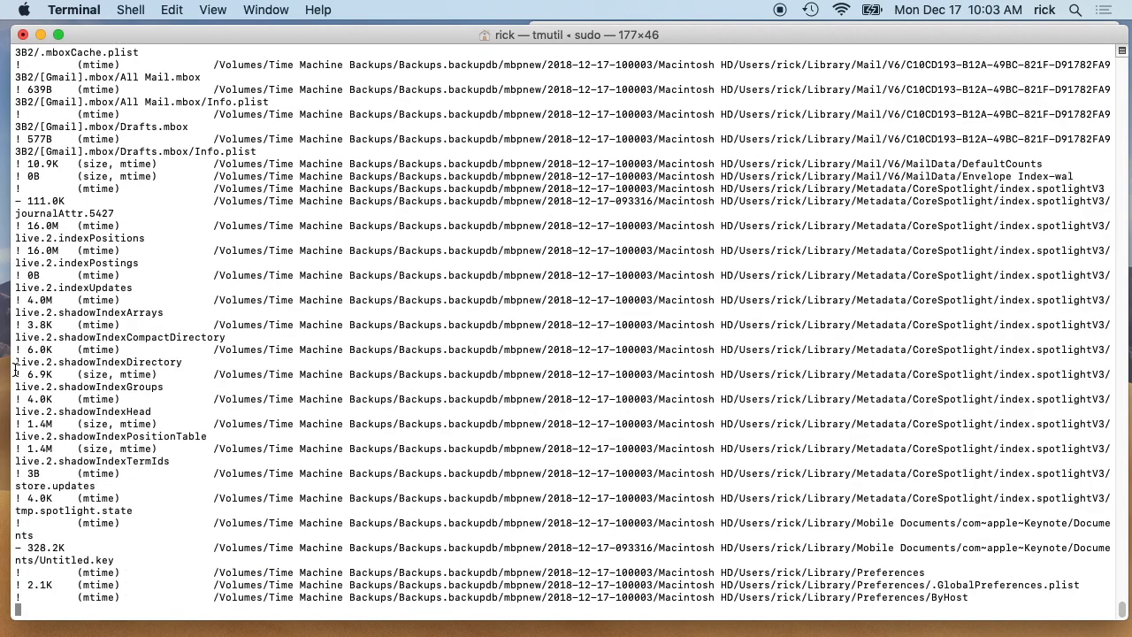
{"action": "scroll", "scroll_direction": "down", "scroll_amount": 3}
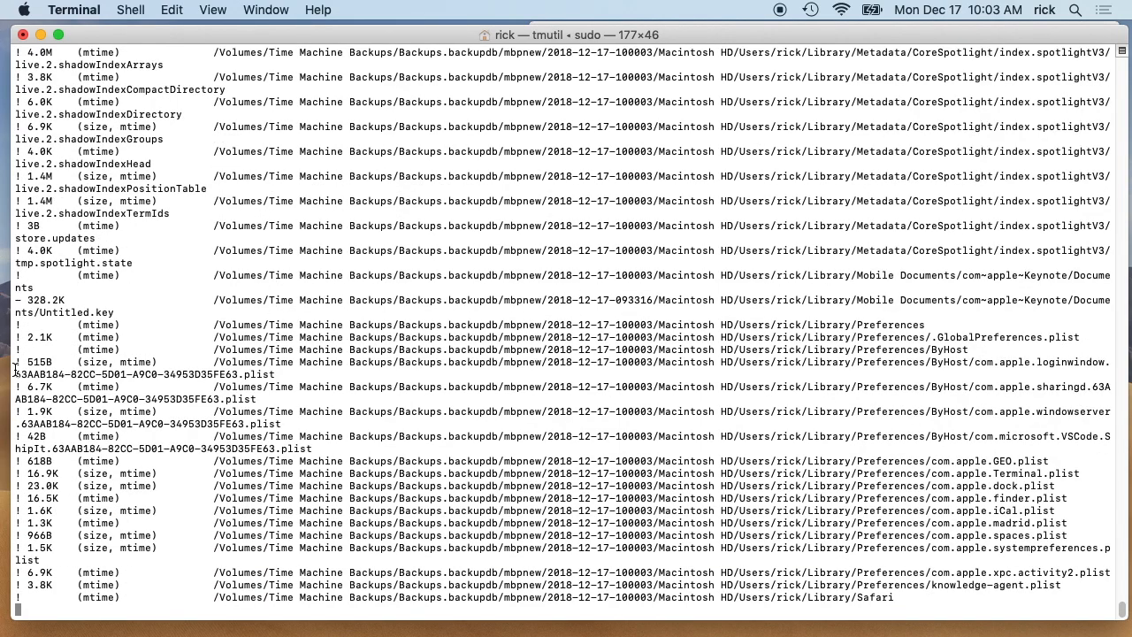
{"action": "scroll", "scroll_direction": "down", "scroll_amount": 3}
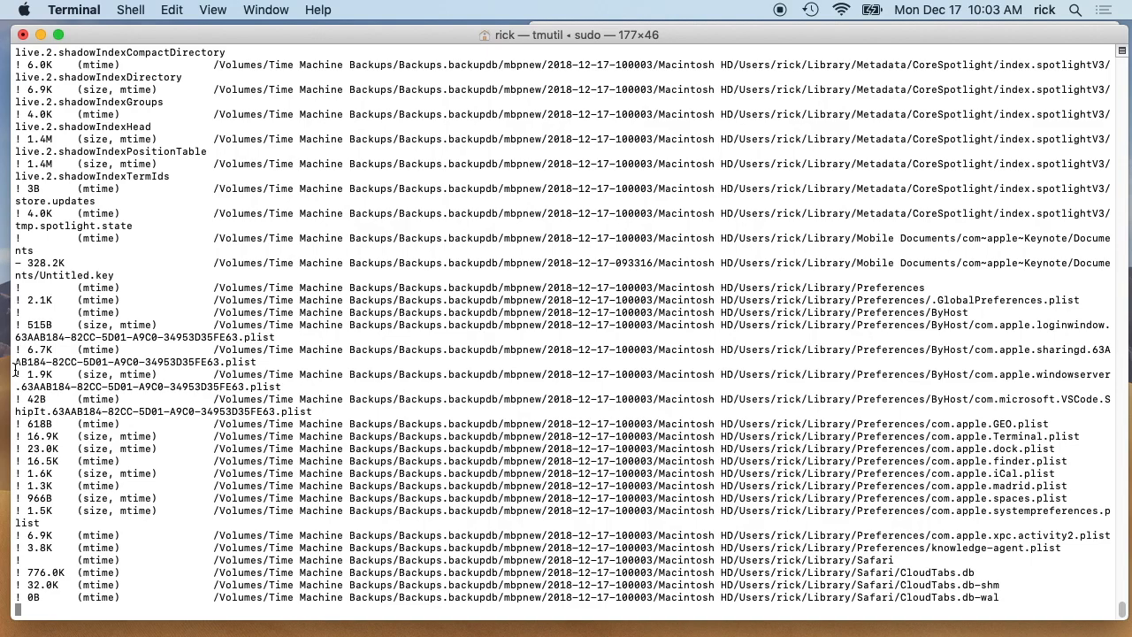
{"action": "mouse_move", "coordinate": [862, 169]}
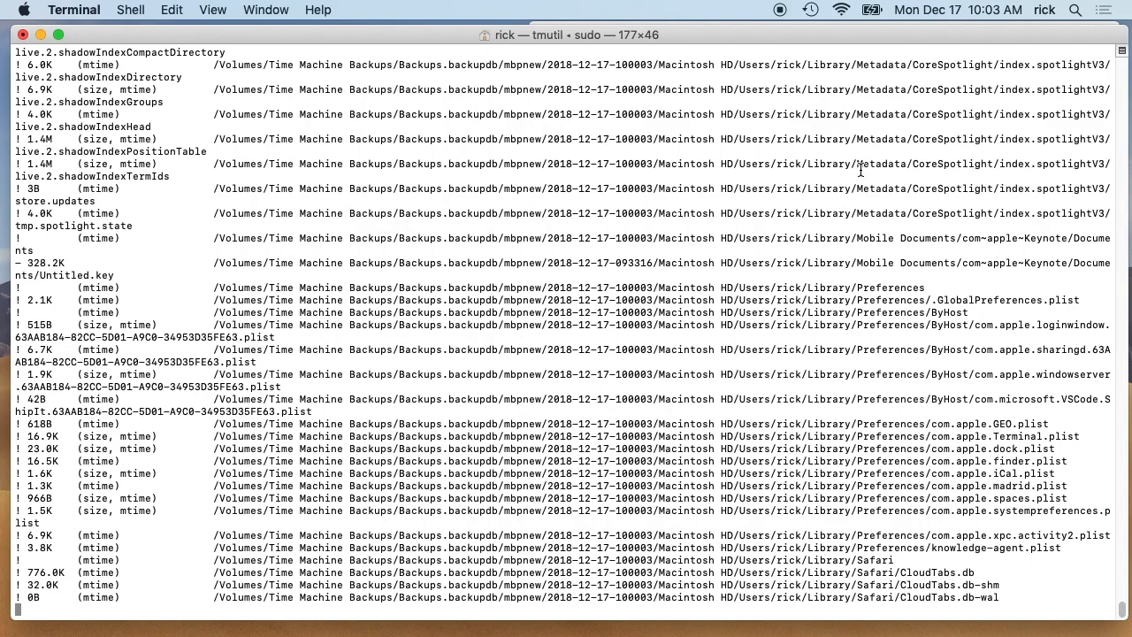
{"action": "scroll", "scroll_direction": "down", "scroll_amount": 3}
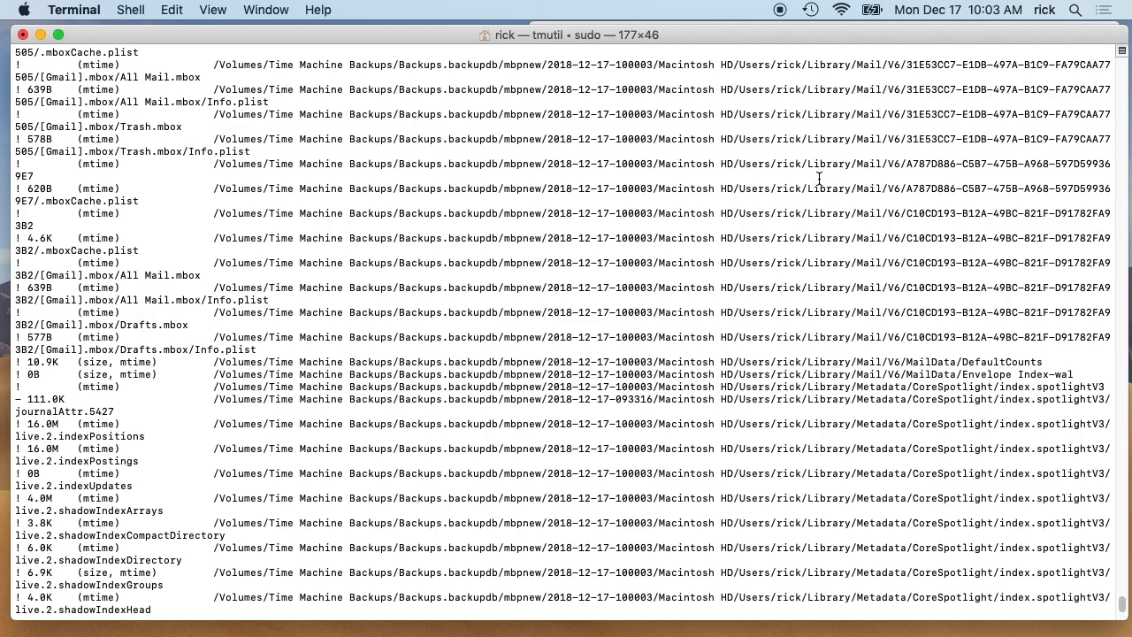
{"action": "scroll", "scroll_direction": "down", "scroll_amount": 3}
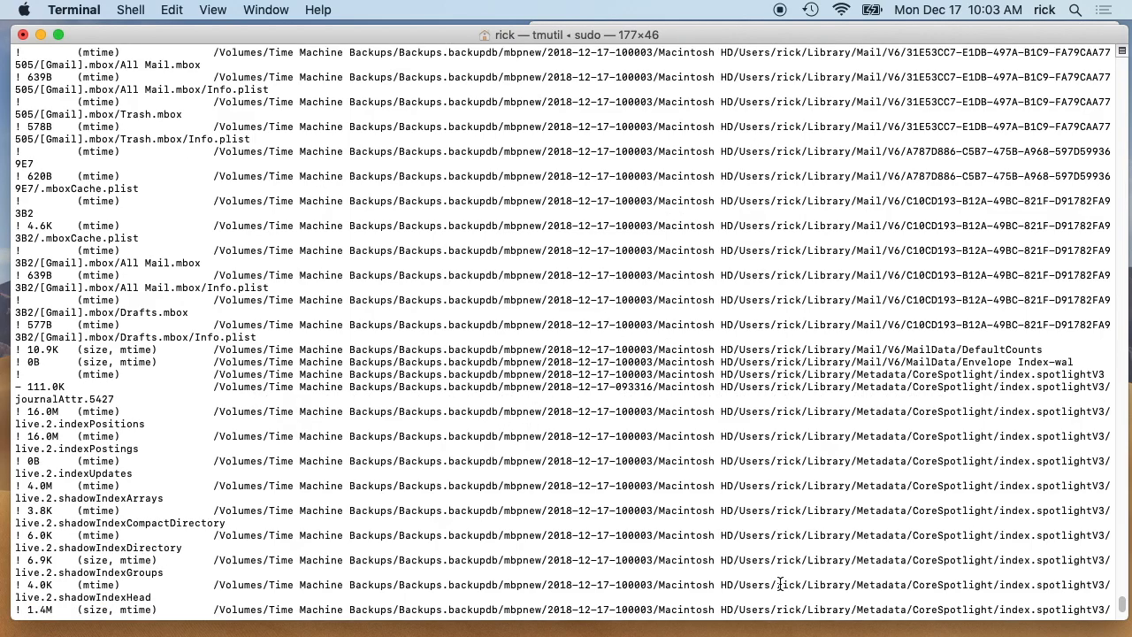
{"action": "scroll", "scroll_direction": "down", "scroll_amount": 3}
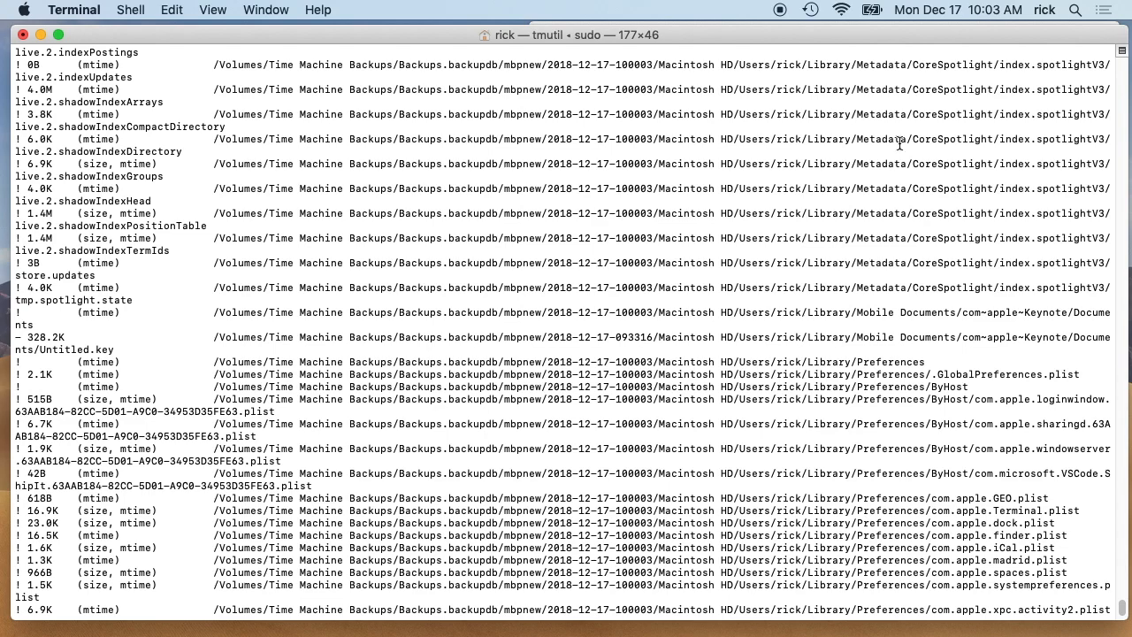
{"action": "mouse_move", "coordinate": [855, 329]}
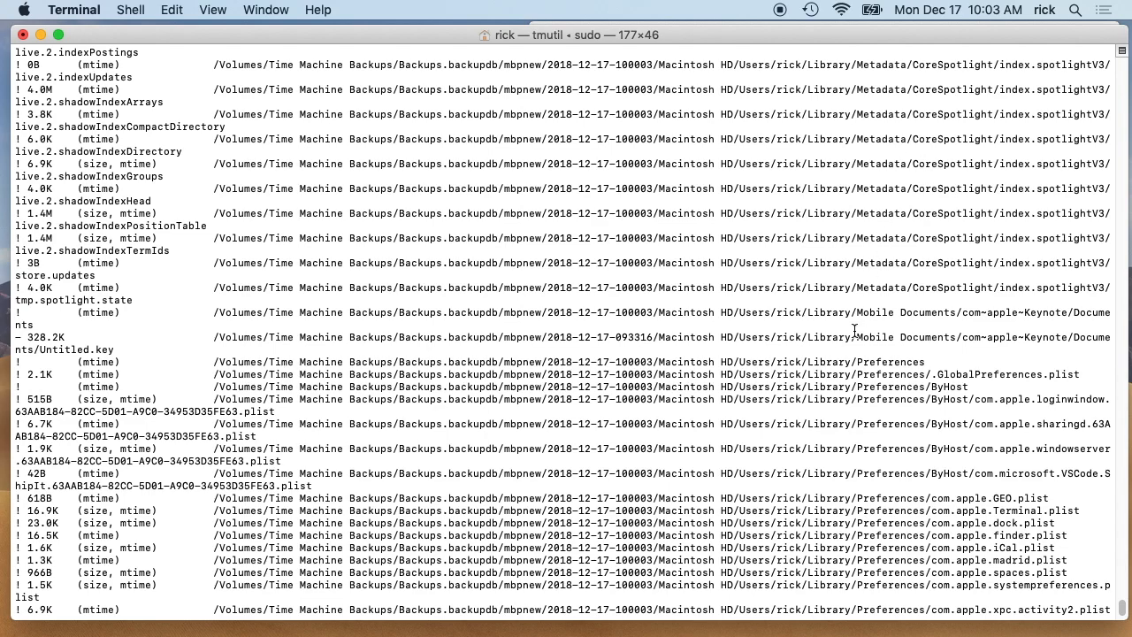
{"action": "scroll", "scroll_direction": "down", "scroll_amount": 3}
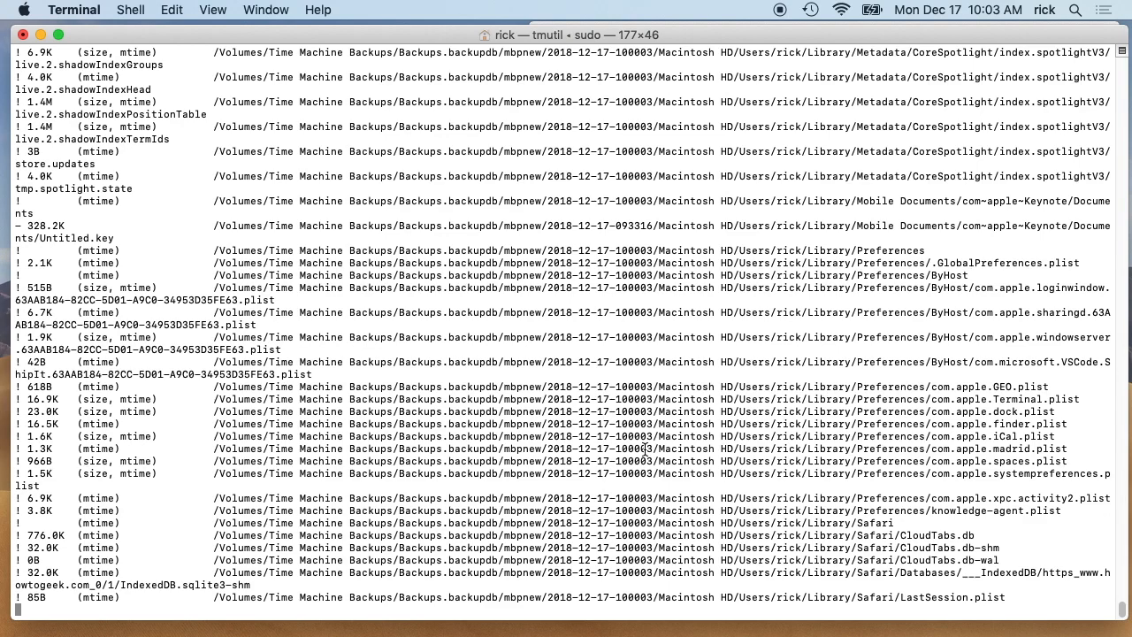
{"action": "mouse_move", "coordinate": [875, 587]}
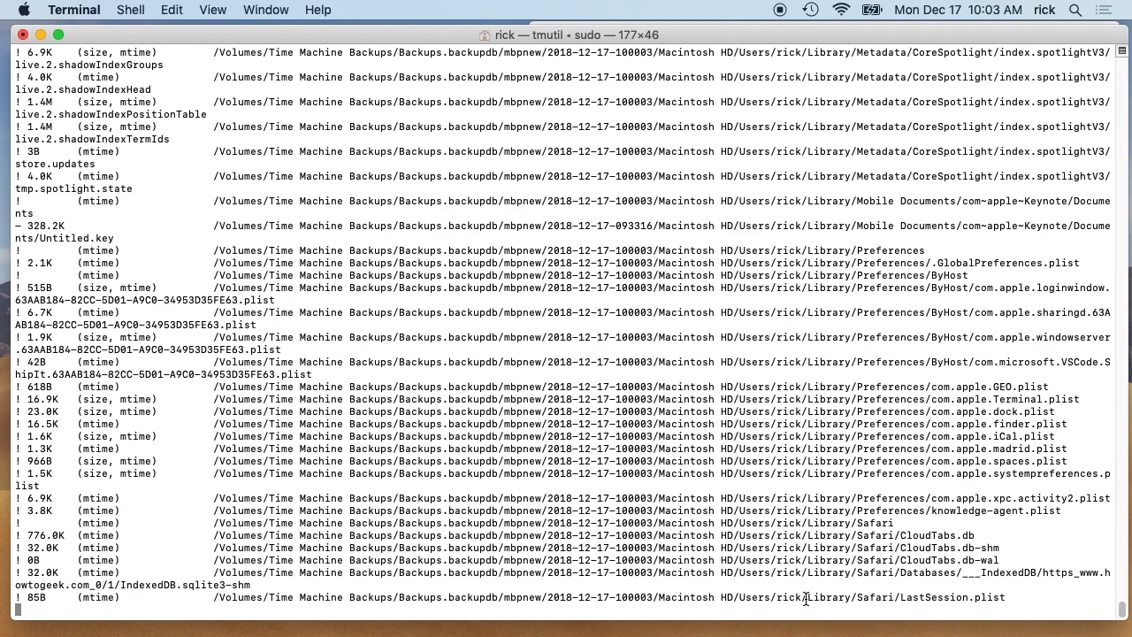
{"action": "mouse_move", "coordinate": [810, 591]}
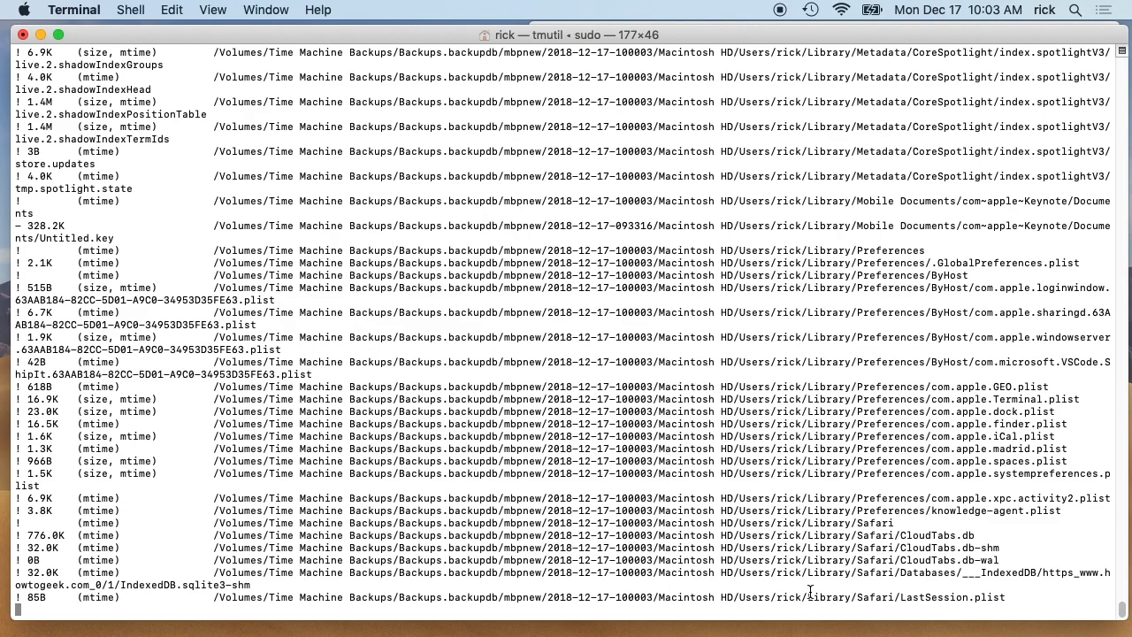
{"action": "scroll", "scroll_direction": "down", "scroll_amount": 3}
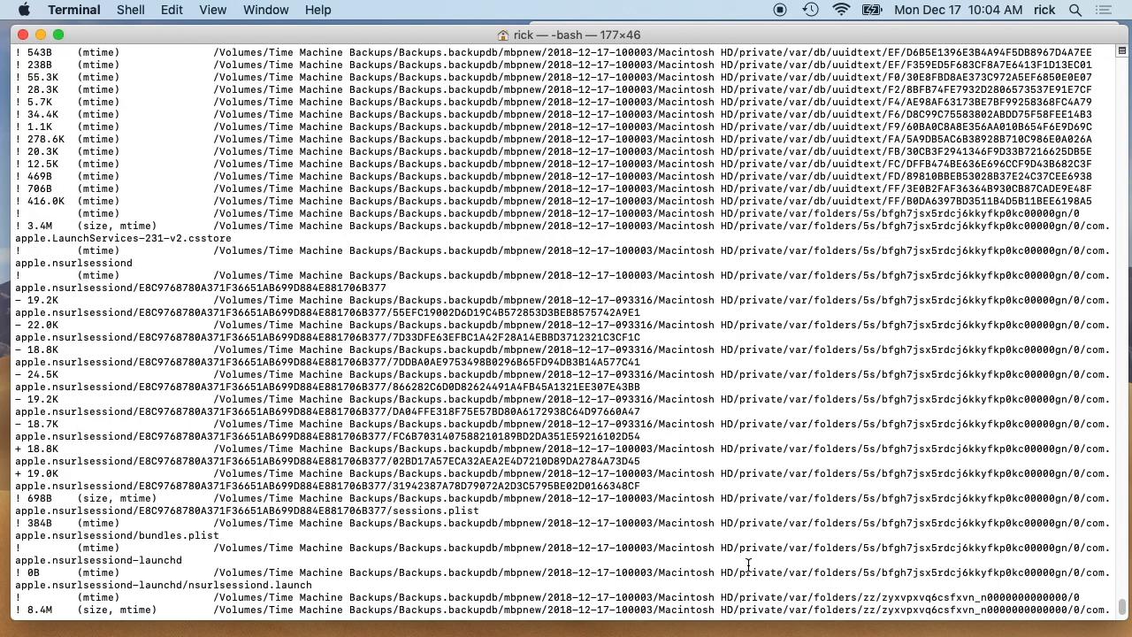
Review the finished output's private/var uuidtext and nsurlsessiond changes
{"action": "scroll", "scroll_direction": "down", "scroll_amount": 3}
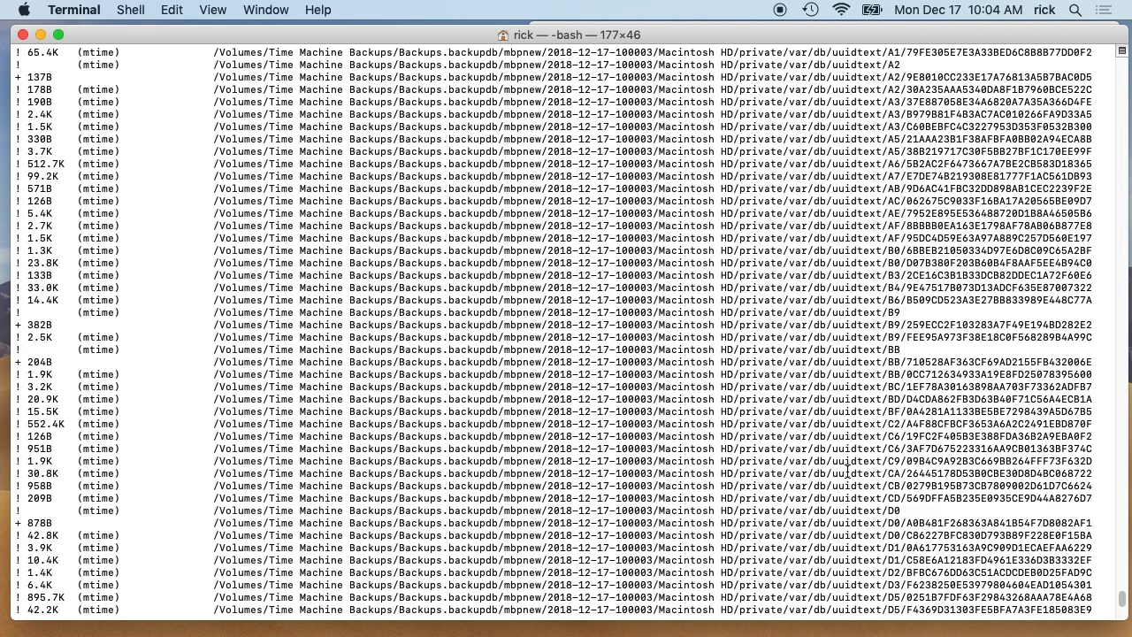
{"action": "mouse_move", "coordinate": [845, 474]}
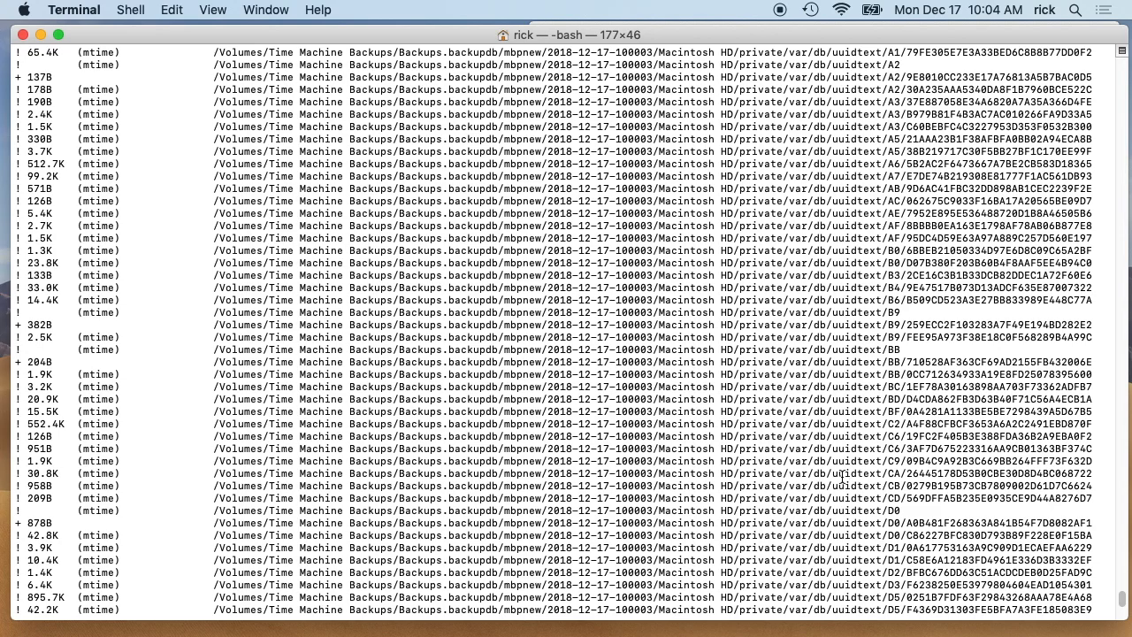
{"action": "scroll", "scroll_direction": "down", "scroll_amount": 3}
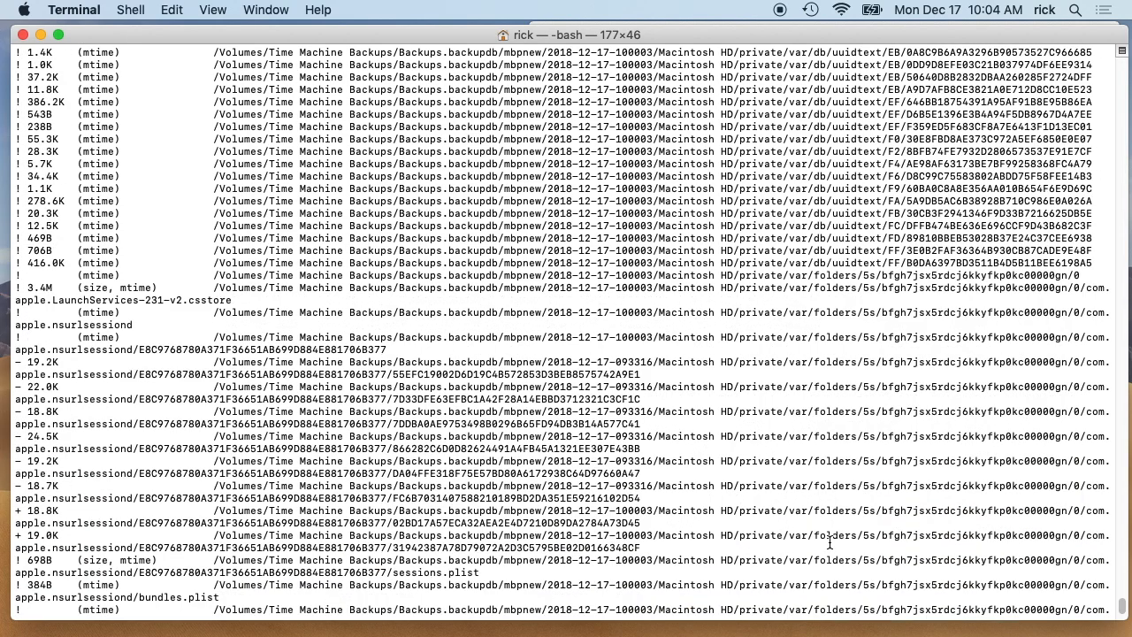
{"action": "mouse_move", "coordinate": [752, 442]}
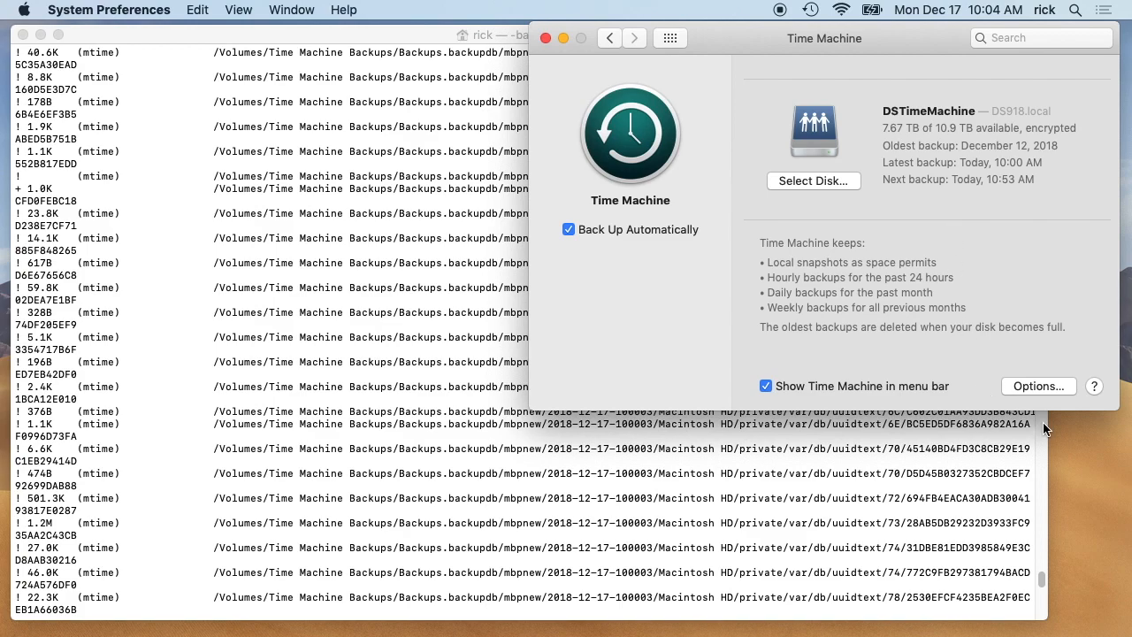
Open Time Machine Options and start adding another exclusion with +
{"action": "left_click", "coordinate": [1039, 386]}
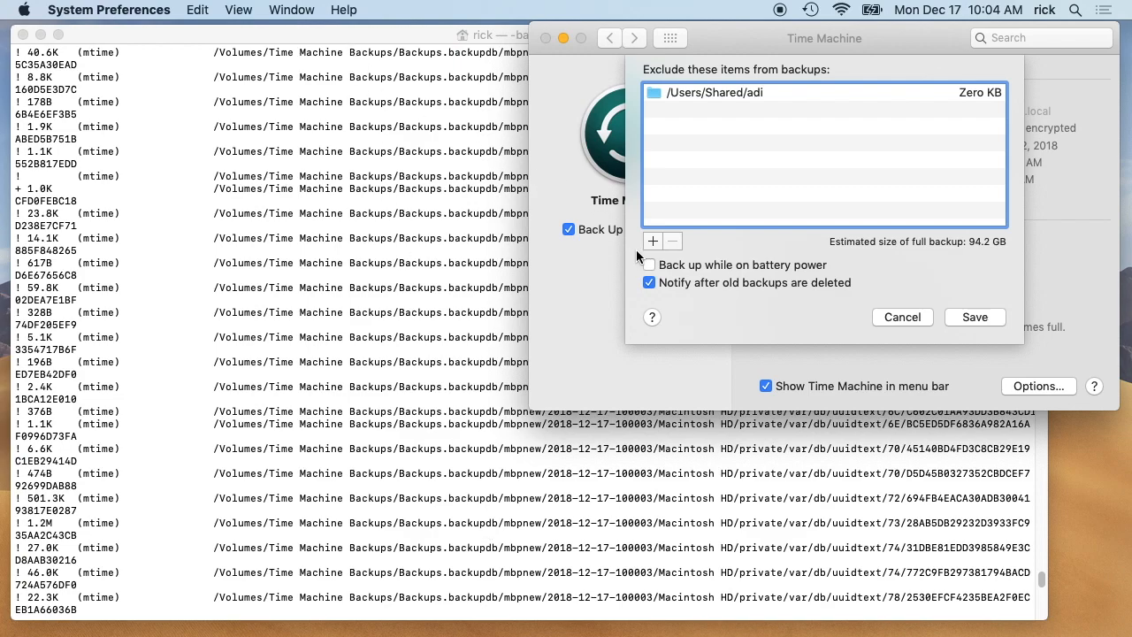
{"action": "left_click", "coordinate": [653, 241]}
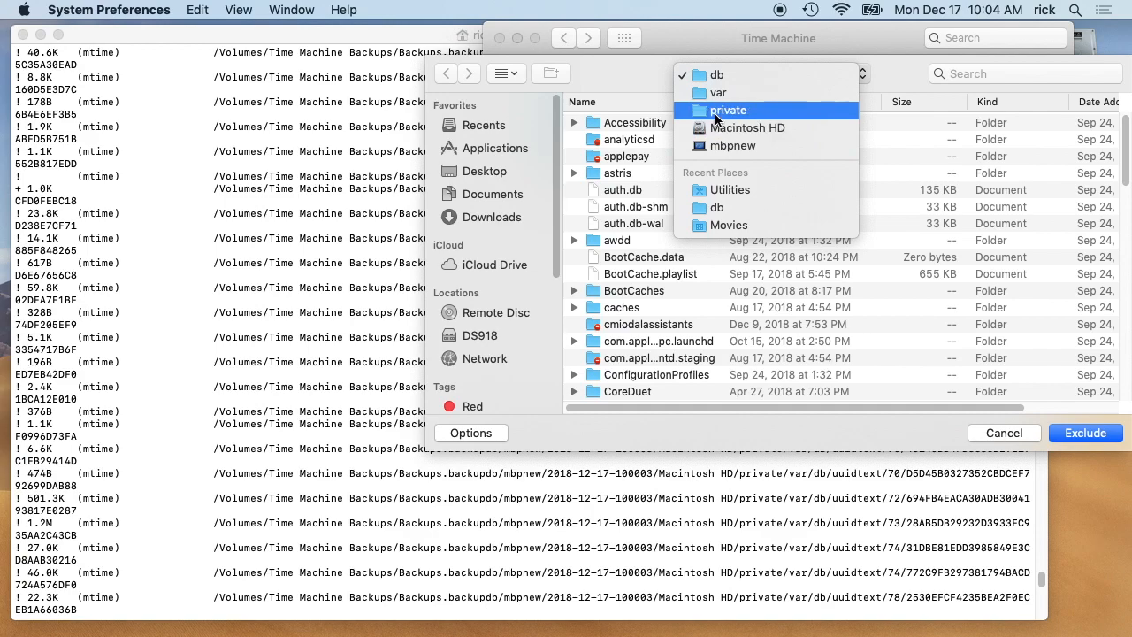
{"action": "mouse_move", "coordinate": [718, 92]}
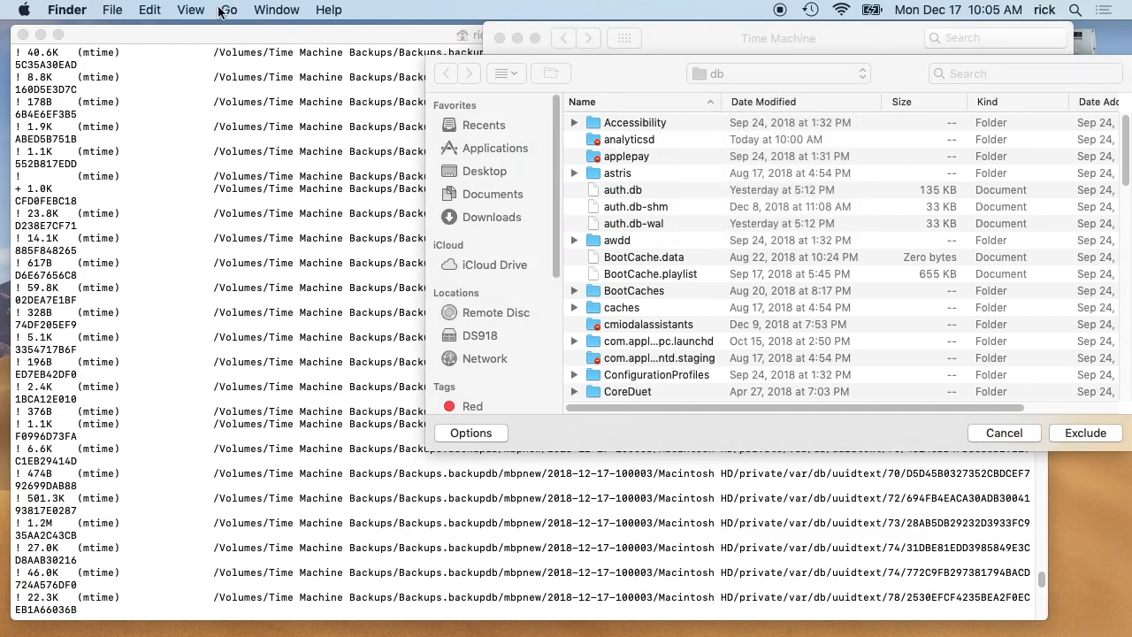
Go to /private/var in Finder, then open Accessibility in the exclusion chooser
{"action": "left_click", "coordinate": [228, 10]}
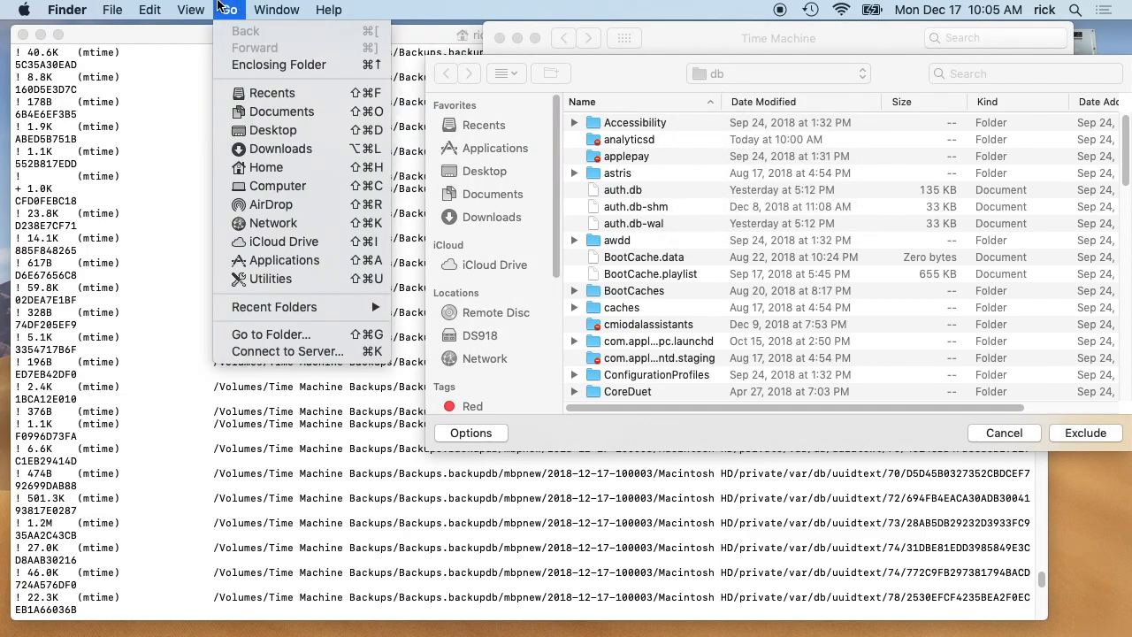
{"action": "mouse_move", "coordinate": [269, 334]}
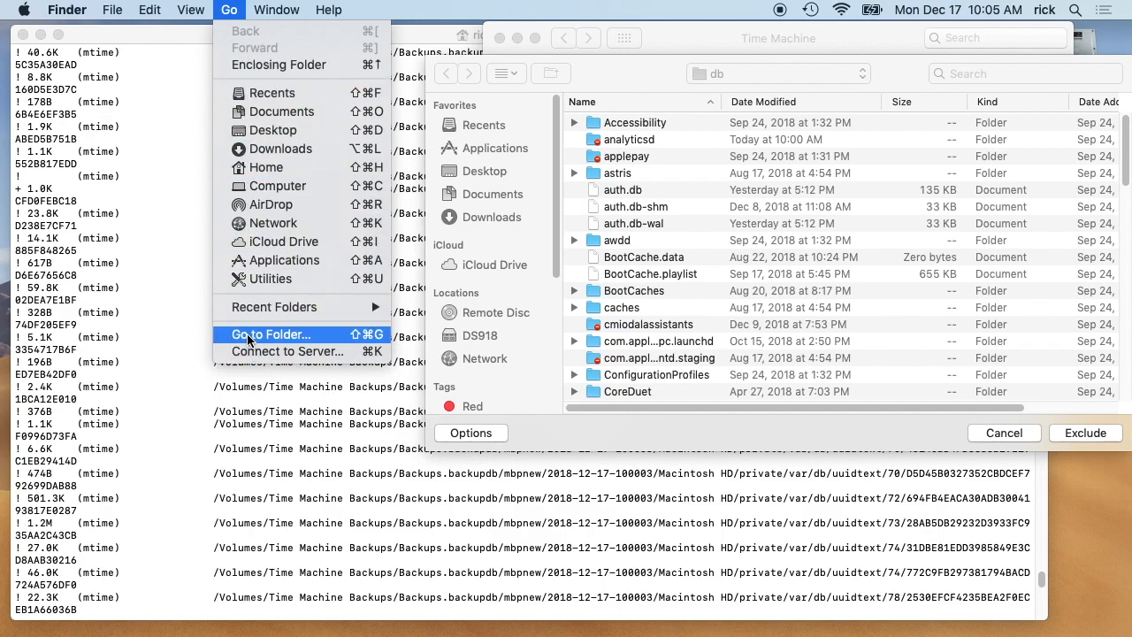
{"action": "left_click", "coordinate": [270, 335]}
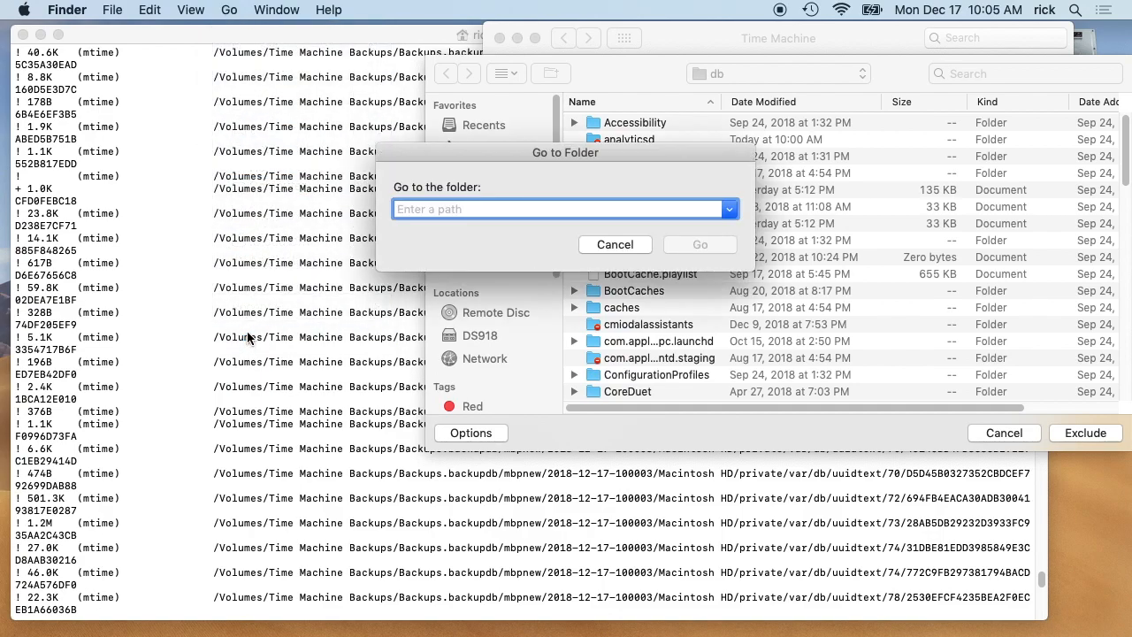
{"action": "type", "text": "/"}
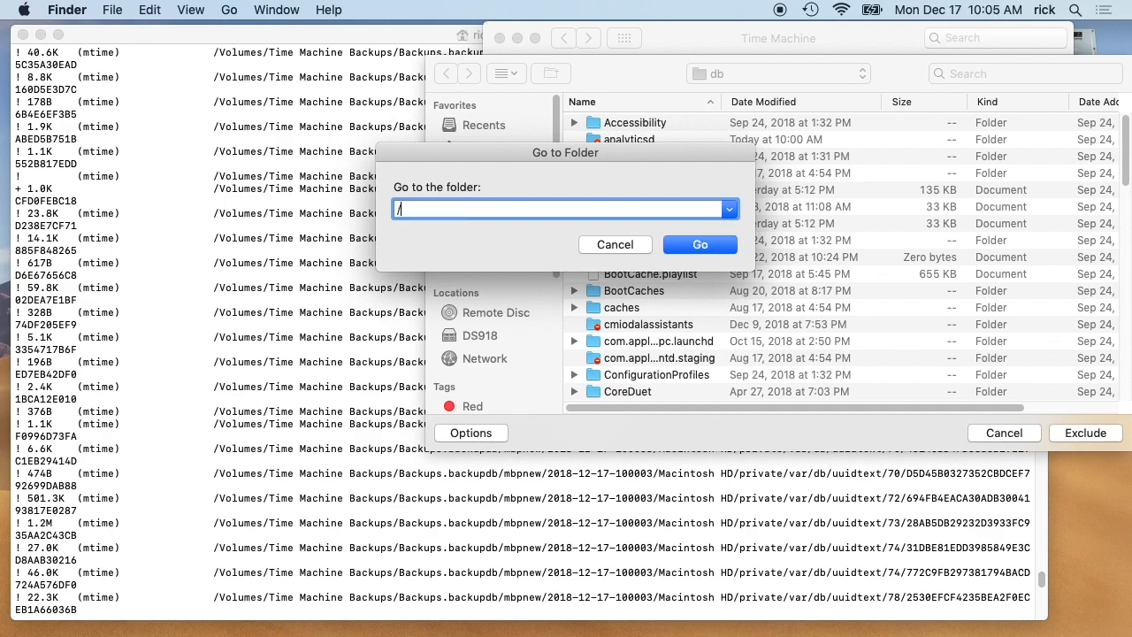
{"action": "type", "text": "p"}
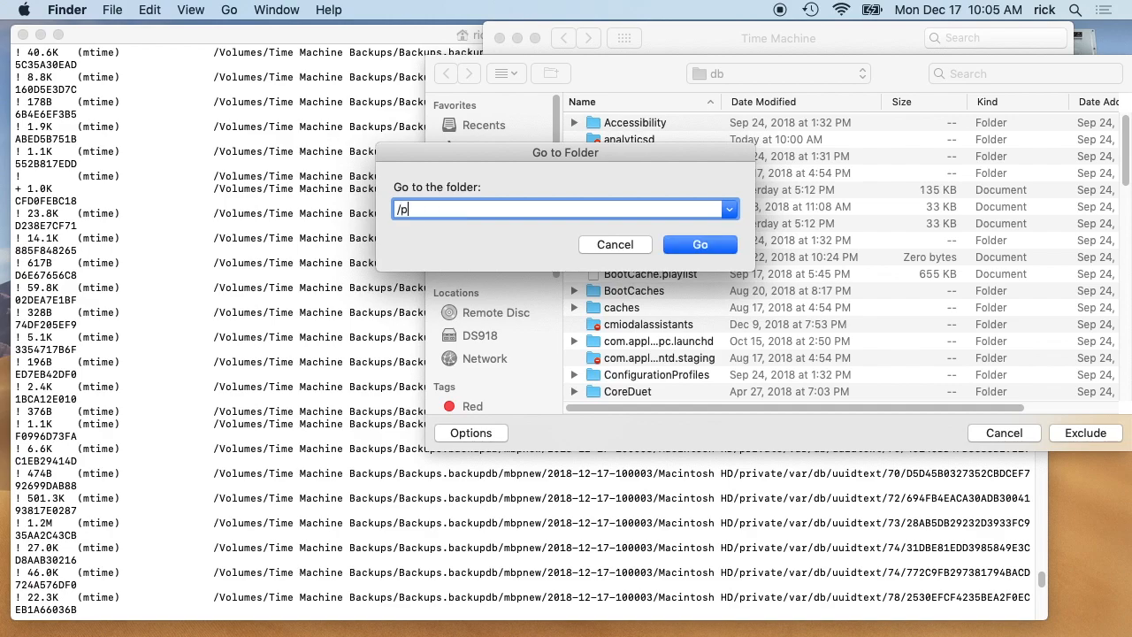
{"action": "type", "text": "rivate/var"}
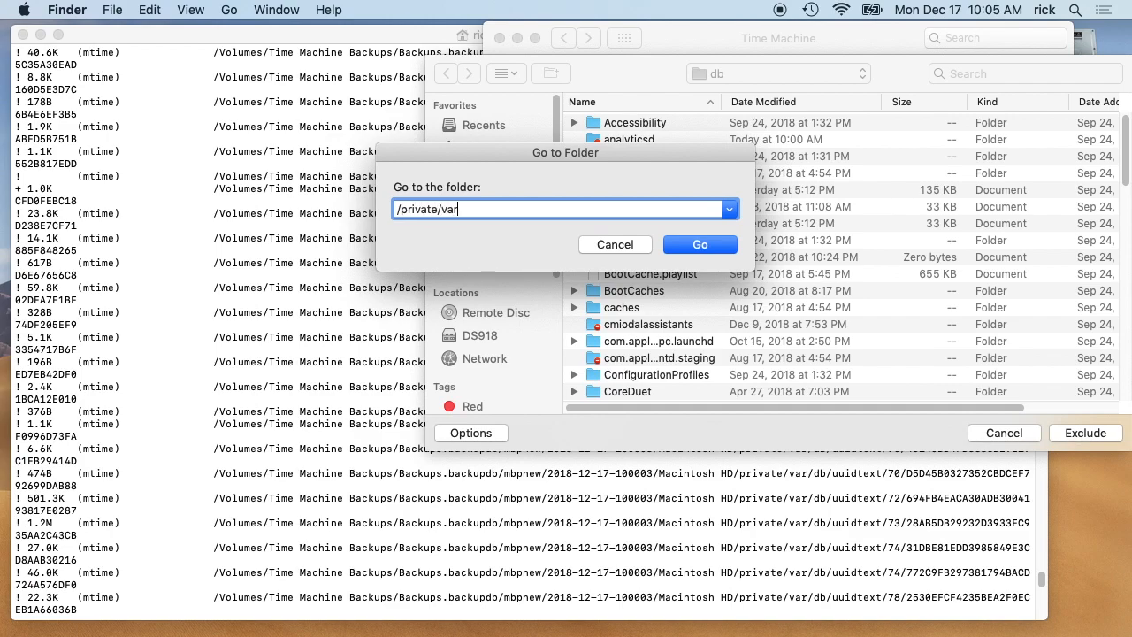
{"action": "left_click", "coordinate": [699, 245]}
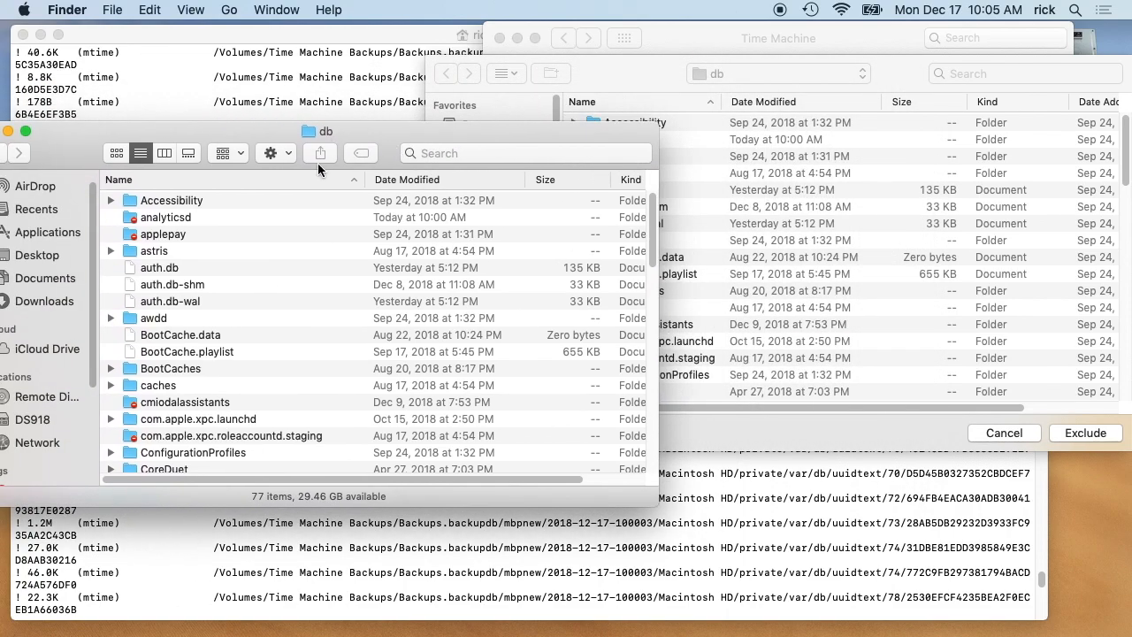
{"action": "double_click", "coordinate": [171, 200]}
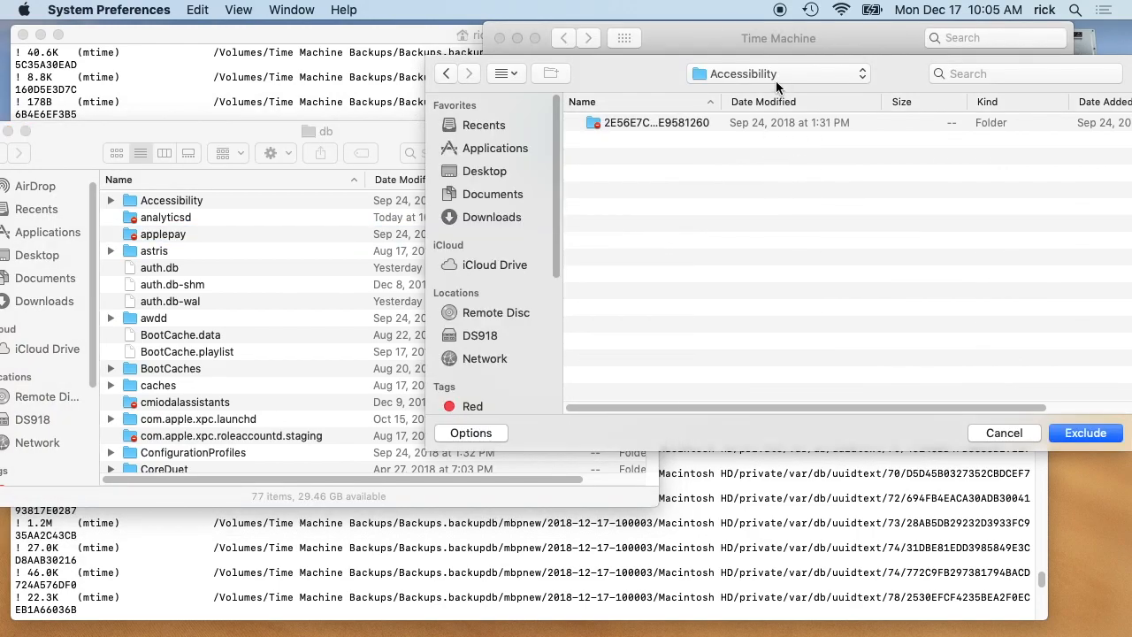
{"action": "left_click", "coordinate": [776, 74]}
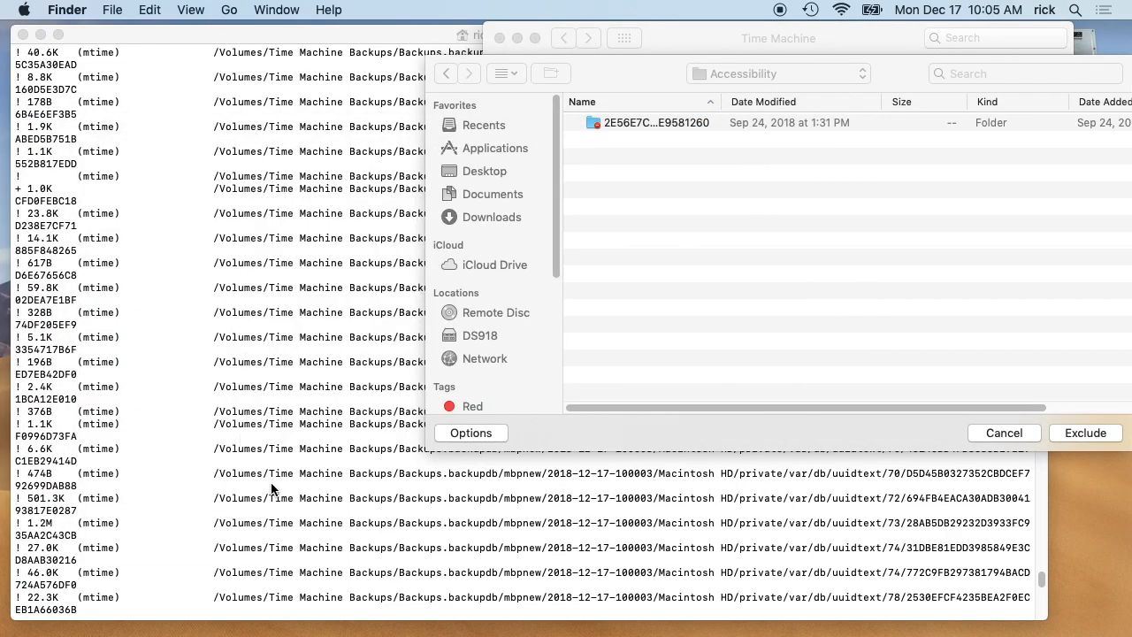
{"action": "mouse_move", "coordinate": [657, 572]}
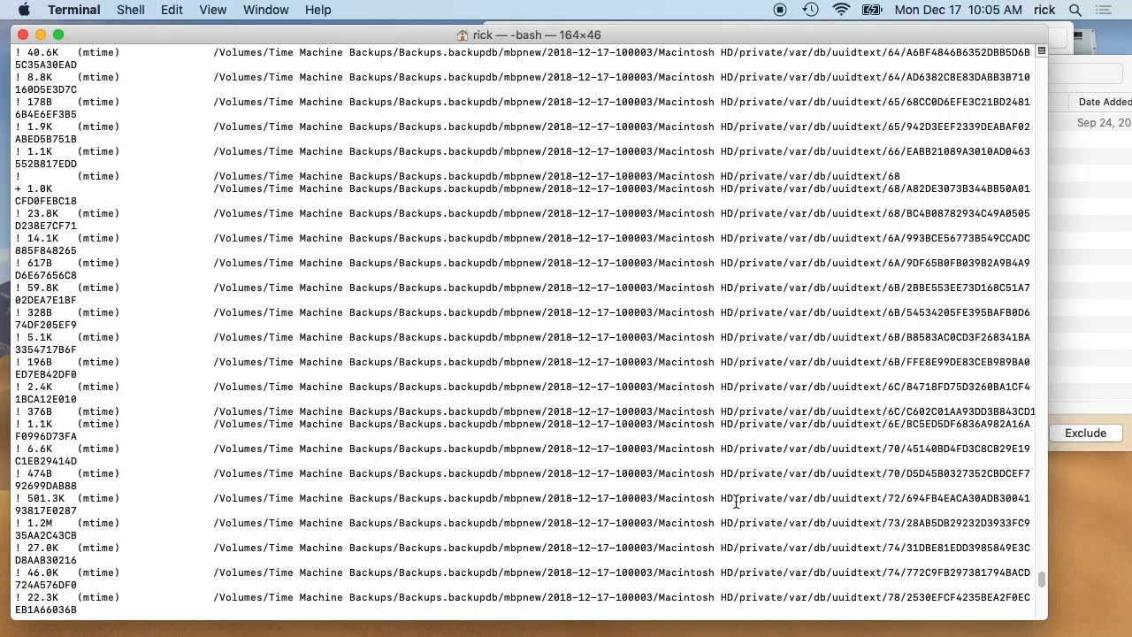
Scroll the comparison output through the uuidtext folders up to FB
{"action": "scroll", "scroll_direction": "down", "scroll_amount": 3}
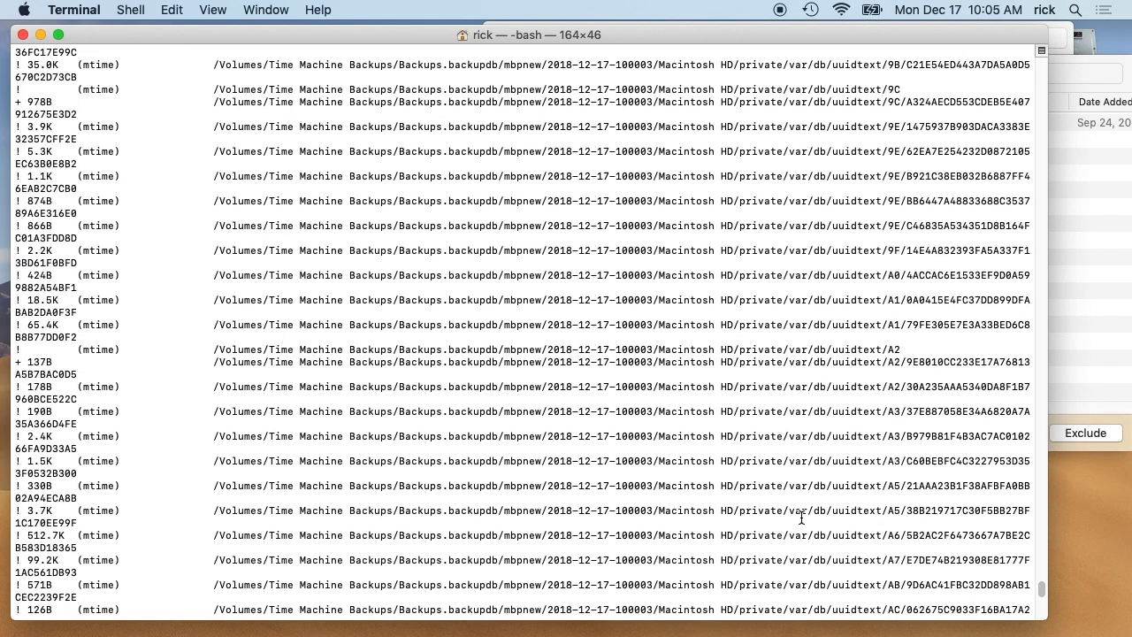
{"action": "scroll", "scroll_direction": "down", "scroll_amount": 3}
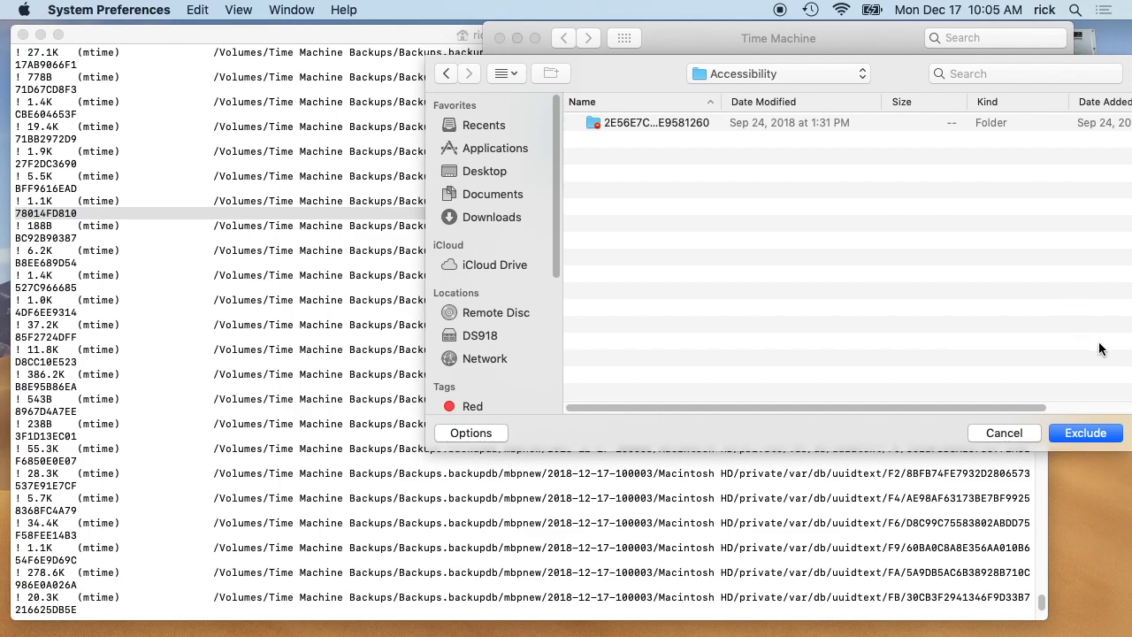
In the exclusion chooser, go to /private/var/db and exclude the uuidtext folder
{"action": "left_click", "coordinate": [776, 73]}
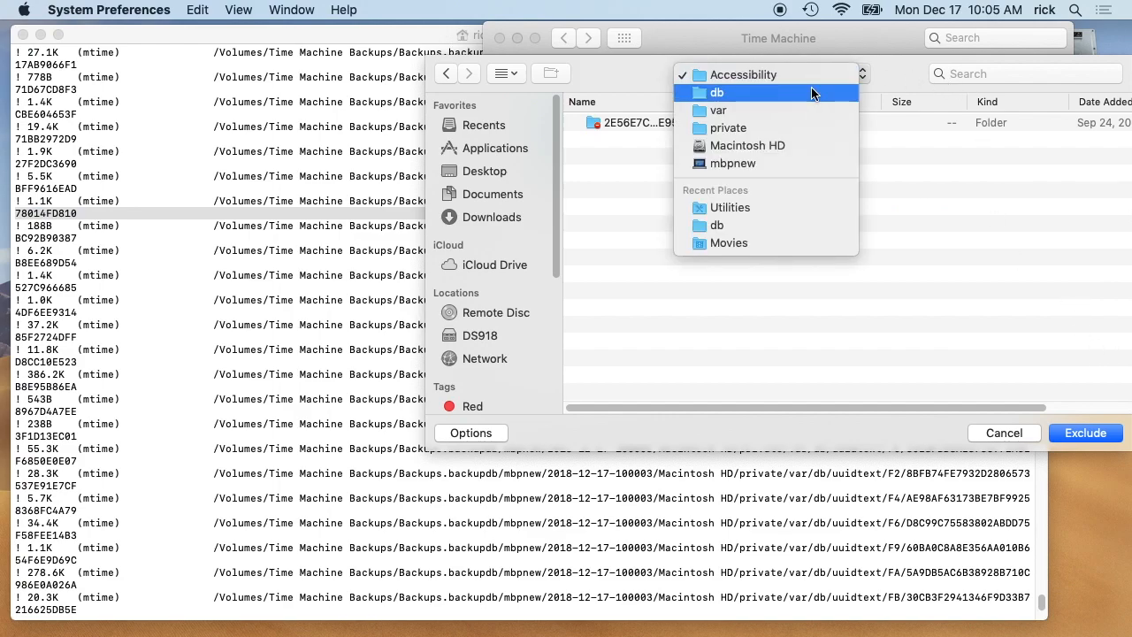
{"action": "left_click", "coordinate": [717, 92]}
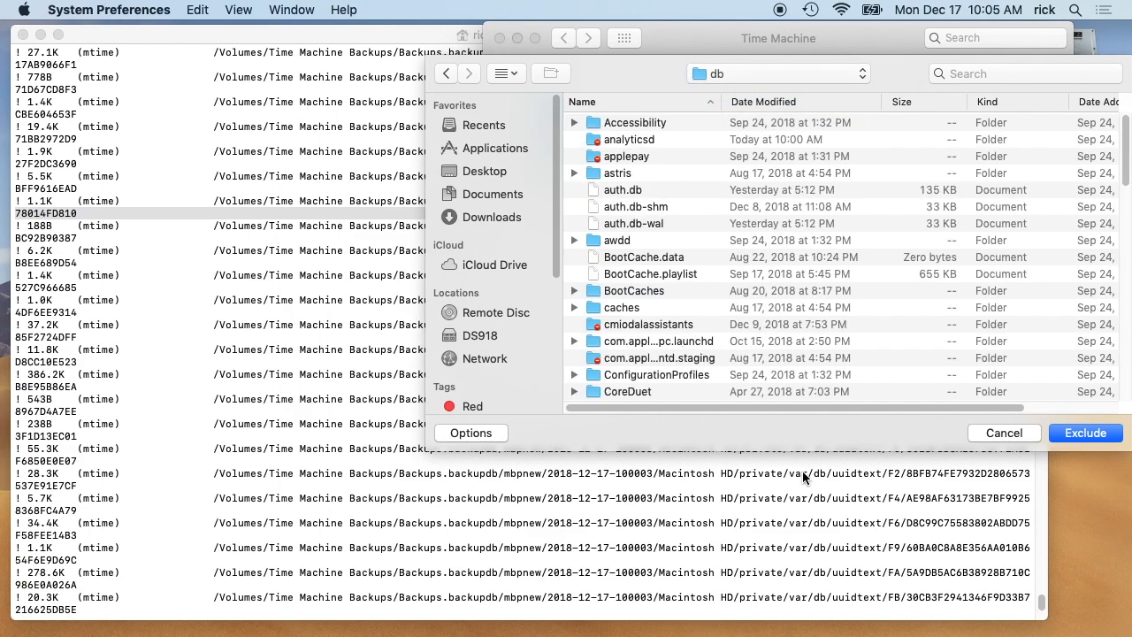
{"action": "scroll", "scroll_direction": "down", "scroll_amount": 3}
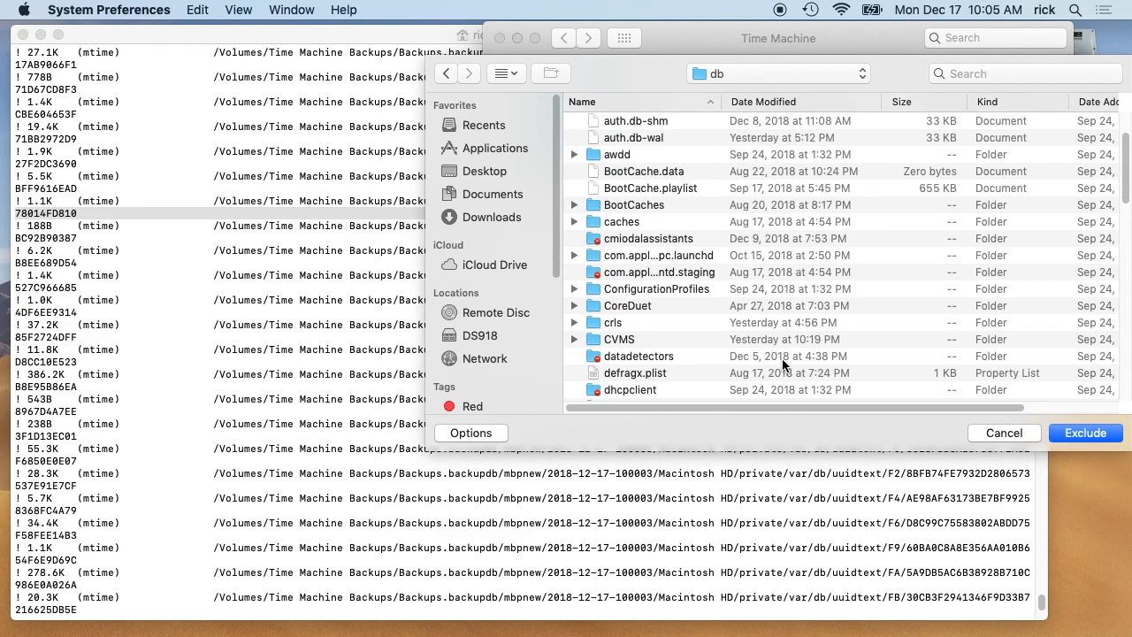
{"action": "scroll", "scroll_direction": "down", "scroll_amount": 3}
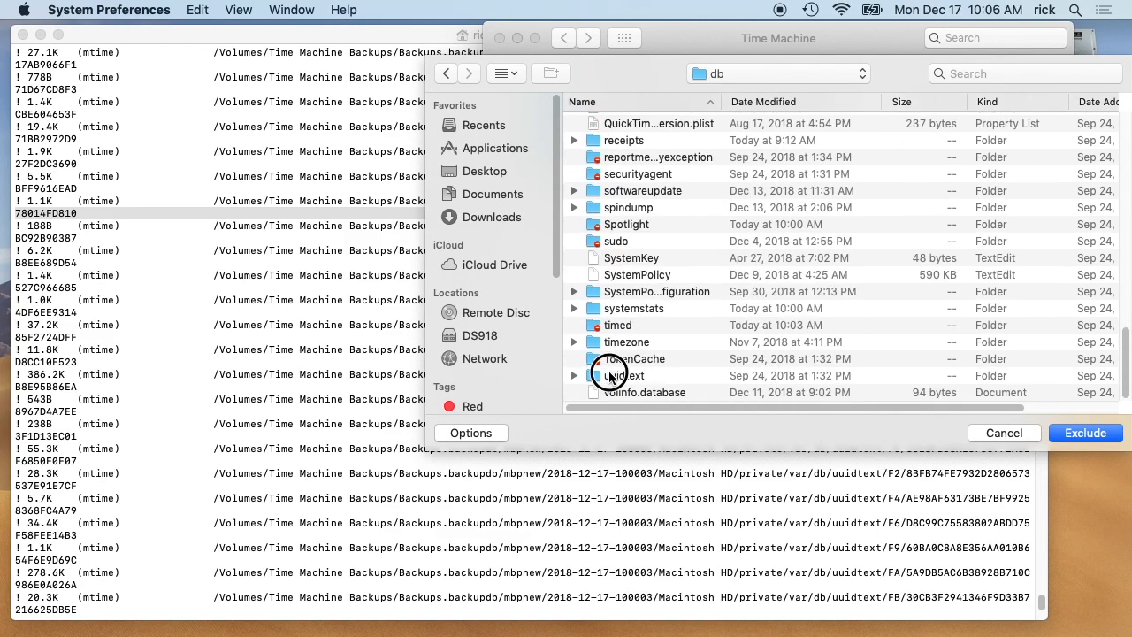
{"action": "left_click", "coordinate": [626, 375]}
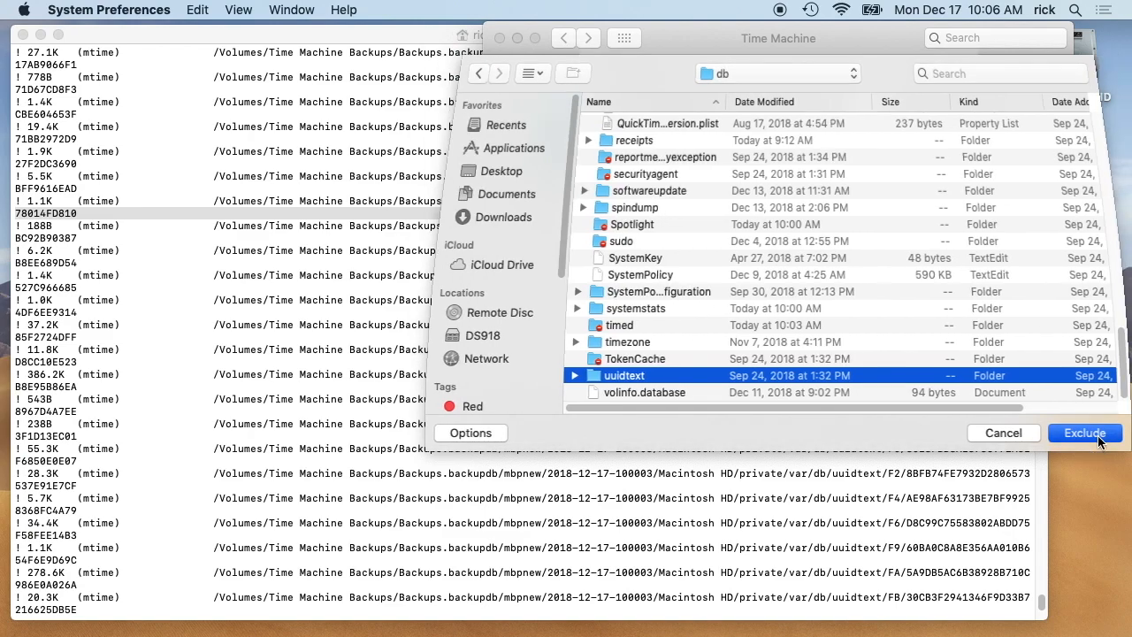
{"action": "left_click", "coordinate": [1085, 432]}
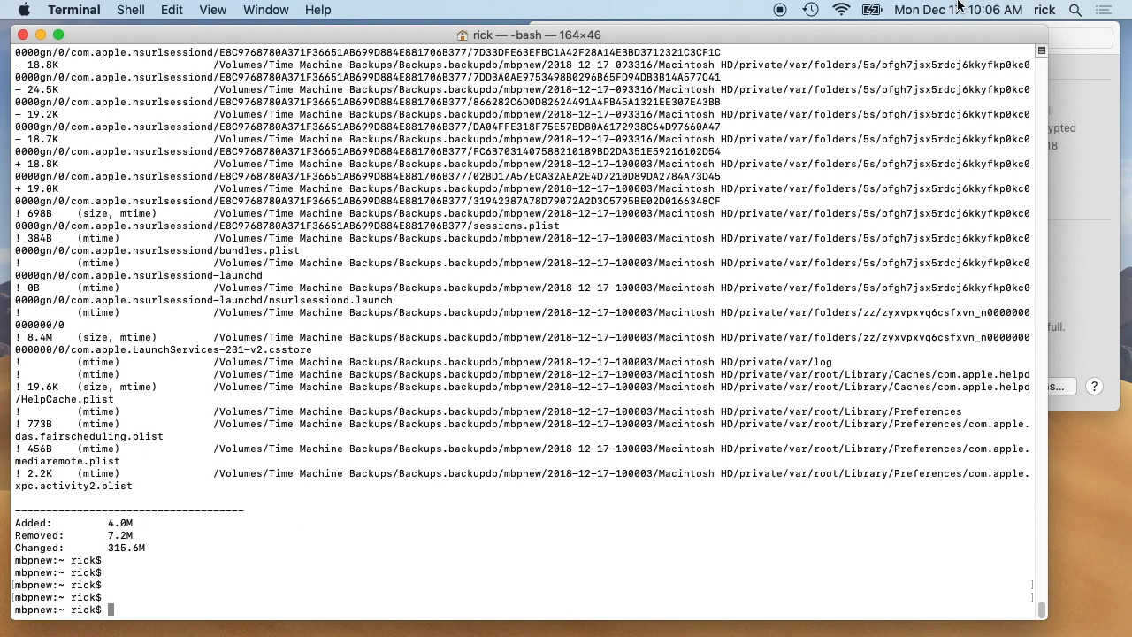
Start a new Time Machine backup from the menu bar, then return to Terminal
{"action": "left_click", "coordinate": [810, 10]}
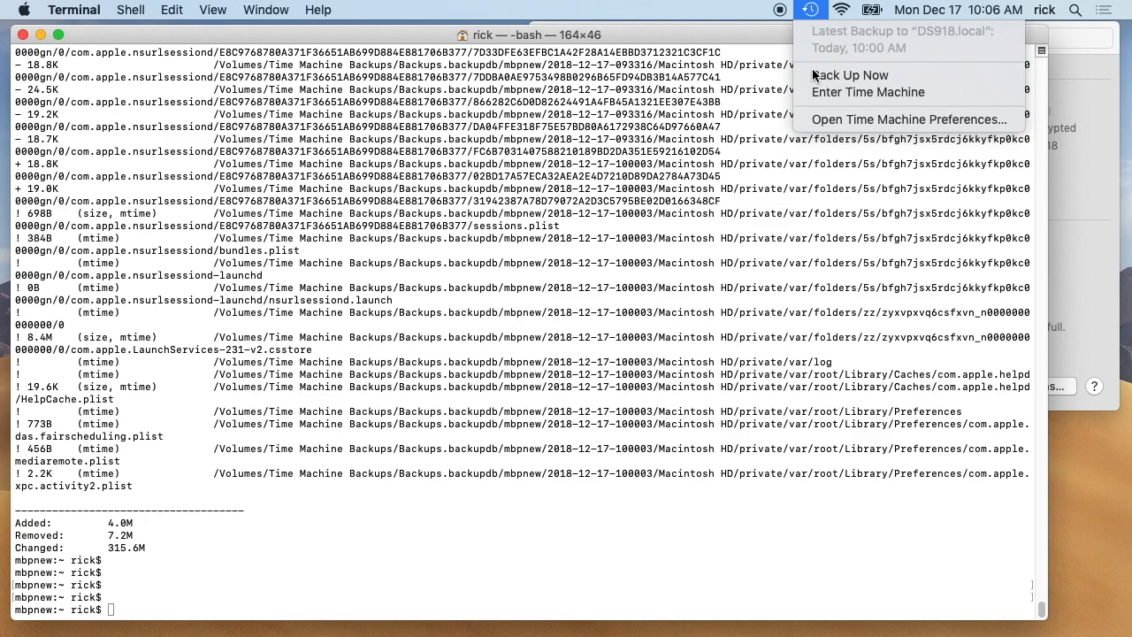
{"action": "left_click", "coordinate": [908, 120]}
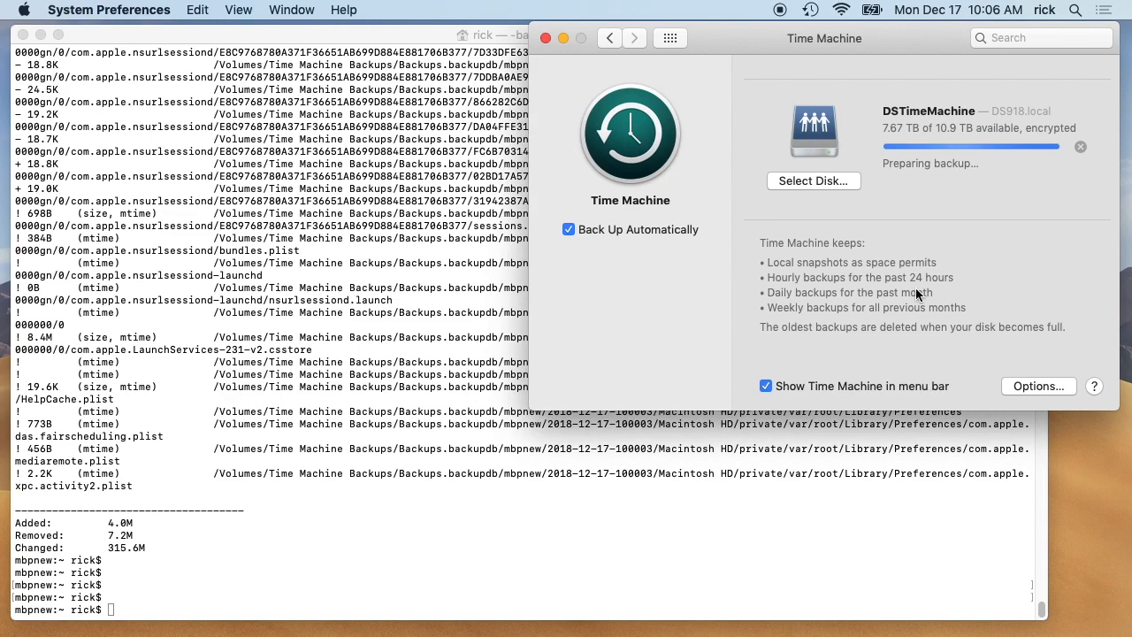
{"action": "left_click", "coordinate": [810, 10]}
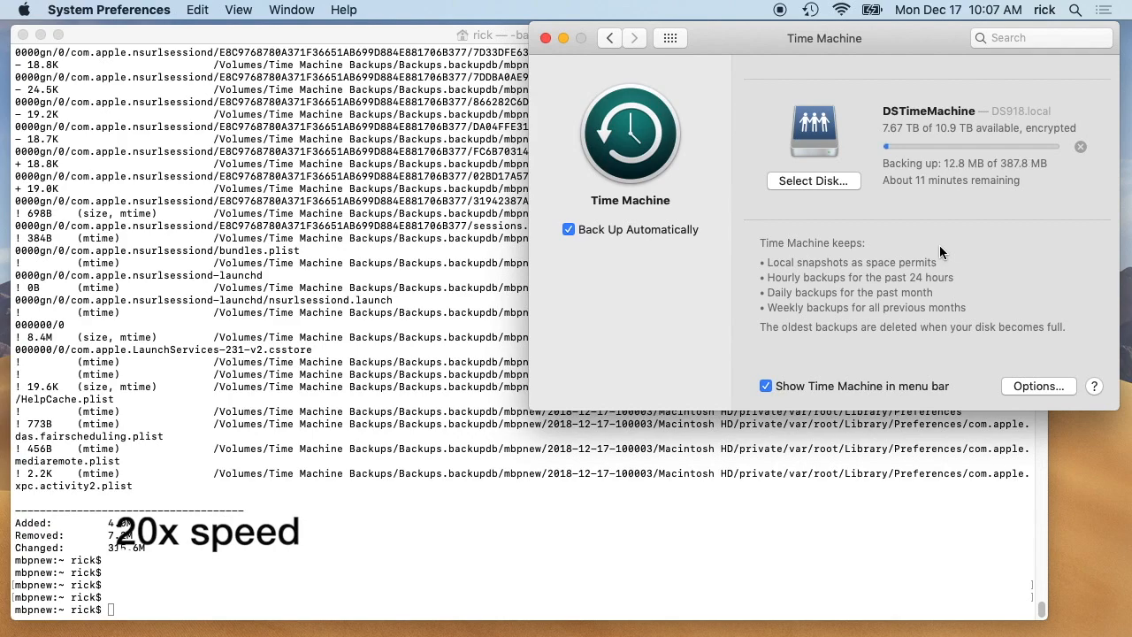
{"action": "mouse_move", "coordinate": [912, 205]}
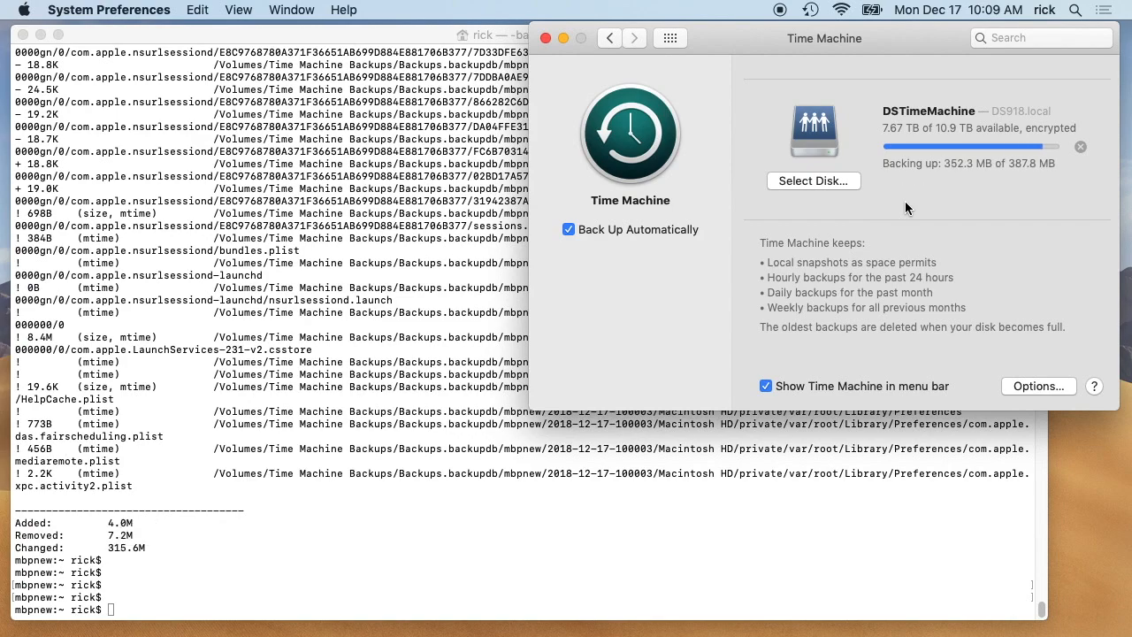
{"action": "mouse_move", "coordinate": [1004, 179]}
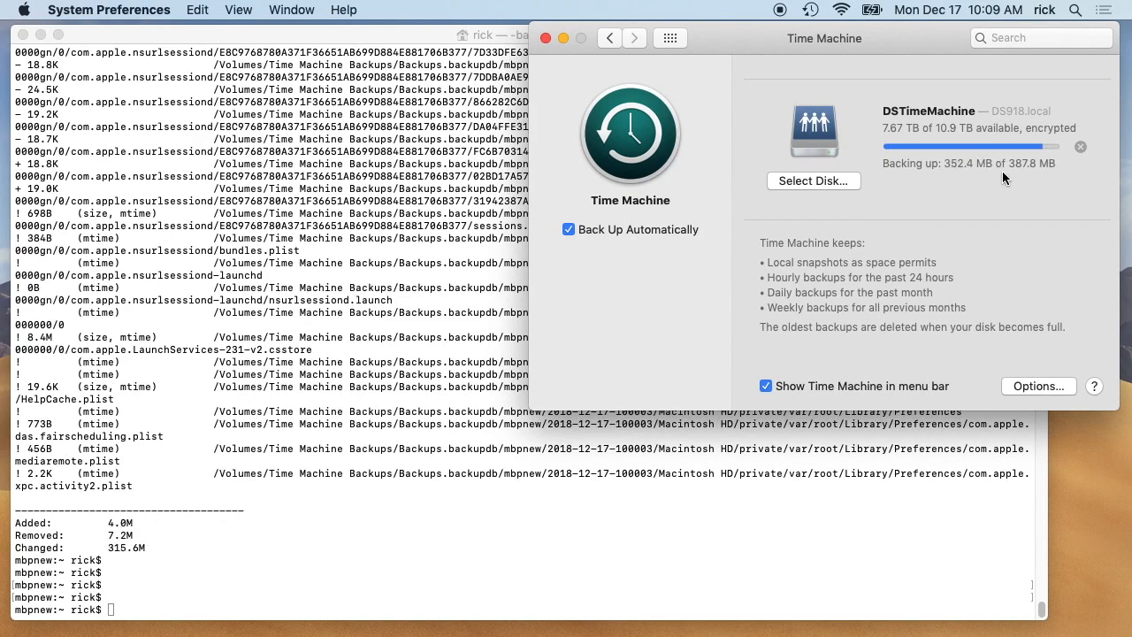
{"action": "mouse_move", "coordinate": [1022, 176]}
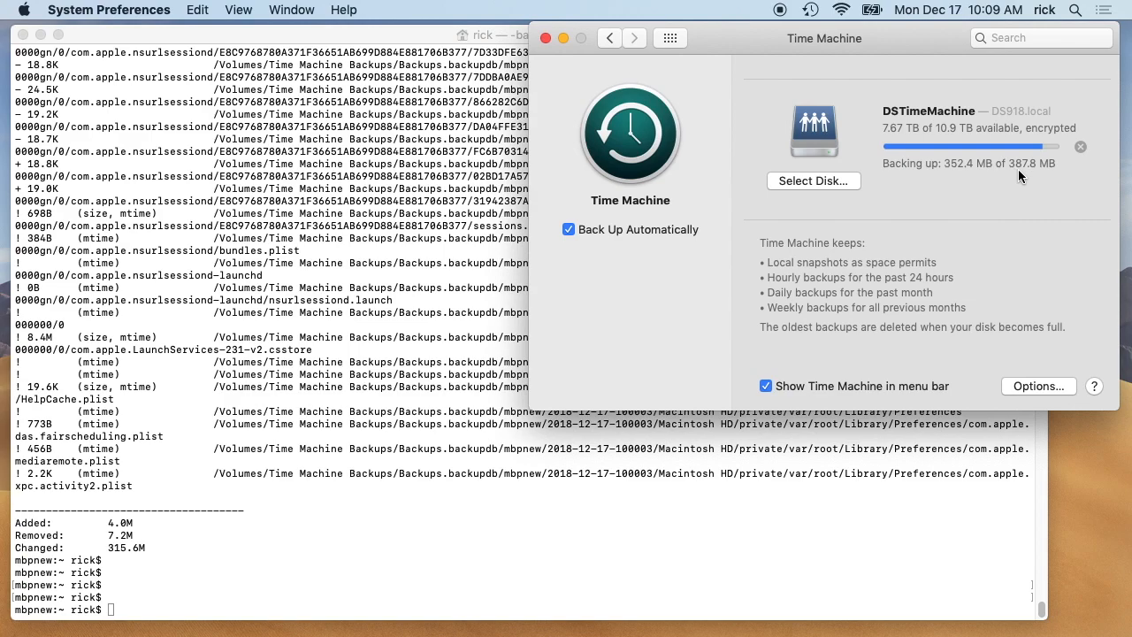
{"action": "mouse_move", "coordinate": [1004, 212]}
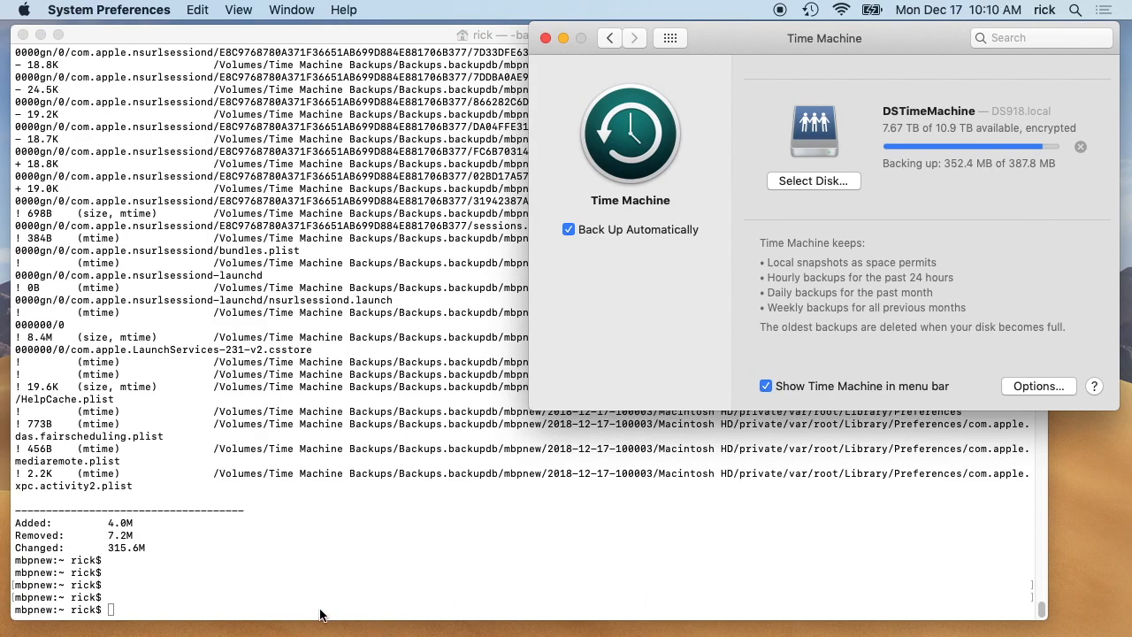
{"action": "left_click", "coordinate": [298, 588]}
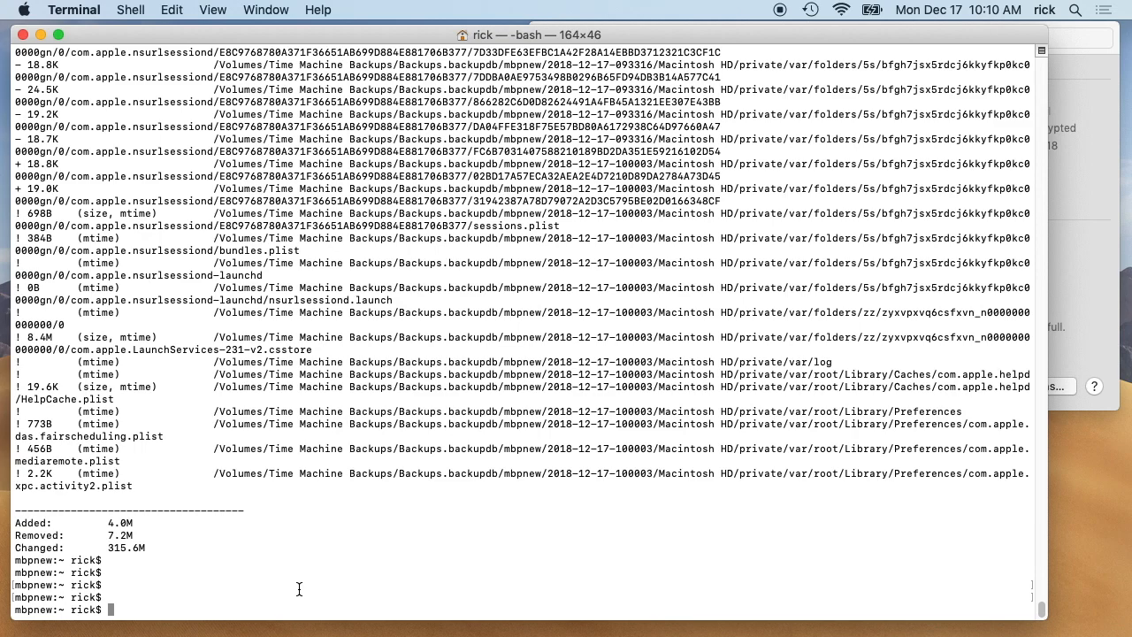
Search shell history with history|grep sed and select the earlier tmutil compare pipeline
{"action": "type", "text": "hist"}
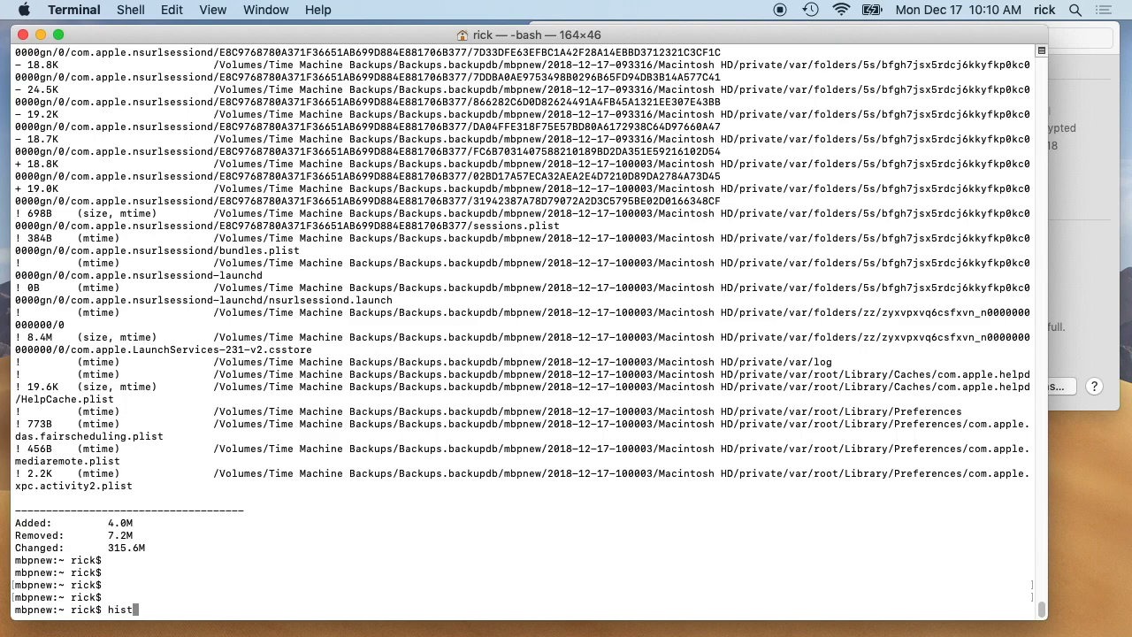
{"action": "type", "text": "ory"}
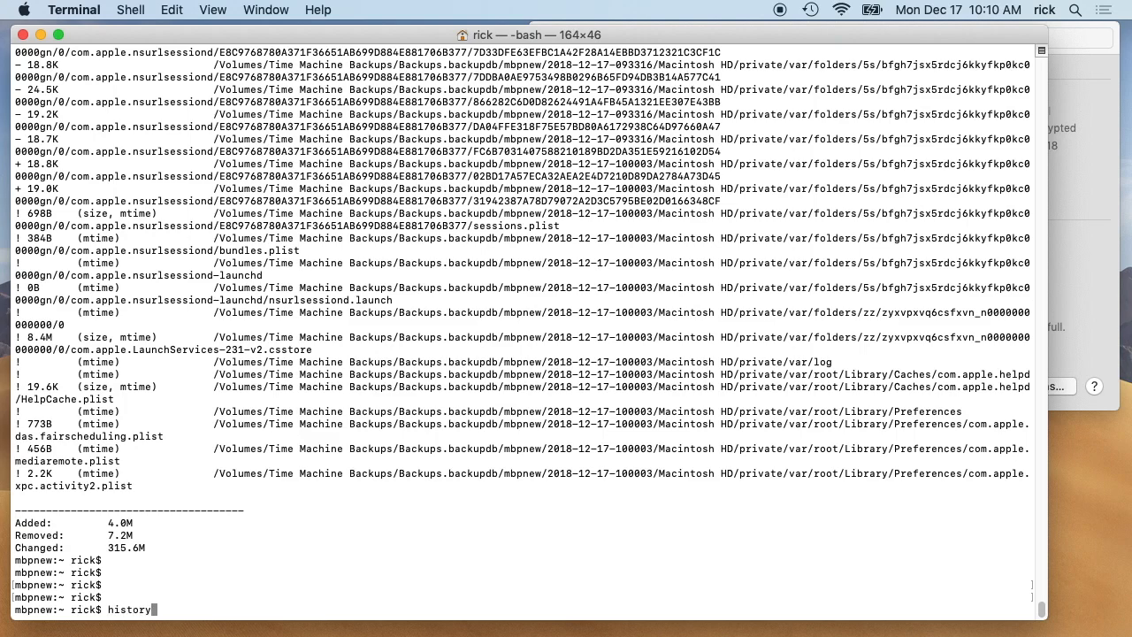
{"action": "type", "text": "|grep sed"}
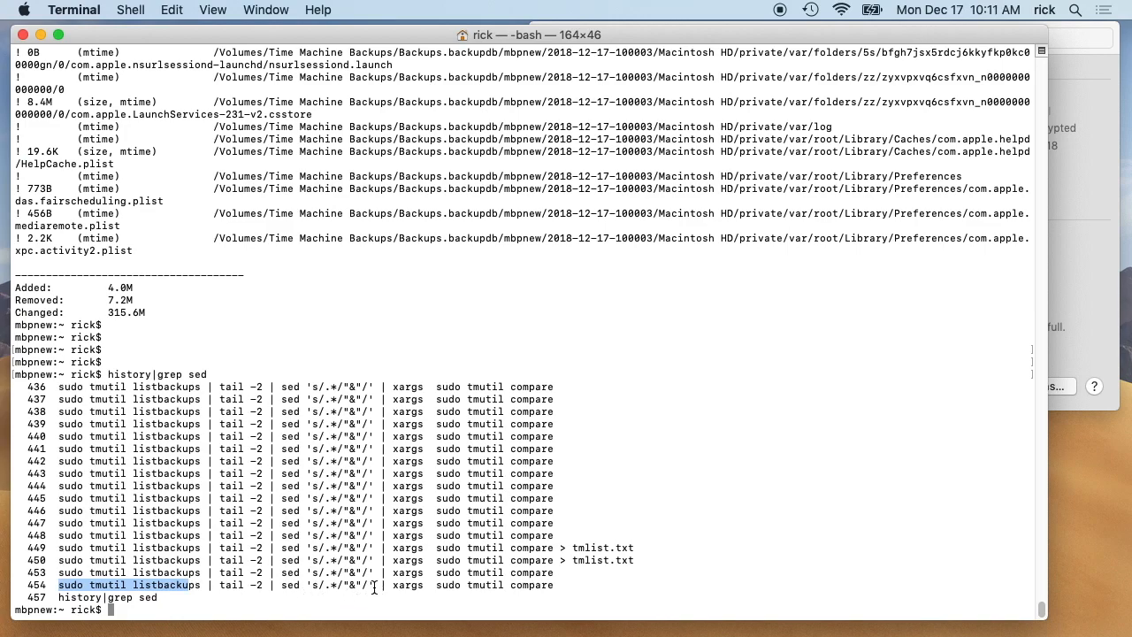
{"action": "mouse_move", "coordinate": [445, 573]}
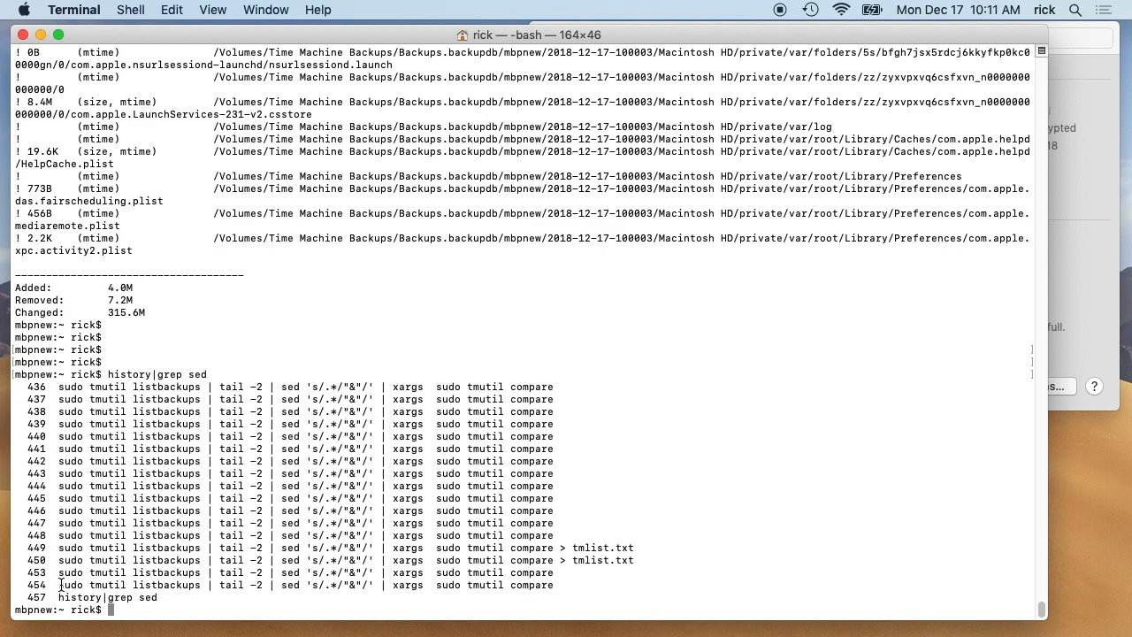
{"action": "left_click_drag", "start_coordinate": [59, 585], "coordinate": [548, 585]}
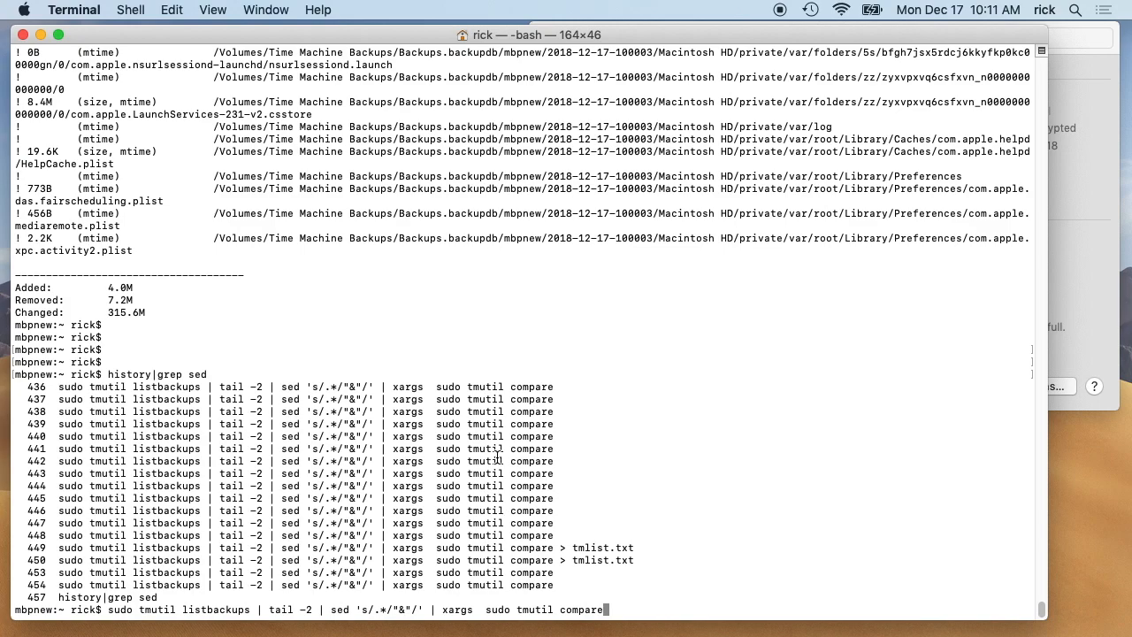
{"action": "mouse_move", "coordinate": [1088, 257]}
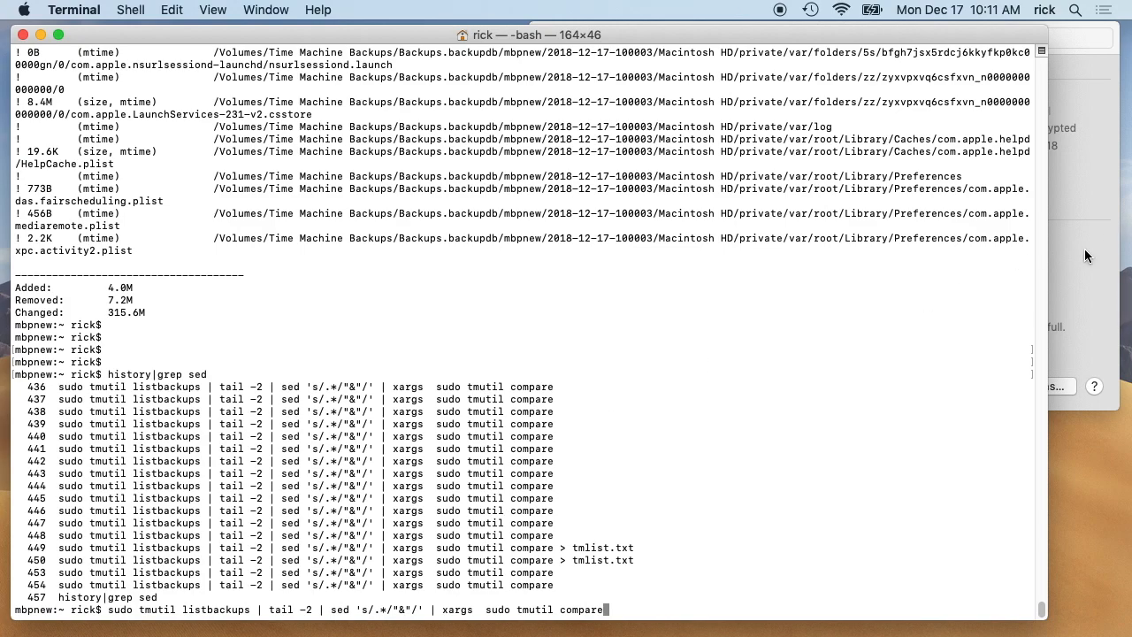
{"action": "mouse_move", "coordinate": [801, 491]}
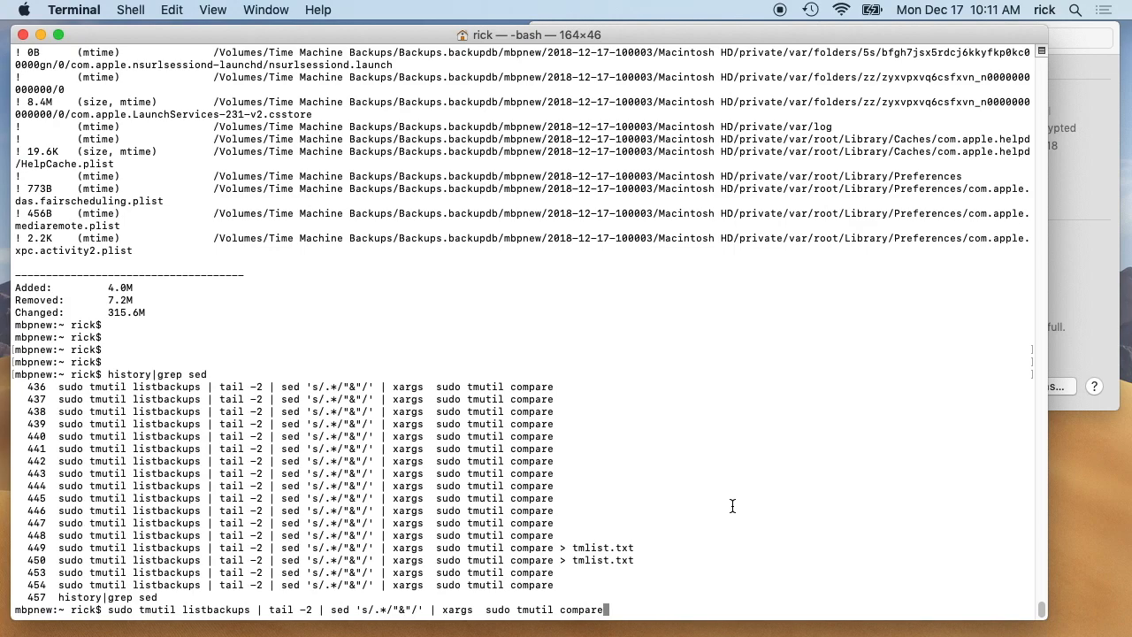
{"action": "mouse_move", "coordinate": [568, 560]}
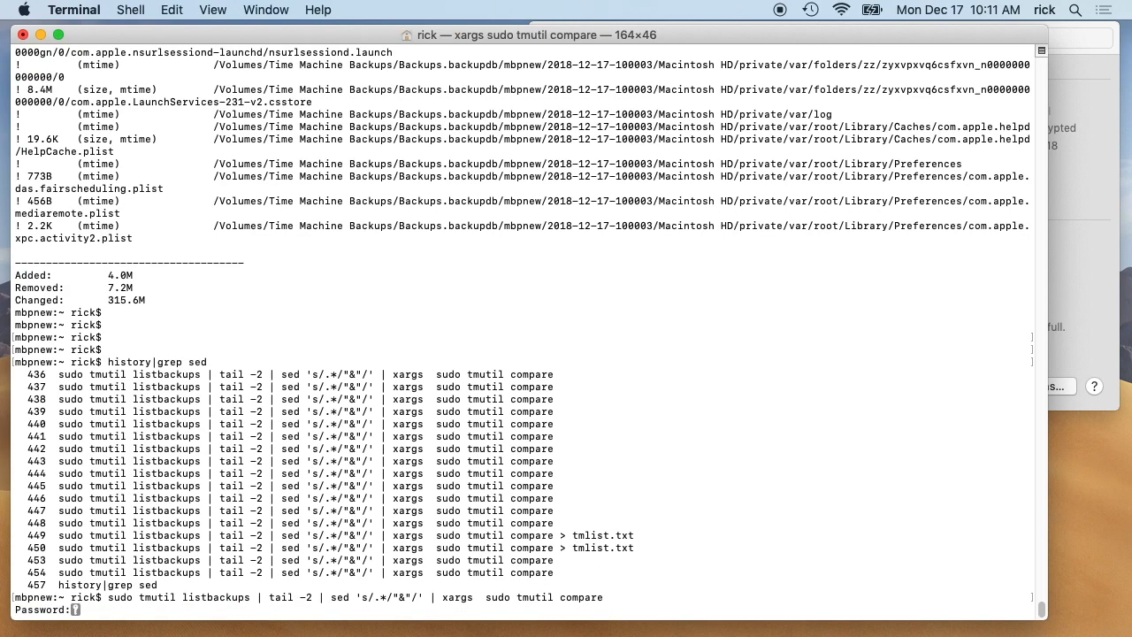
Scroll through the finished tmutil compare output, marking the 233.2M uuidtext removal
{"action": "scroll", "scroll_direction": "down", "scroll_amount": 3}
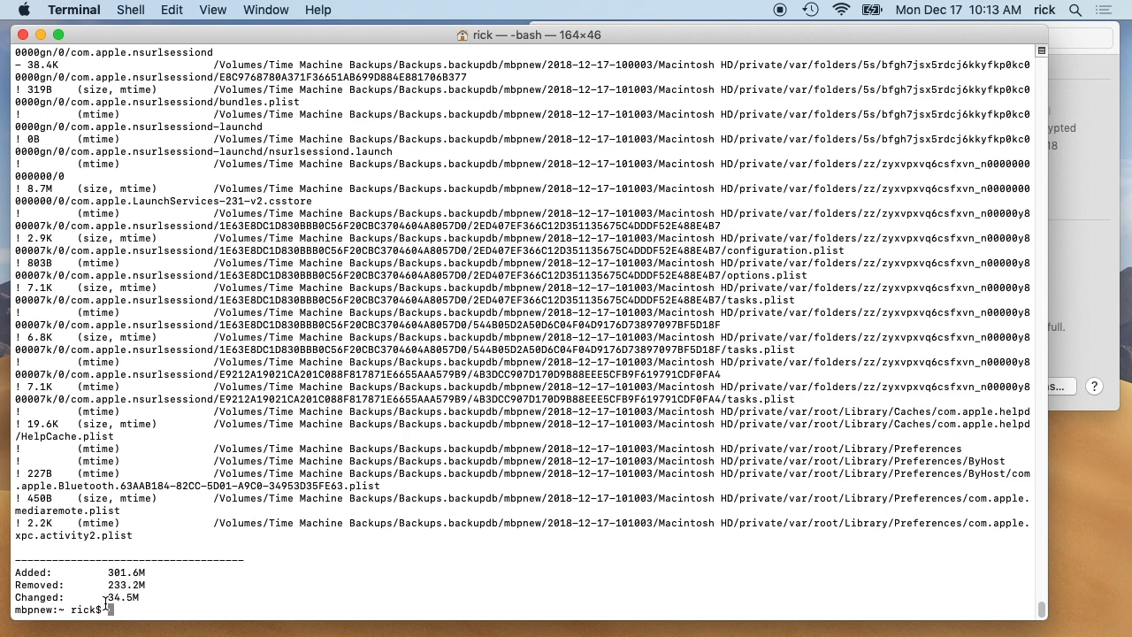
{"action": "mouse_move", "coordinate": [140, 599]}
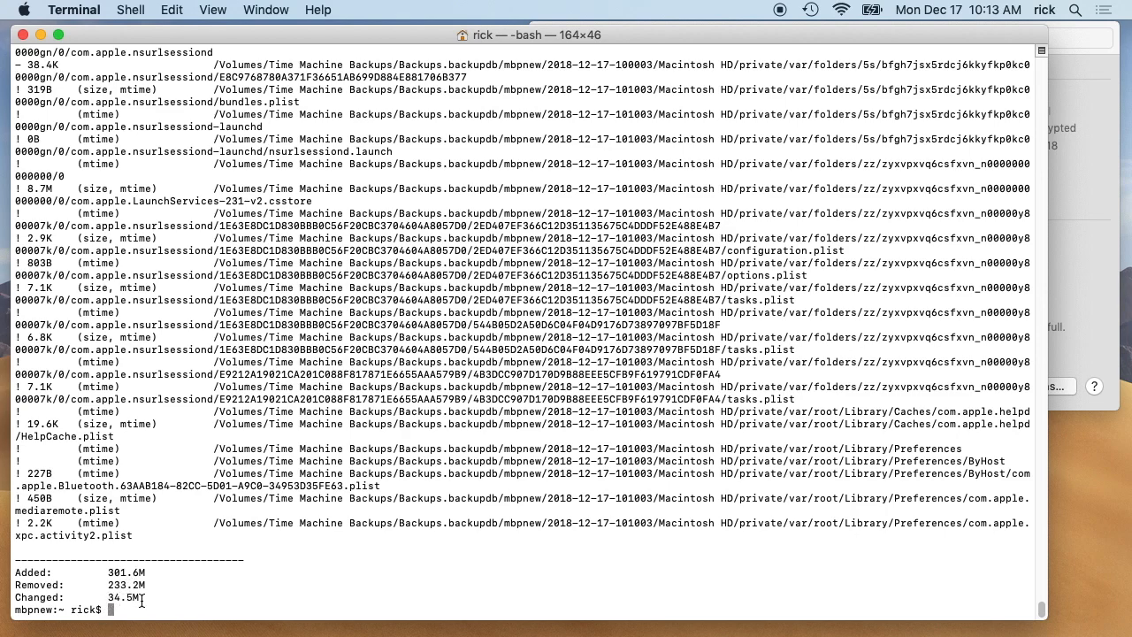
{"action": "mouse_move", "coordinate": [182, 562]}
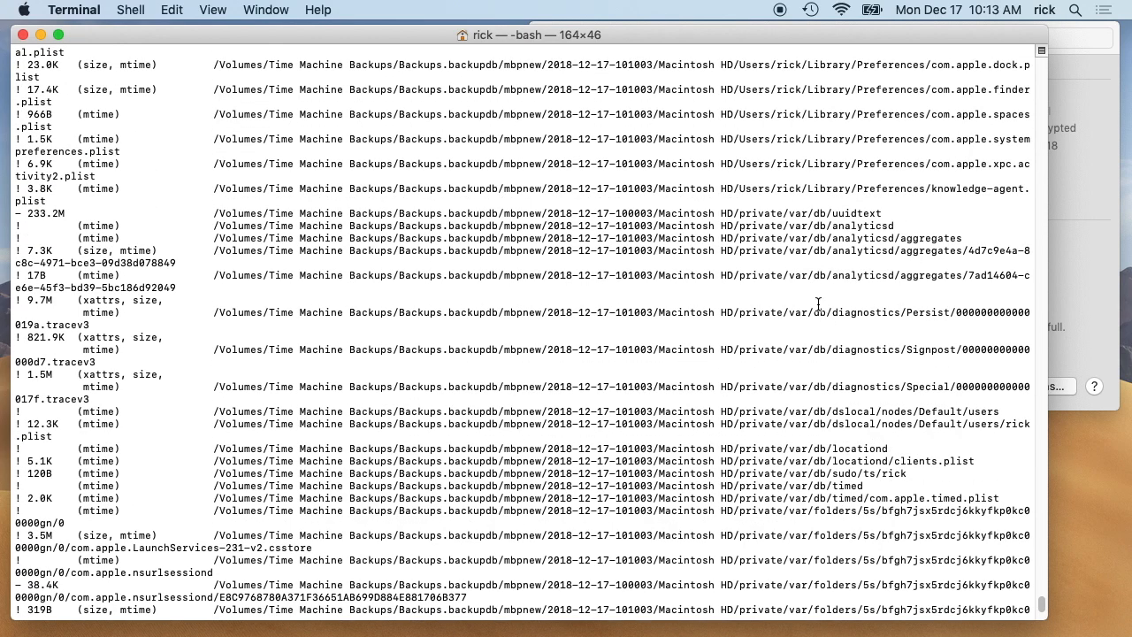
{"action": "left_click", "coordinate": [549, 213]}
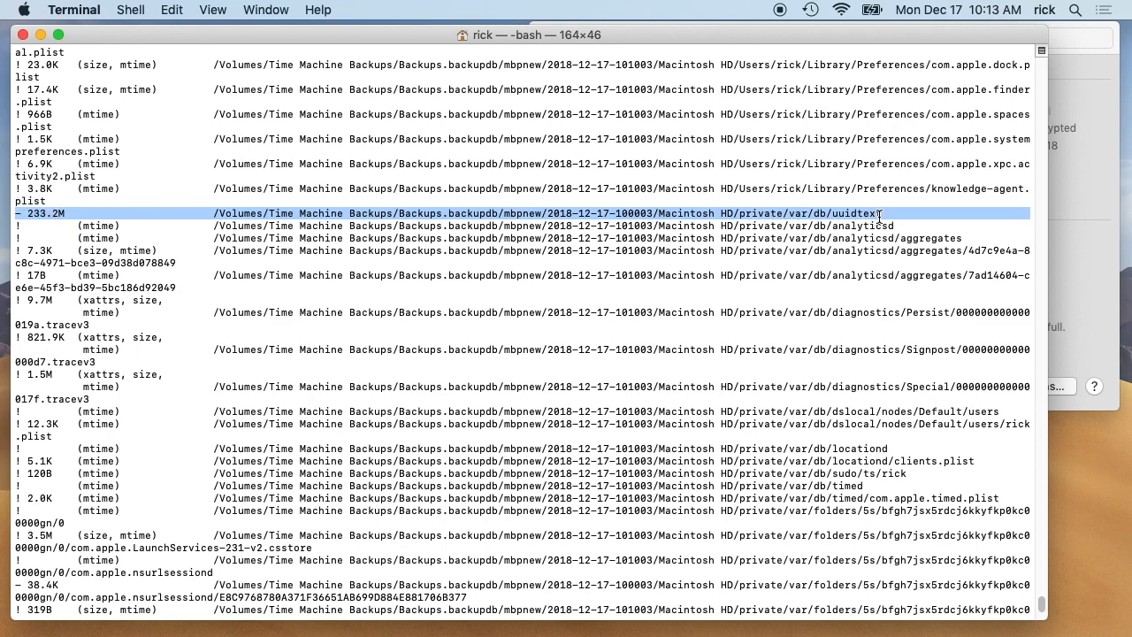
{"action": "mouse_move", "coordinate": [923, 244]}
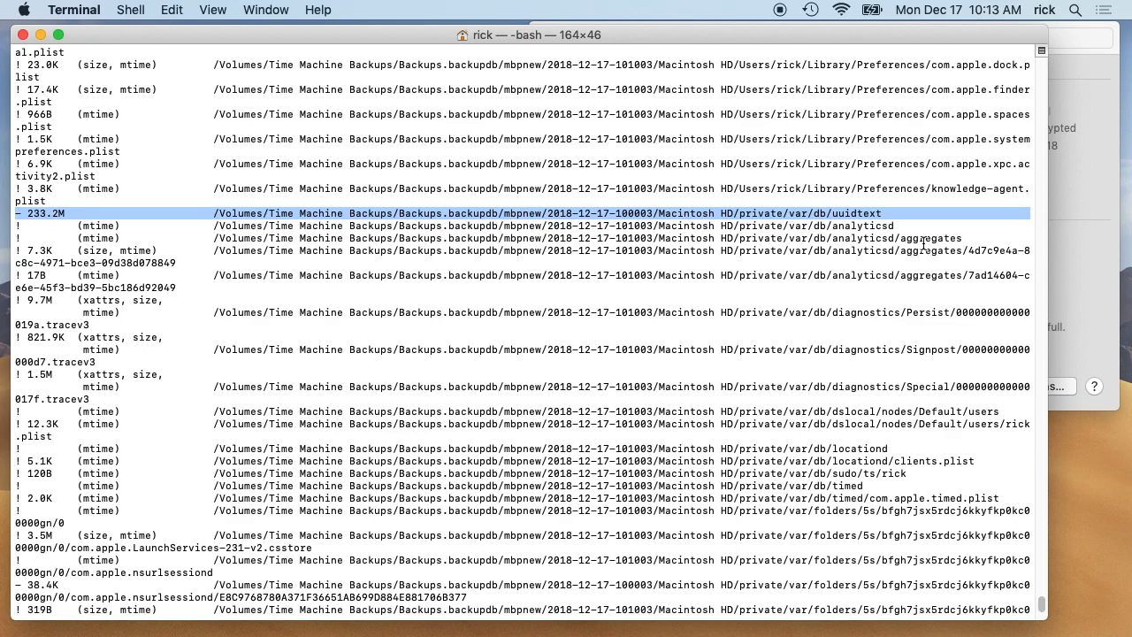
{"action": "scroll", "scroll_direction": "down", "scroll_amount": 3}
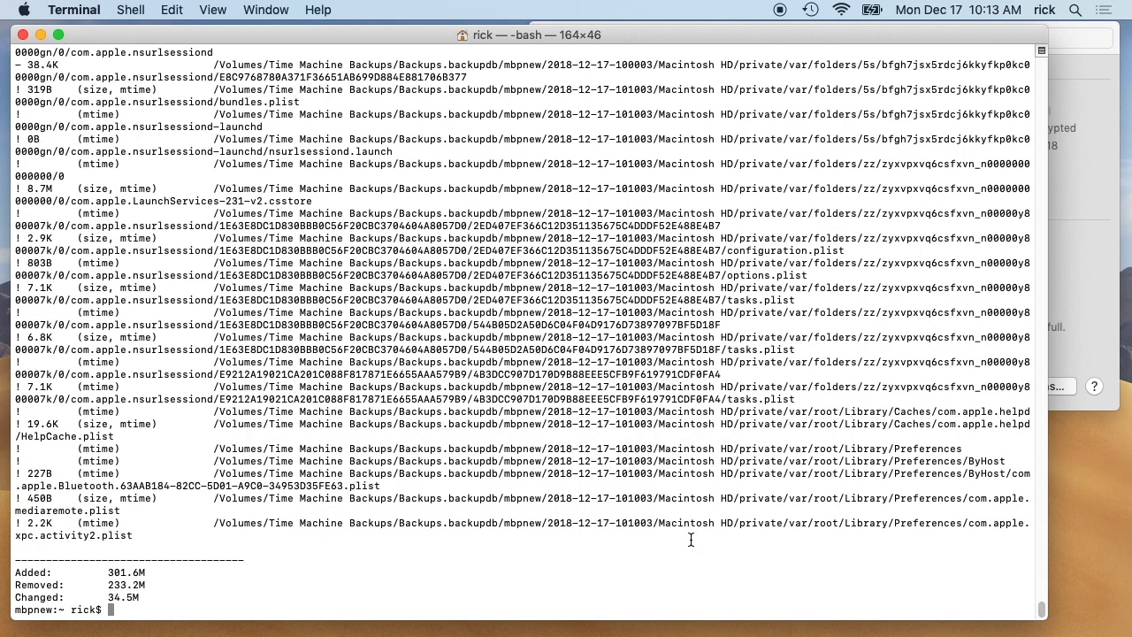
{"action": "mouse_move", "coordinate": [792, 521]}
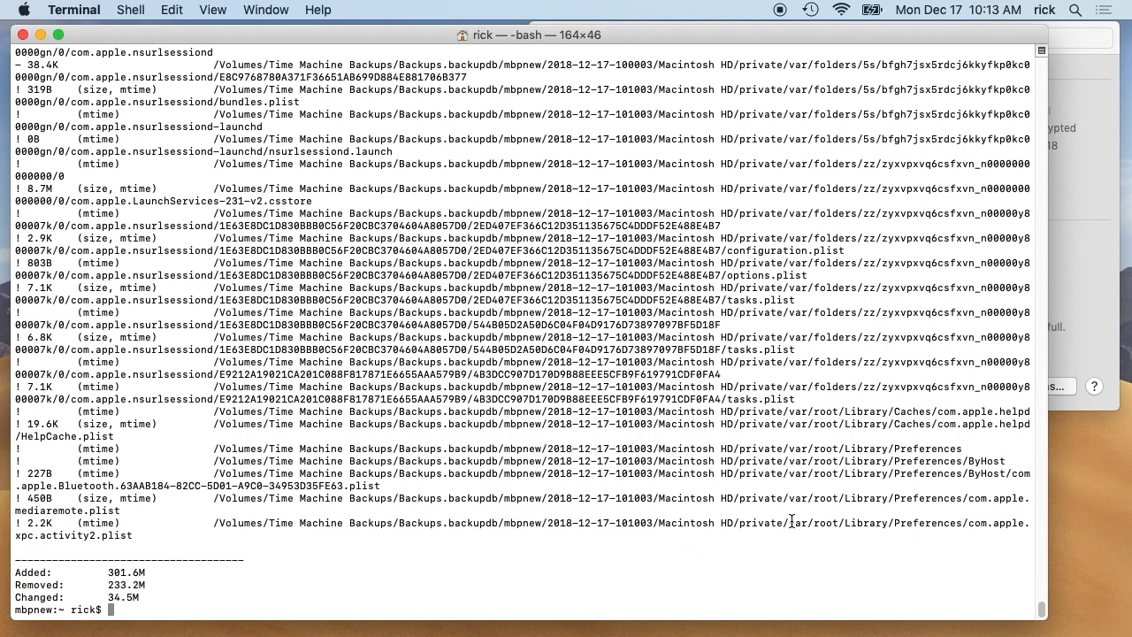
{"action": "mouse_move", "coordinate": [818, 491]}
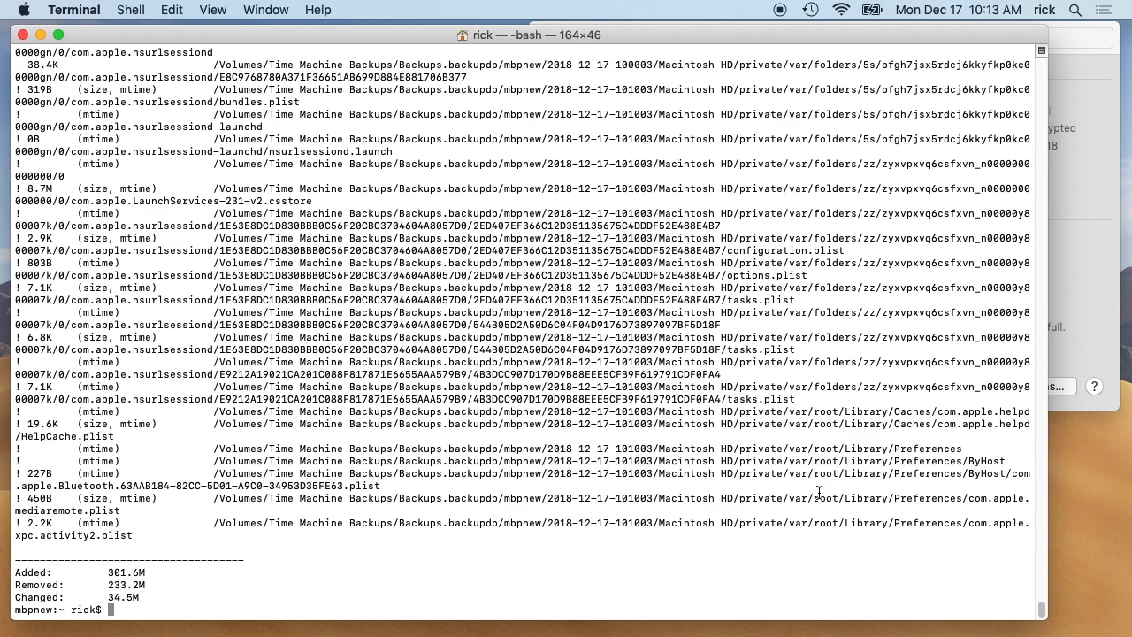
{"action": "mouse_move", "coordinate": [847, 440]}
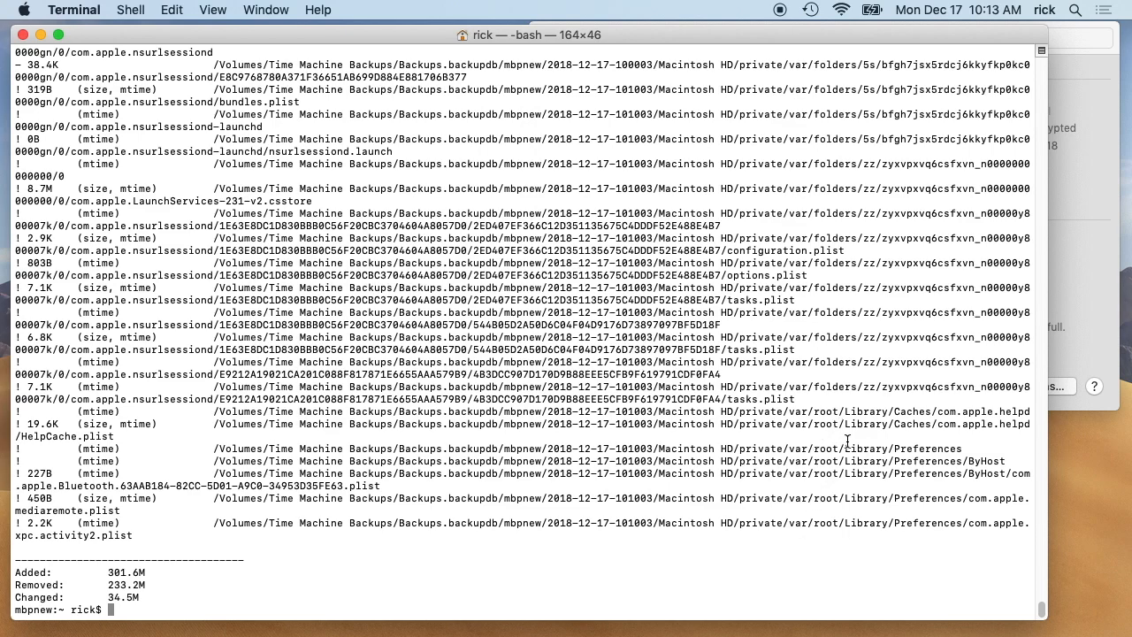
{"action": "mouse_move", "coordinate": [852, 392]}
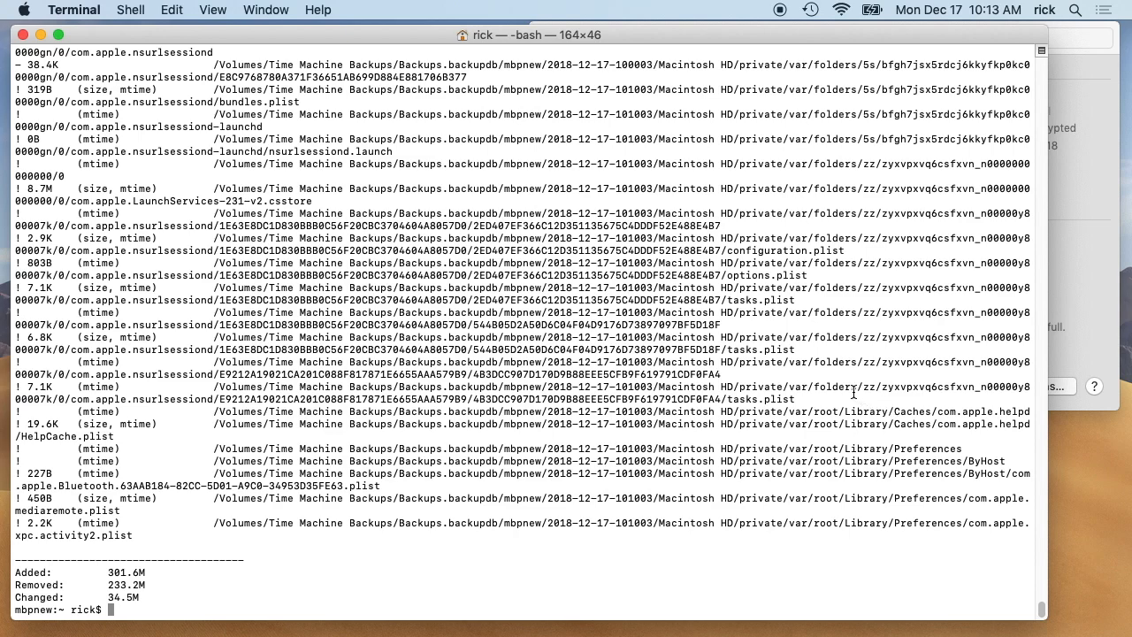
{"action": "mouse_move", "coordinate": [854, 389]}
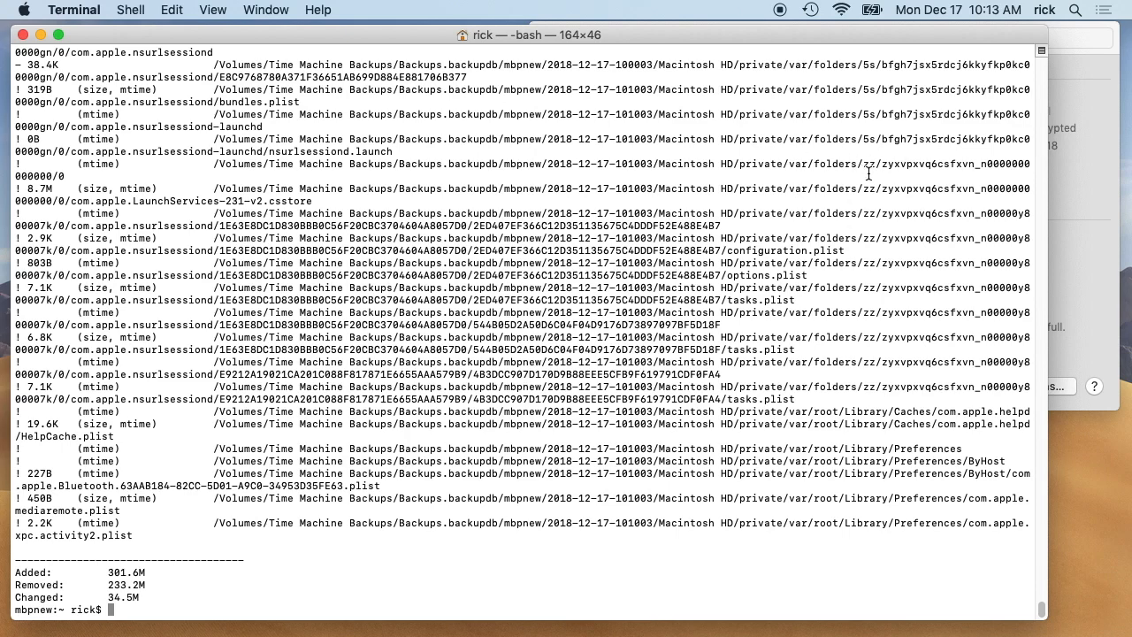
{"action": "mouse_move", "coordinate": [900, 164]}
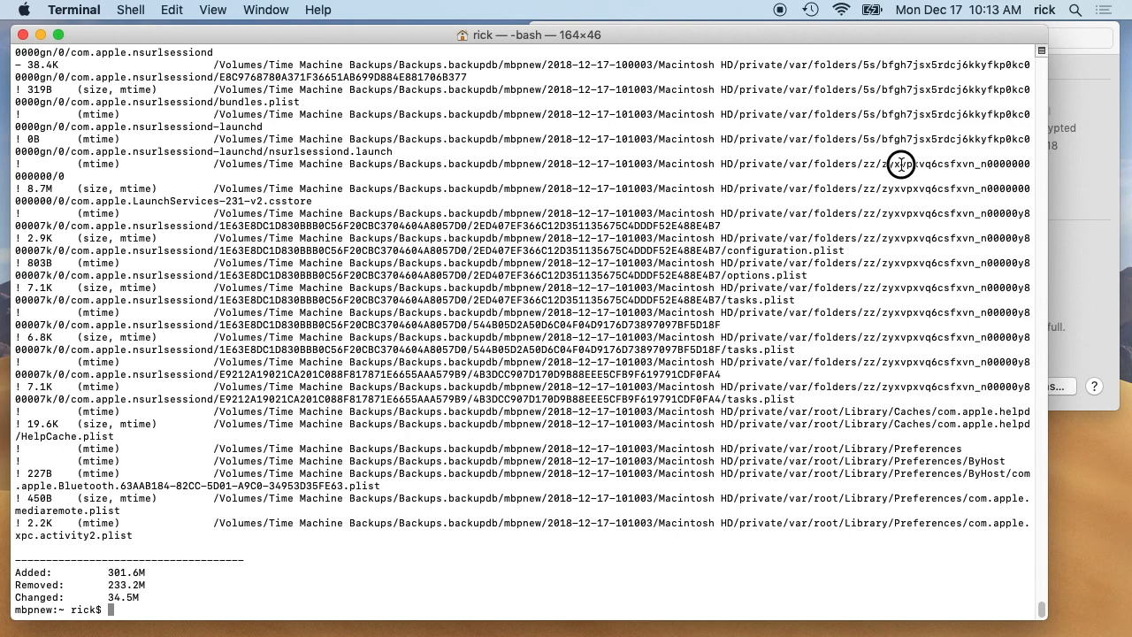
{"action": "mouse_move", "coordinate": [841, 173]}
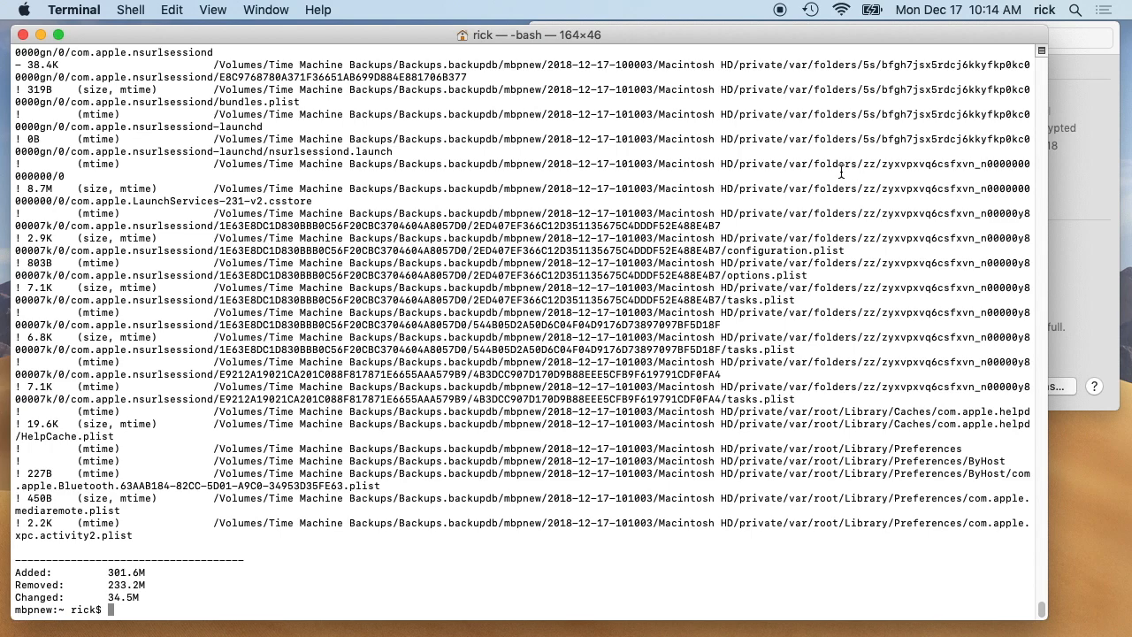
{"action": "mouse_move", "coordinate": [857, 176]}
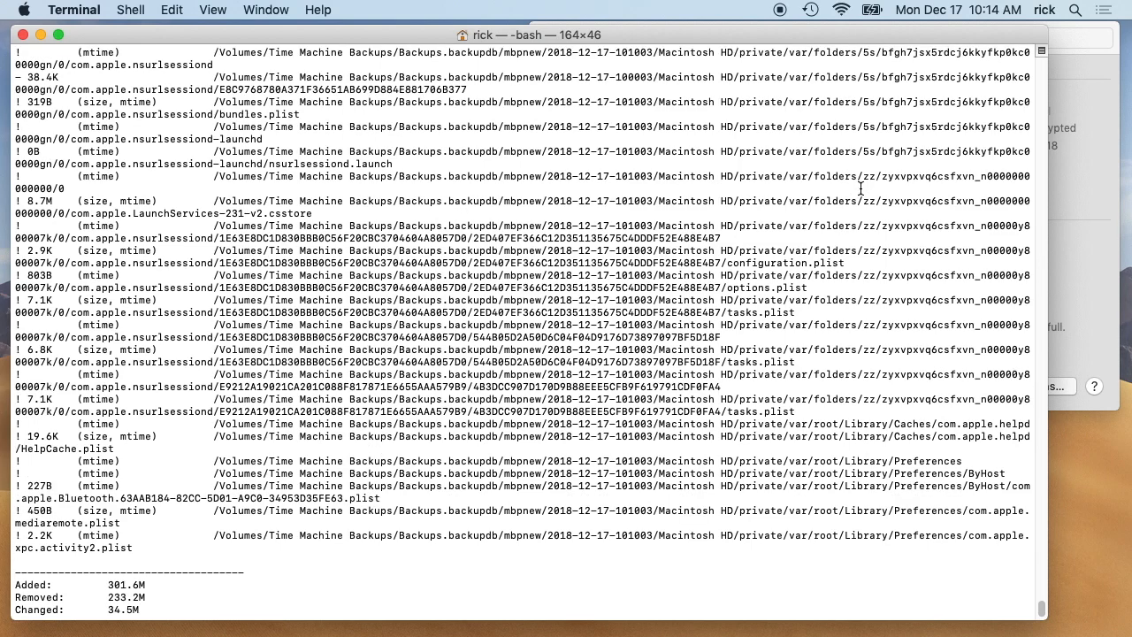
{"action": "scroll", "scroll_direction": "down", "scroll_amount": 3}
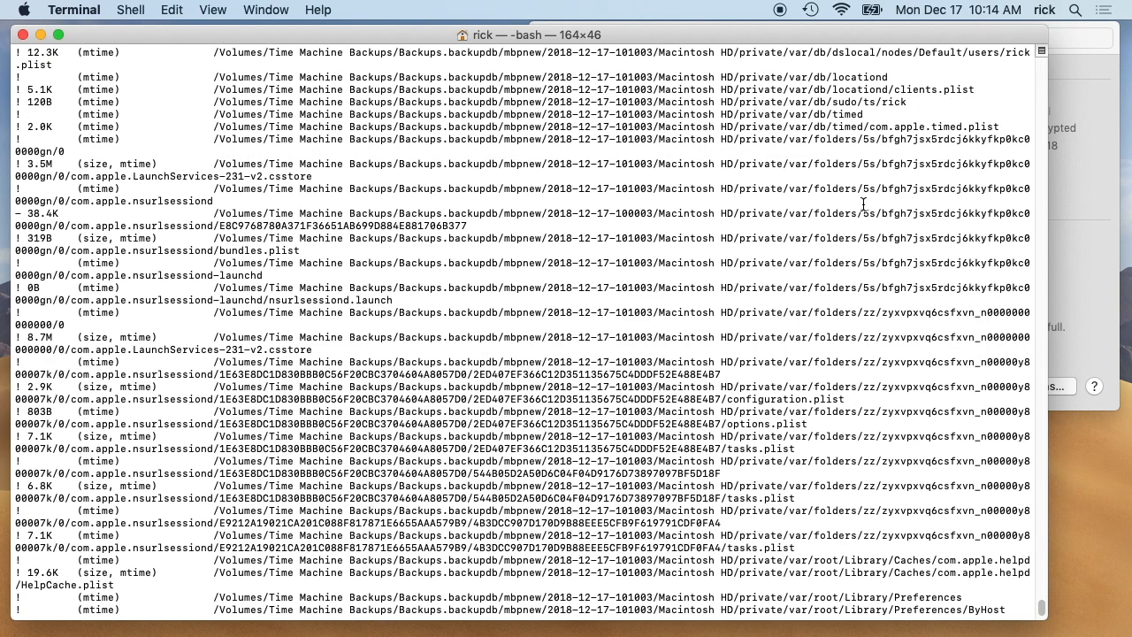
{"action": "scroll", "scroll_direction": "down", "scroll_amount": 3}
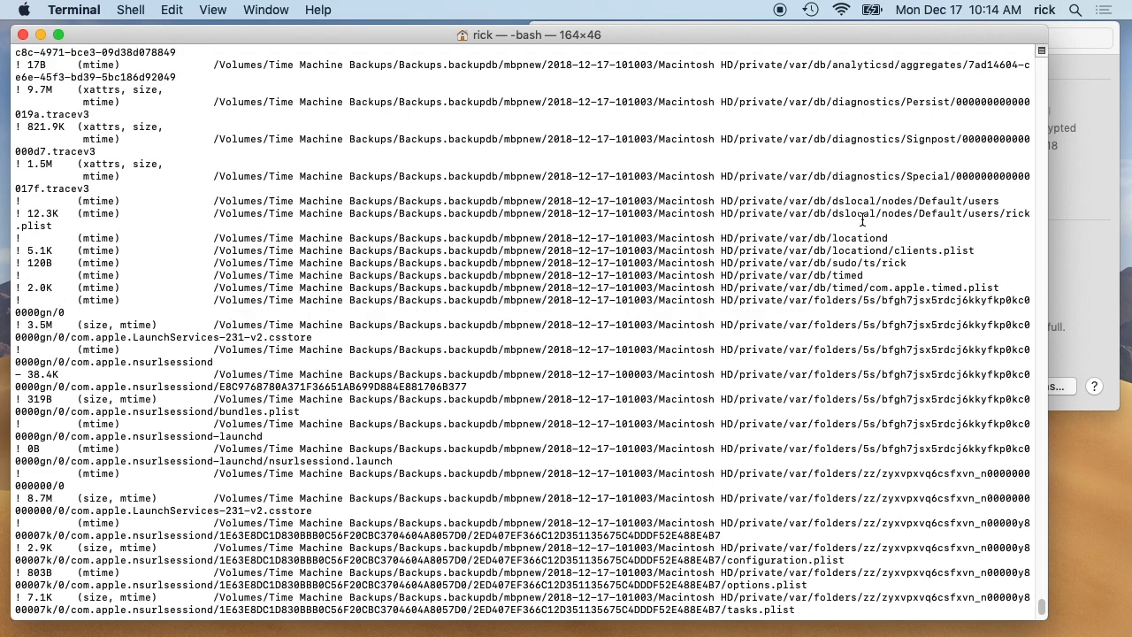
{"action": "scroll", "scroll_direction": "down", "scroll_amount": 3}
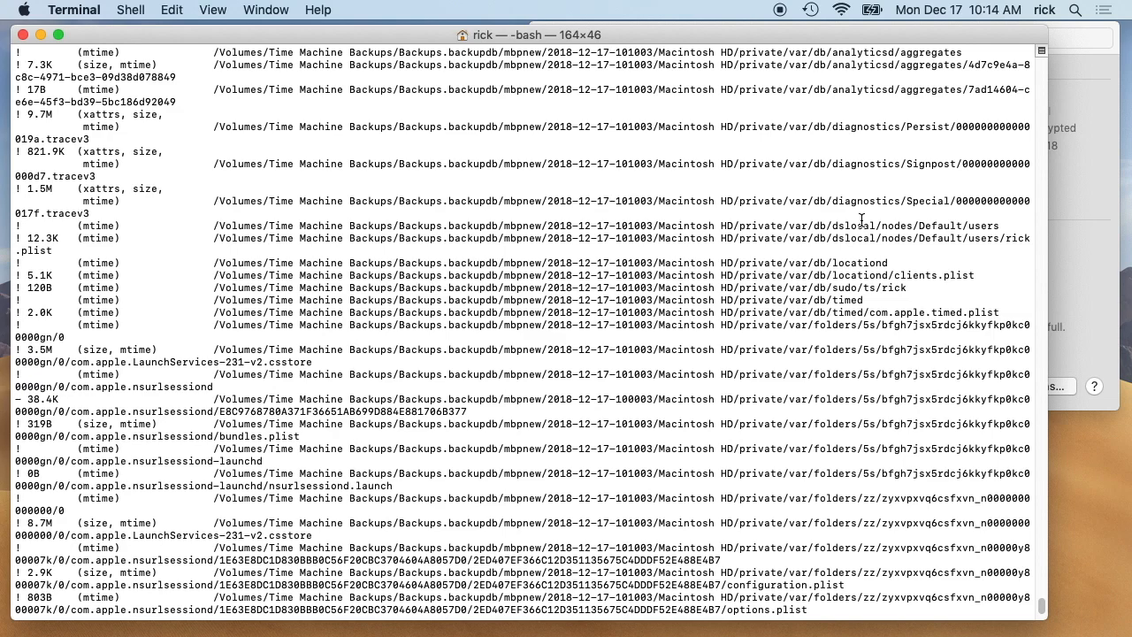
{"action": "scroll", "scroll_direction": "down", "scroll_amount": 3}
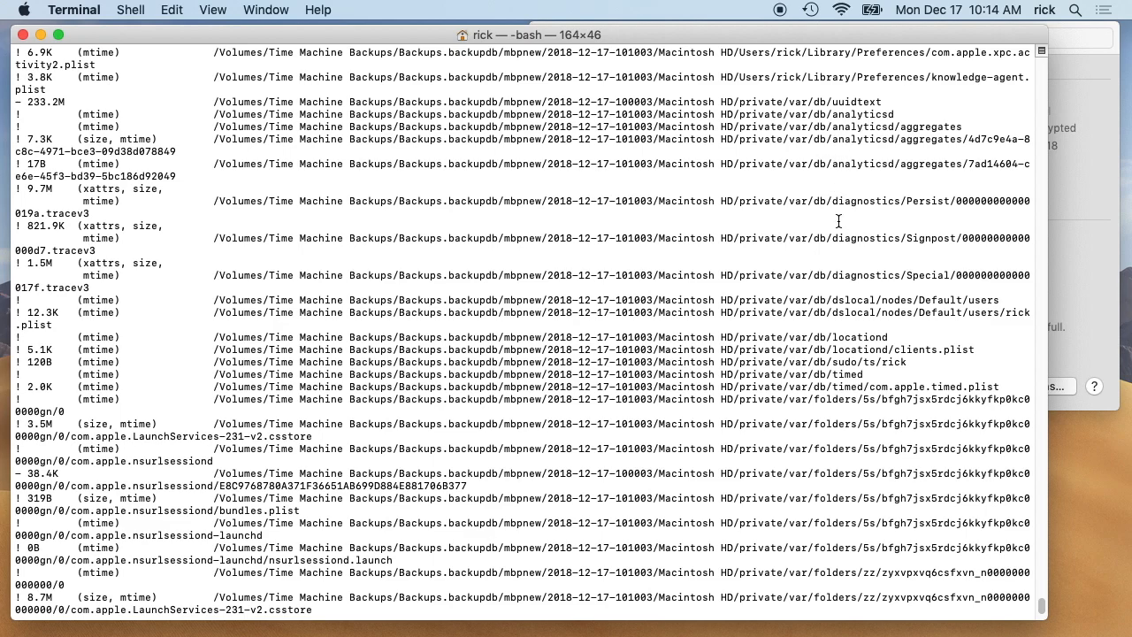
{"action": "left_click_drag", "start_coordinate": [832, 201], "coordinate": [840, 275]}
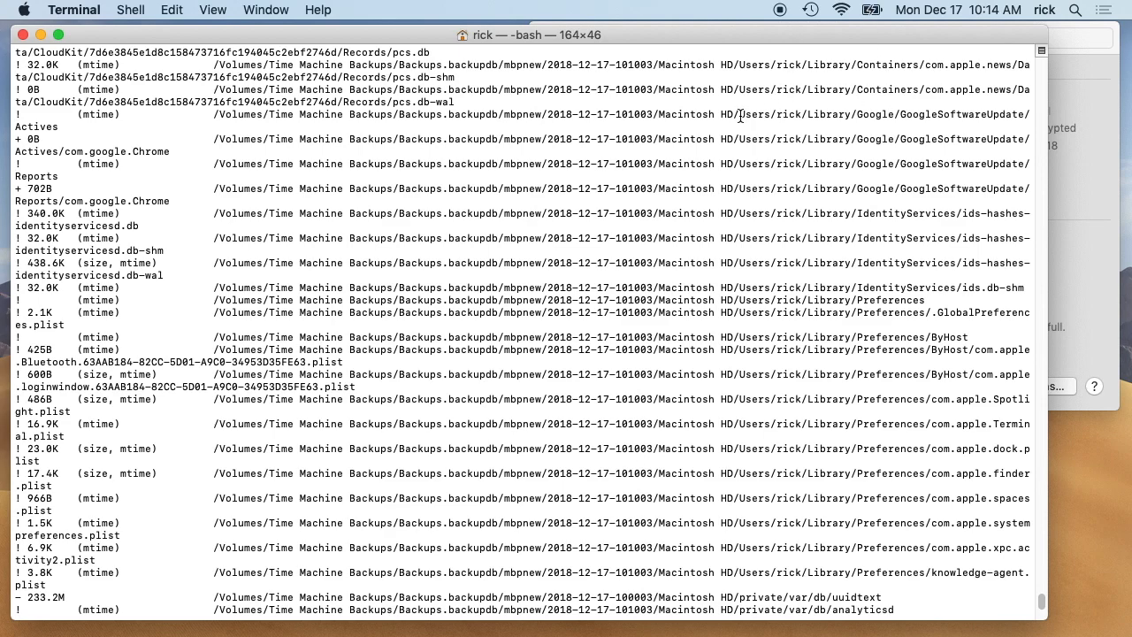
{"action": "mouse_move", "coordinate": [927, 116]}
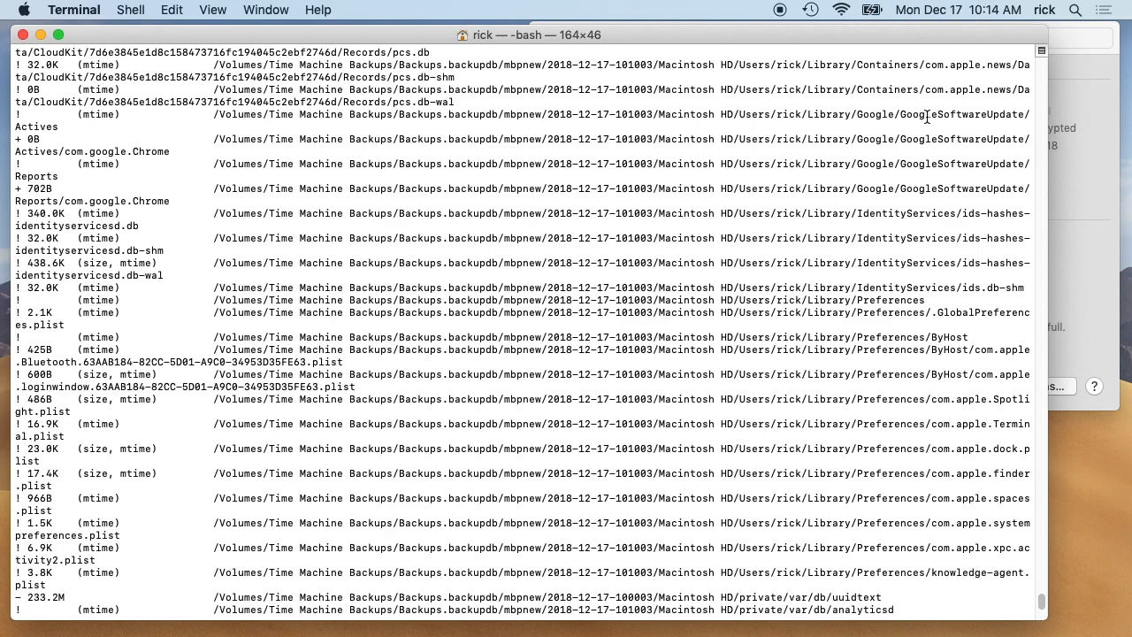
{"action": "mouse_move", "coordinate": [800, 121]}
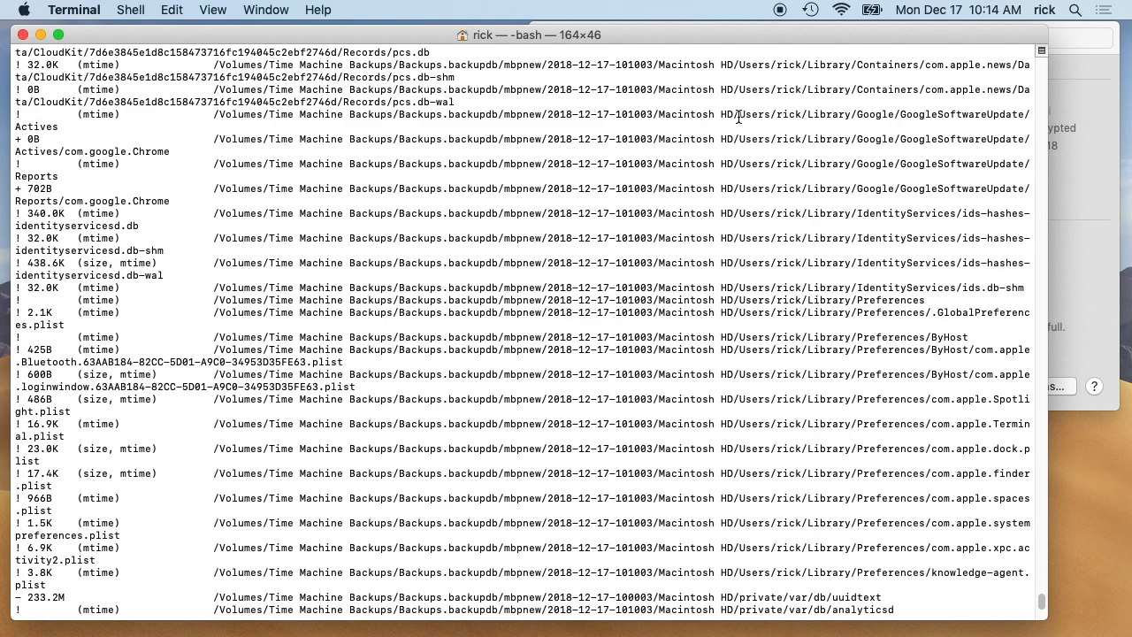
{"action": "mouse_move", "coordinate": [736, 115]}
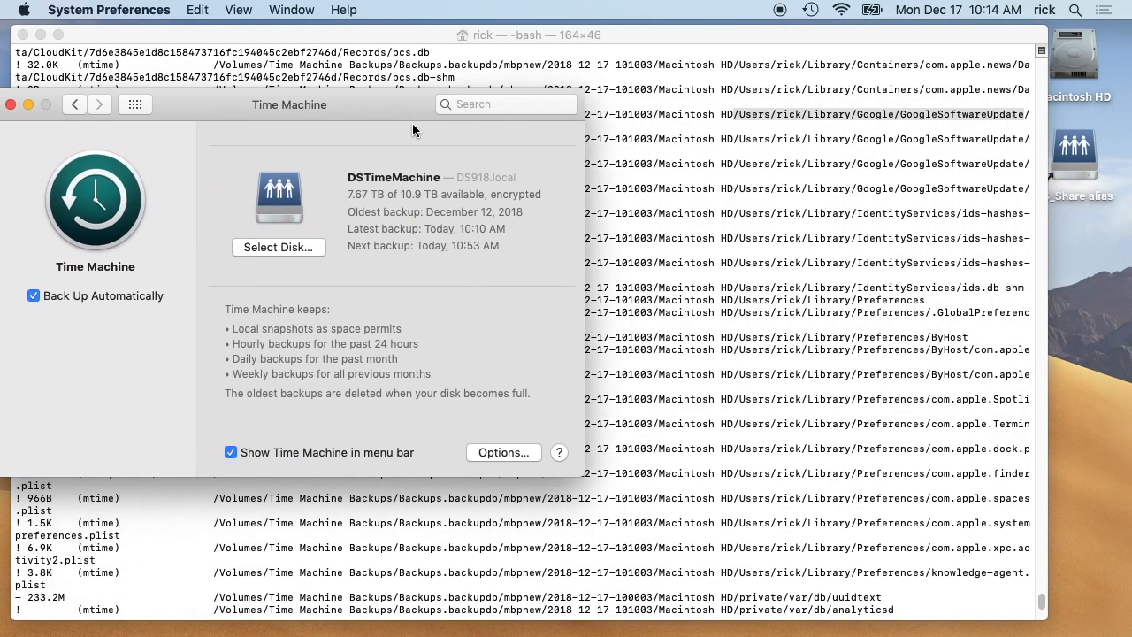
Open Time Machine Options, add a new exclusion, and browse the chooser to the rick home folder
{"action": "left_click", "coordinate": [502, 452]}
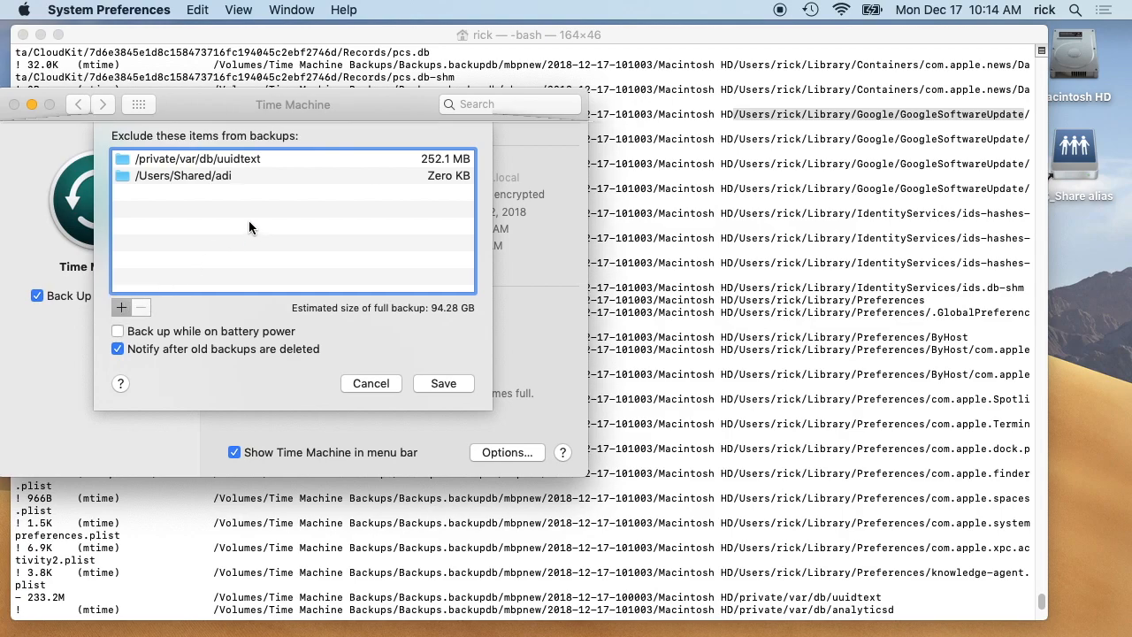
{"action": "left_click", "coordinate": [121, 307]}
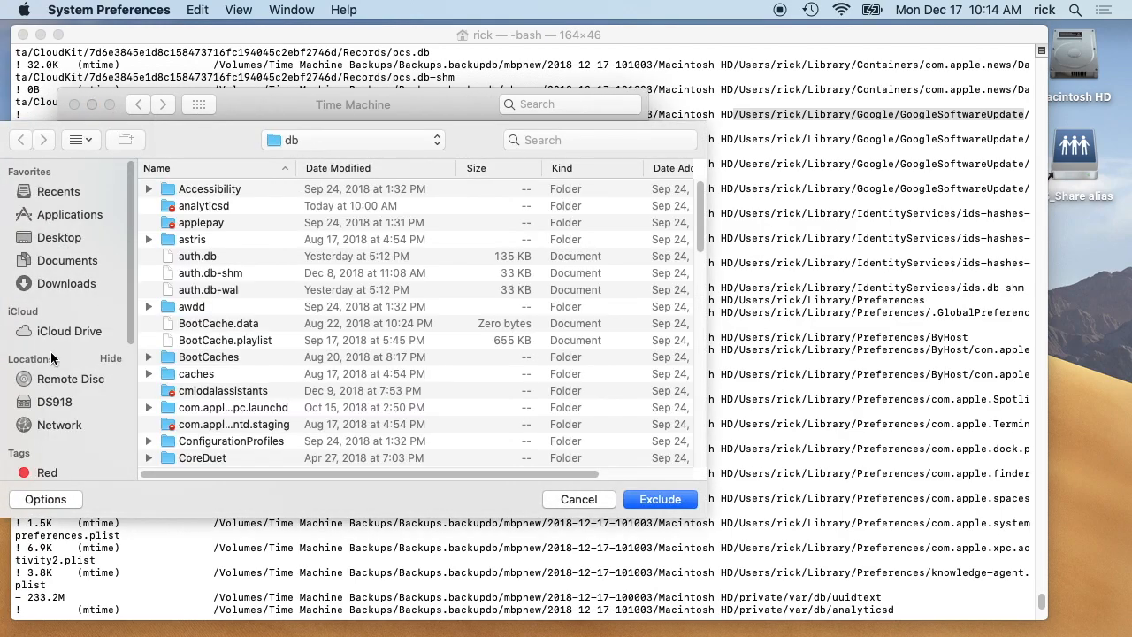
{"action": "left_click", "coordinate": [60, 237]}
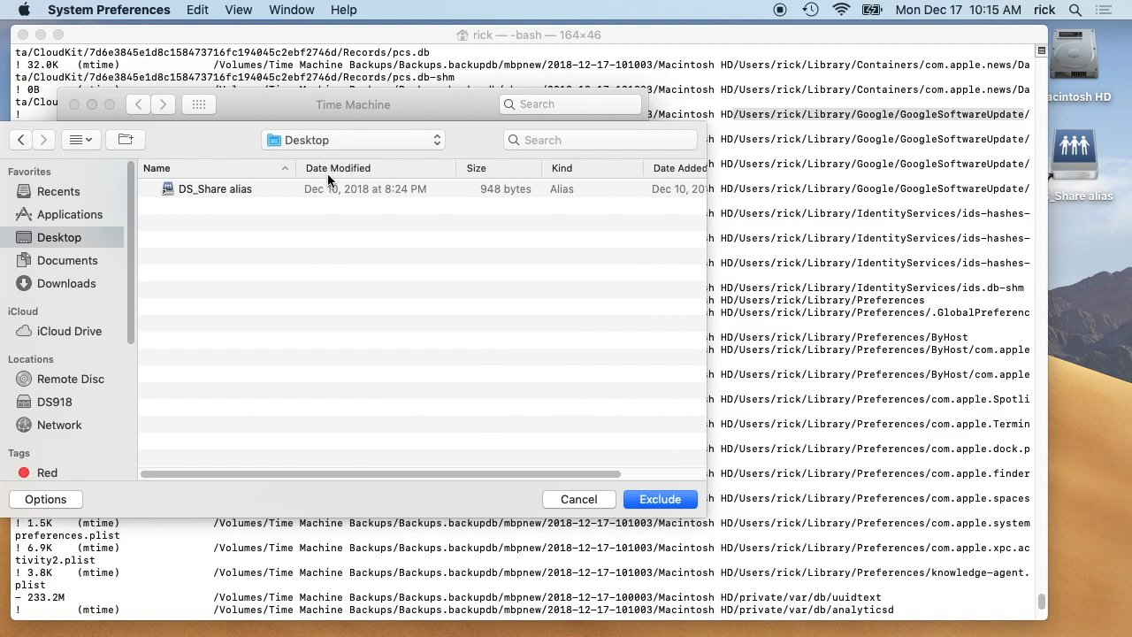
{"action": "left_click", "coordinate": [354, 140]}
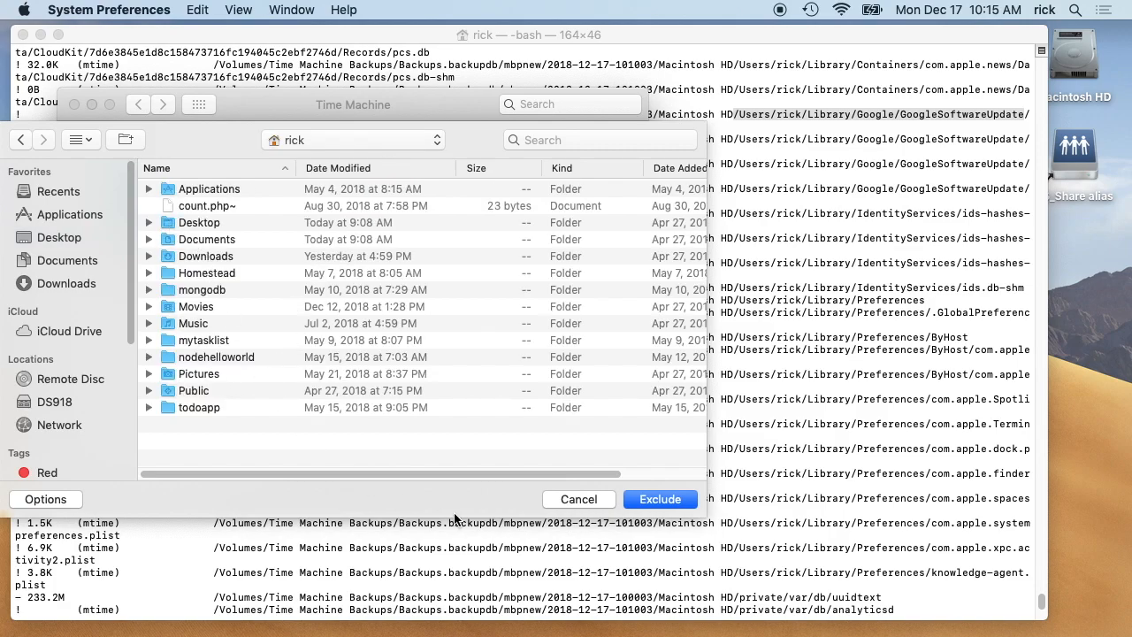
{"action": "mouse_move", "coordinate": [354, 96]}
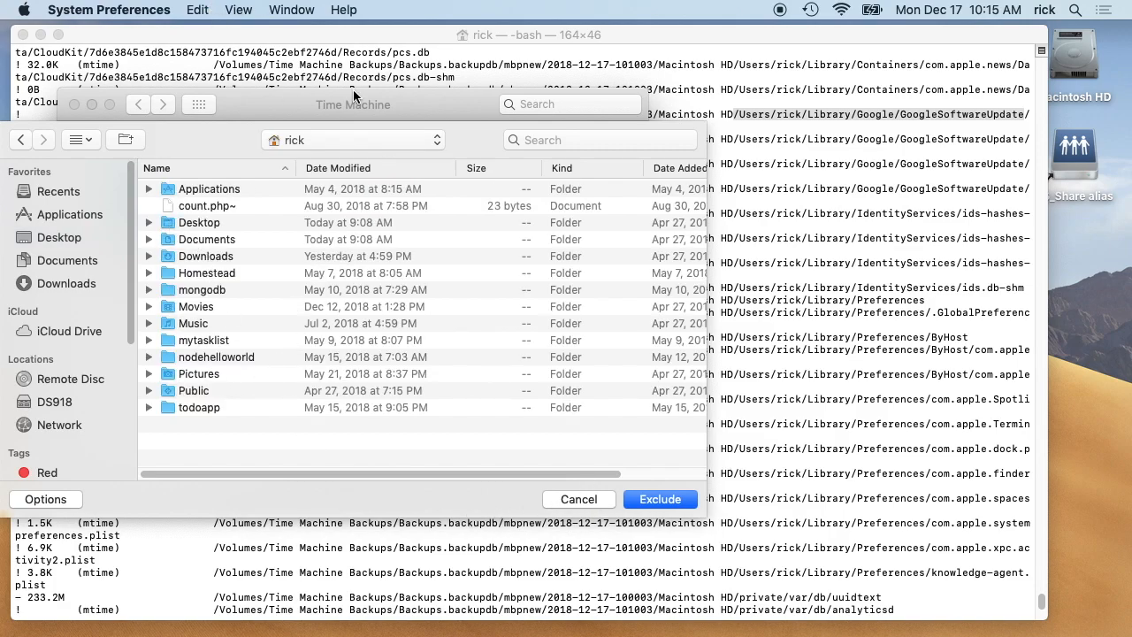
Go to ~/Library in Finder and bring that Library folder into the exclusion picker
{"action": "left_click", "coordinate": [228, 10]}
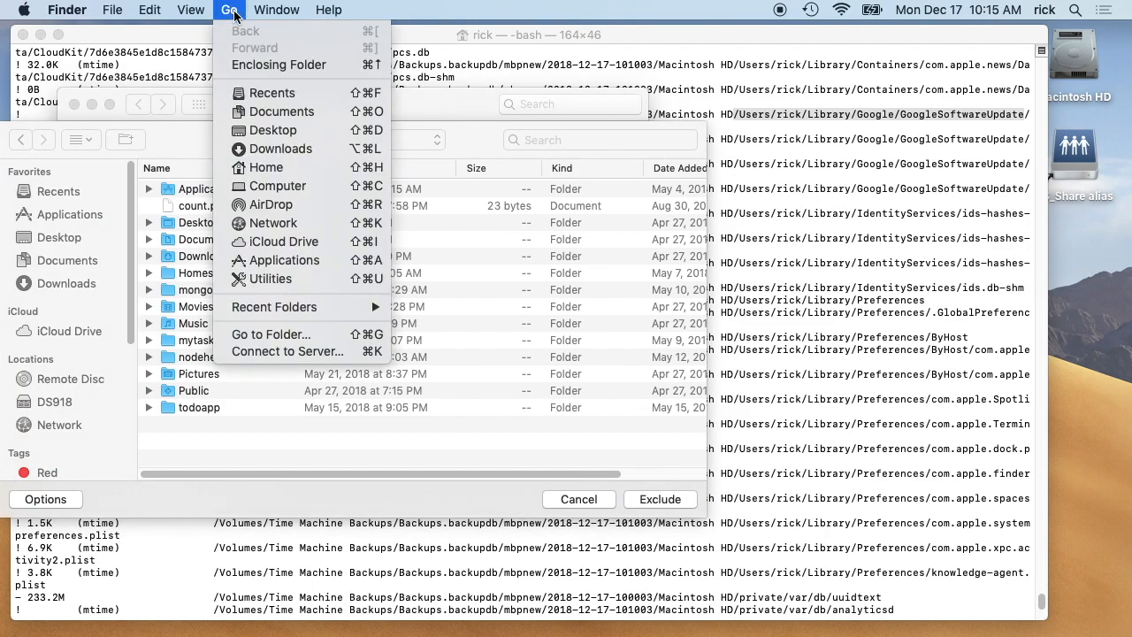
{"action": "mouse_move", "coordinate": [272, 334]}
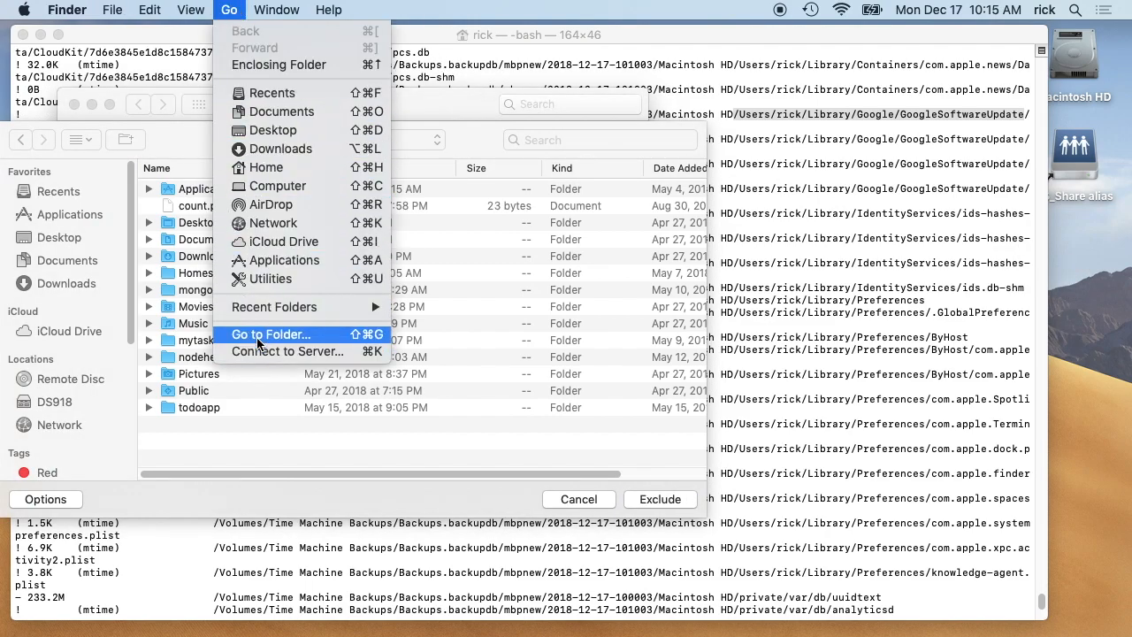
{"action": "left_click", "coordinate": [272, 333]}
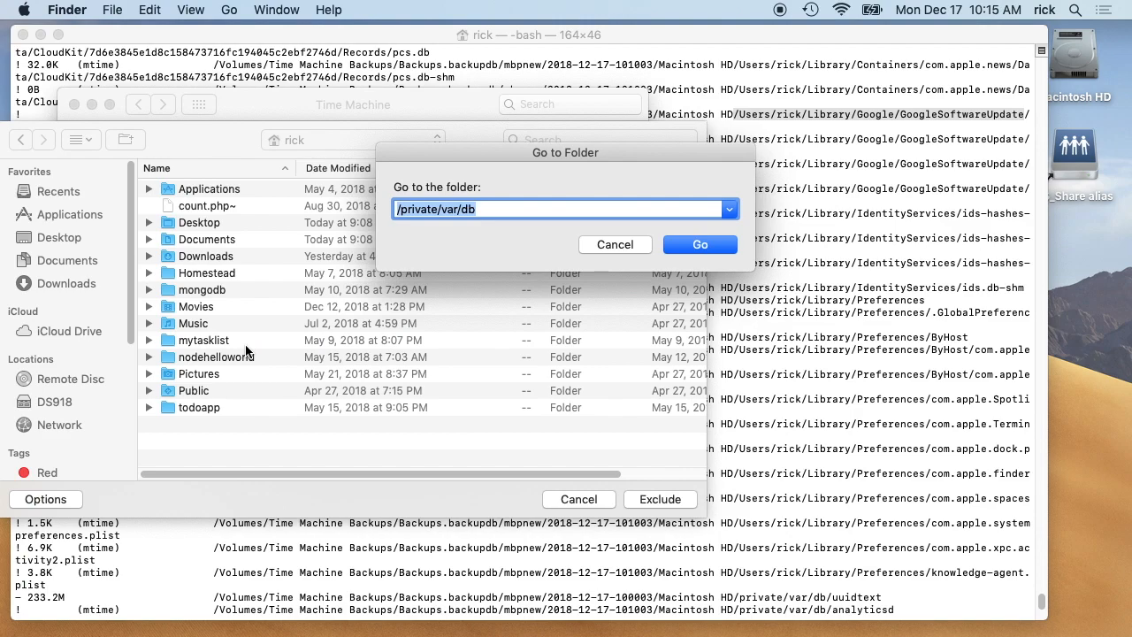
{"action": "type", "text": "~"}
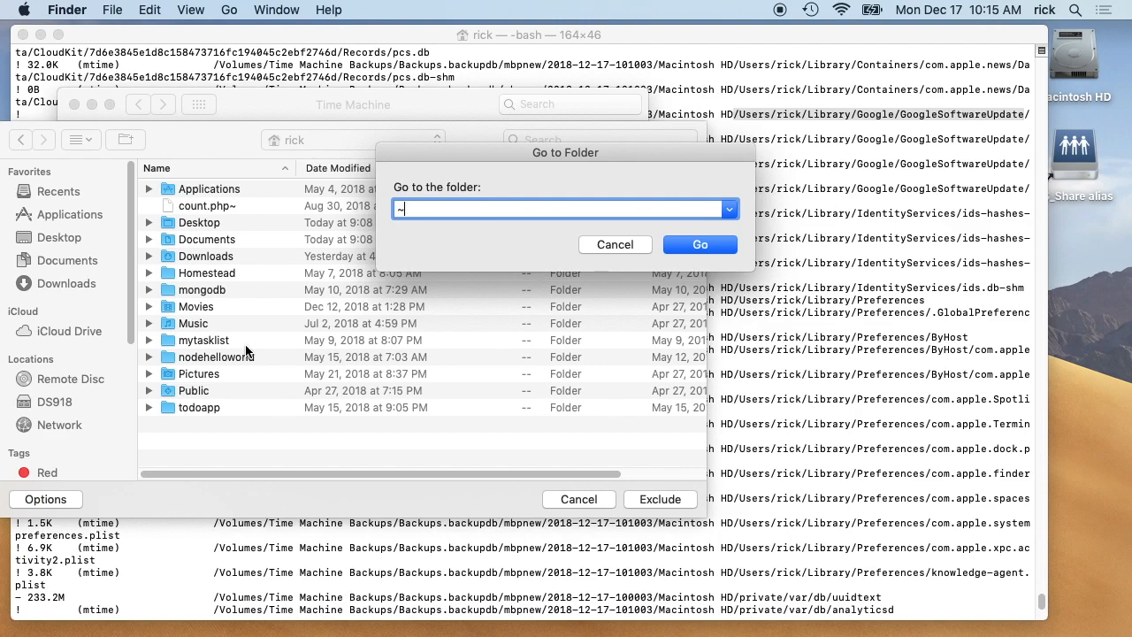
{"action": "type", "text": "/Library"}
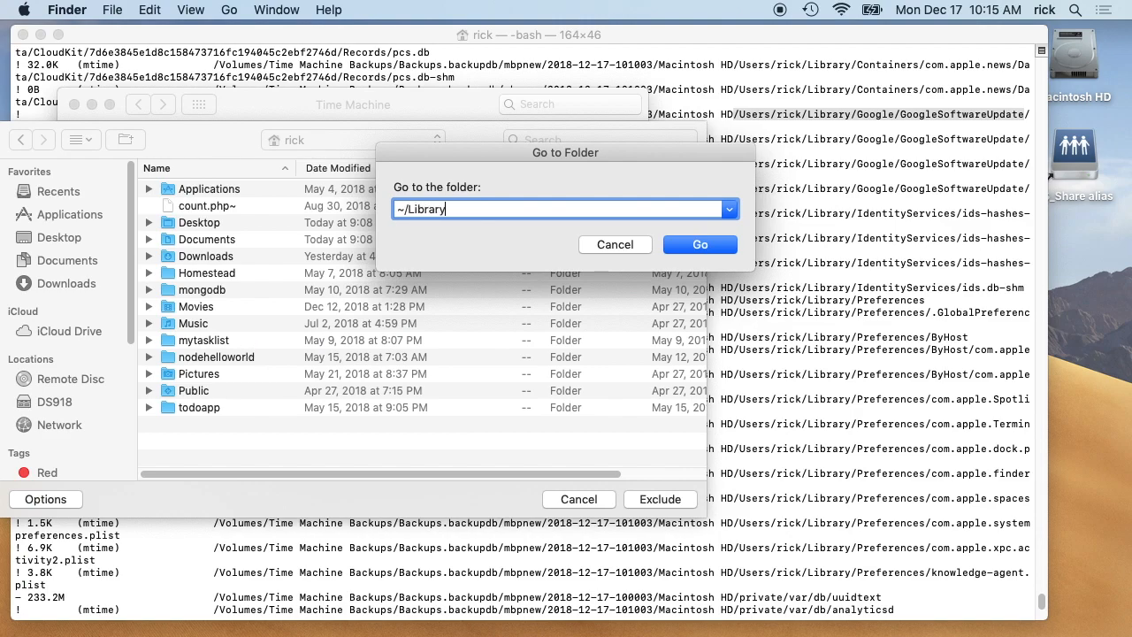
{"action": "left_click", "coordinate": [700, 244]}
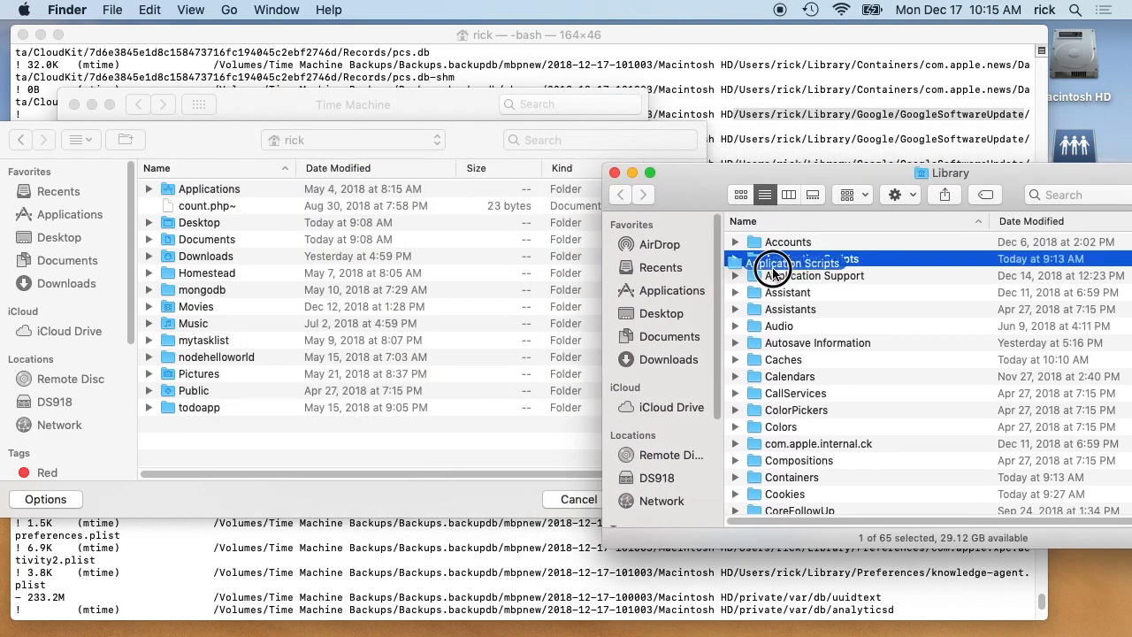
{"action": "double_click", "coordinate": [794, 258]}
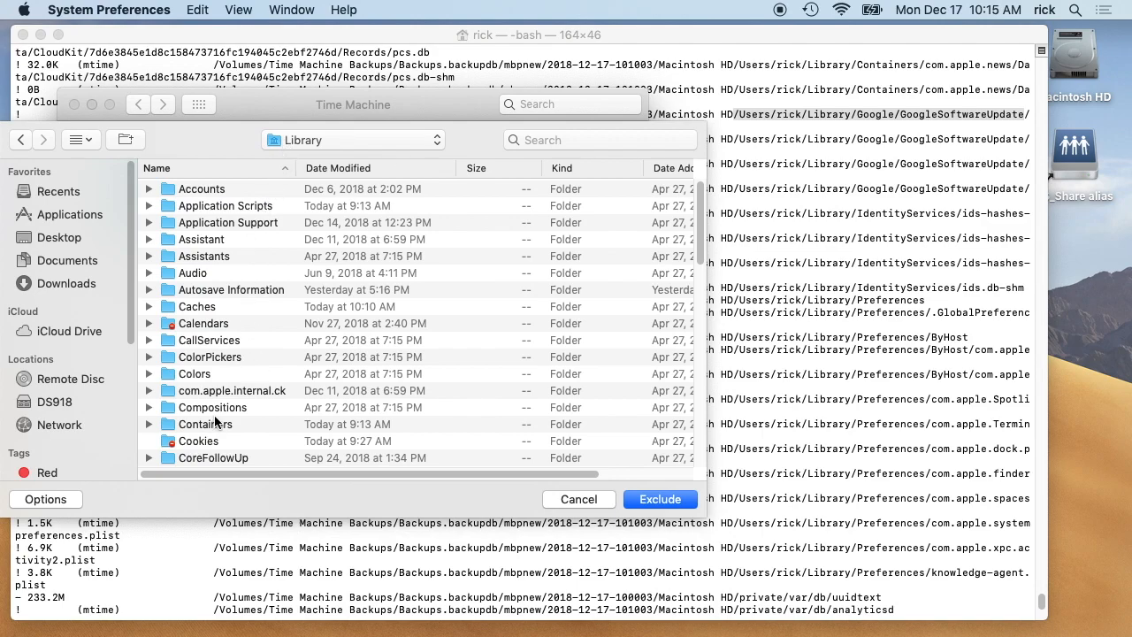
Exclude ~/Library/Google/GoogleSoftwareUpdate from Time Machine backups
{"action": "scroll", "scroll_direction": "down", "scroll_amount": 3}
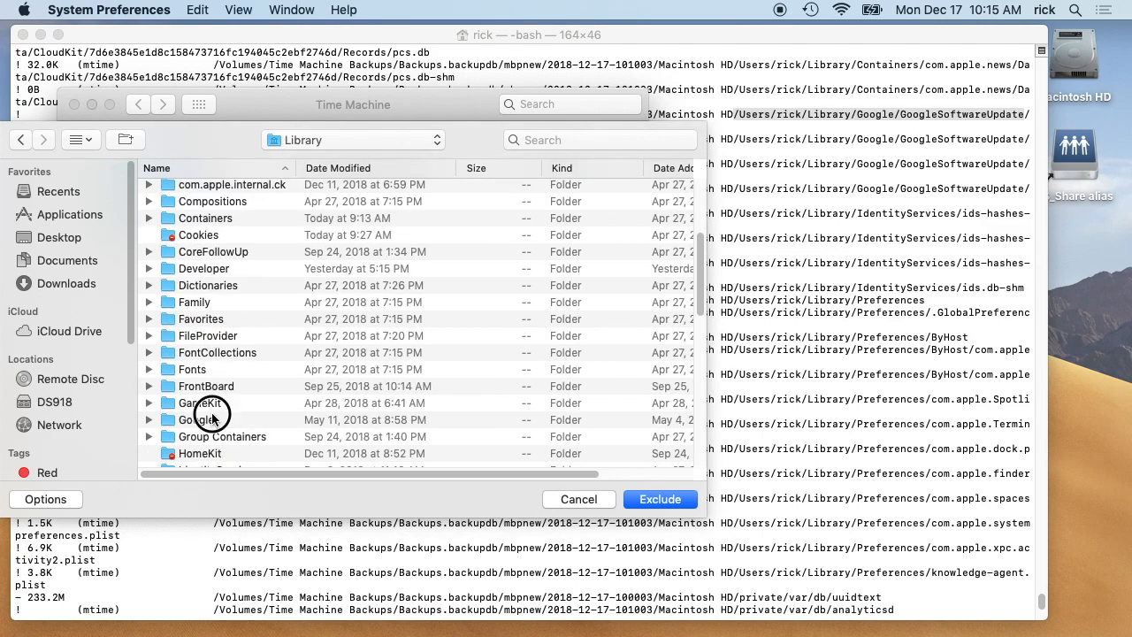
{"action": "double_click", "coordinate": [202, 419]}
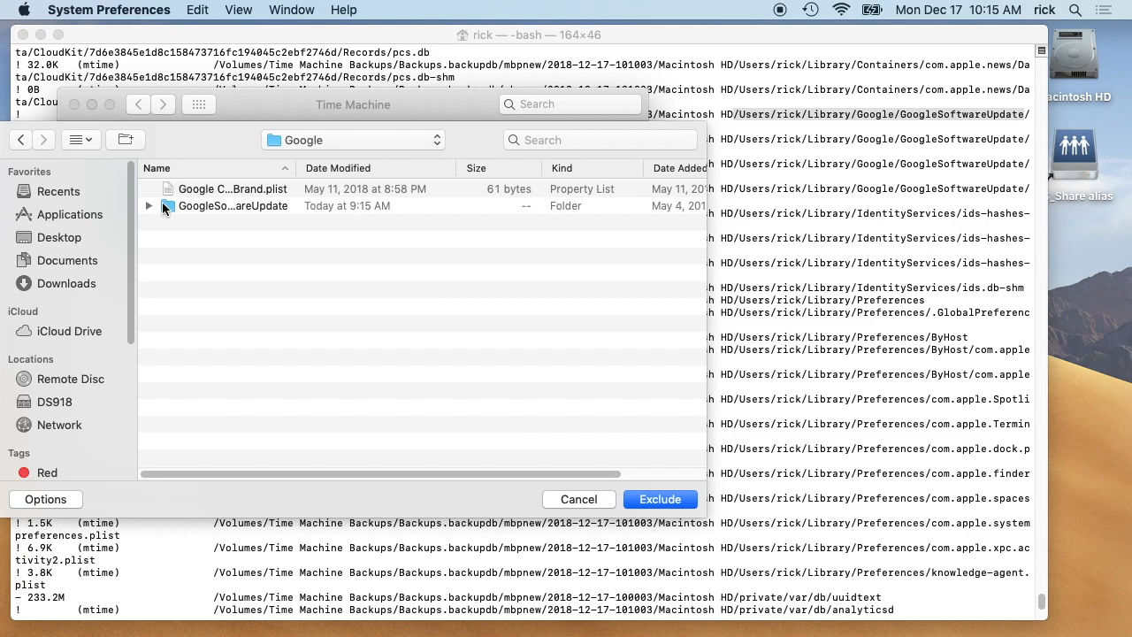
{"action": "left_click", "coordinate": [233, 205]}
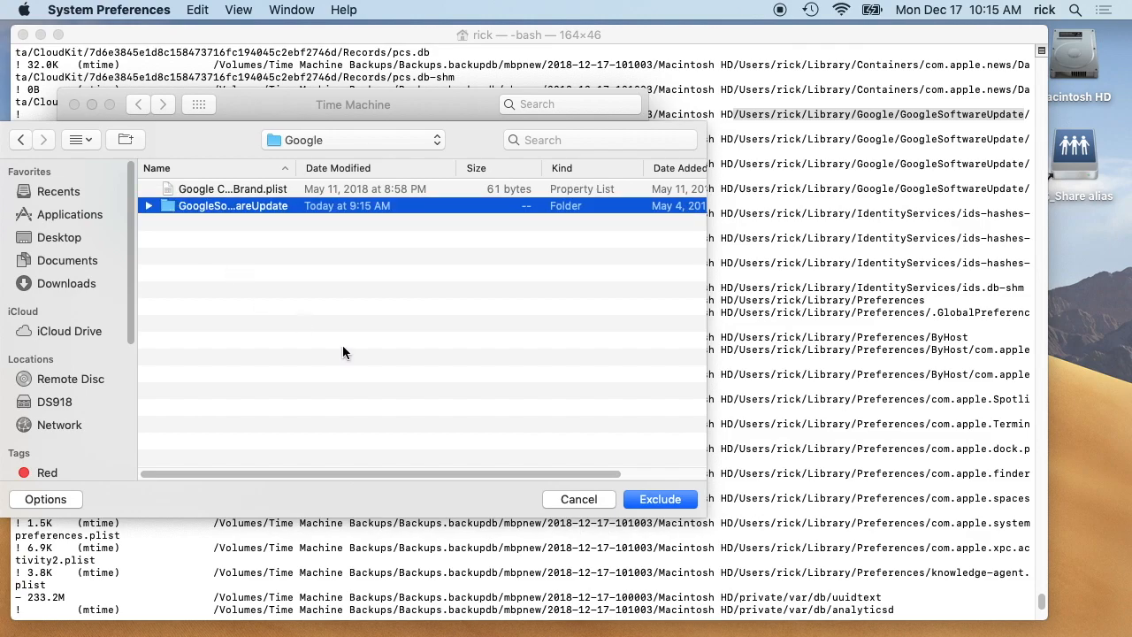
{"action": "left_click", "coordinate": [660, 499]}
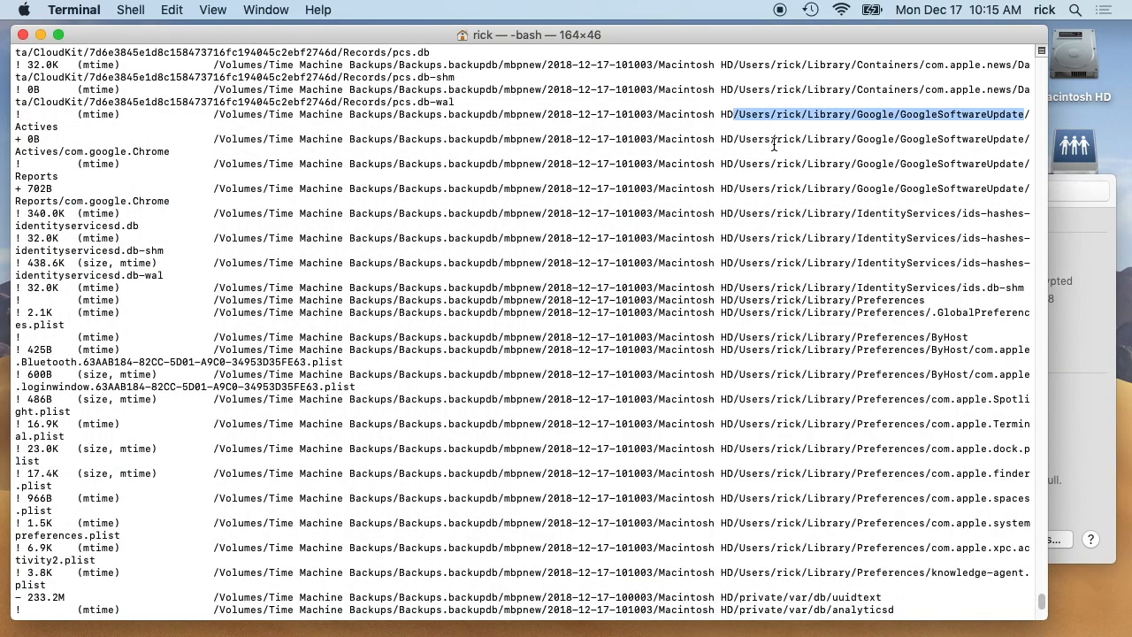
Scroll to the compare output's Added/Removed/Changed totals, then bring the exclusion list forward
{"action": "scroll", "scroll_direction": "down", "scroll_amount": 3}
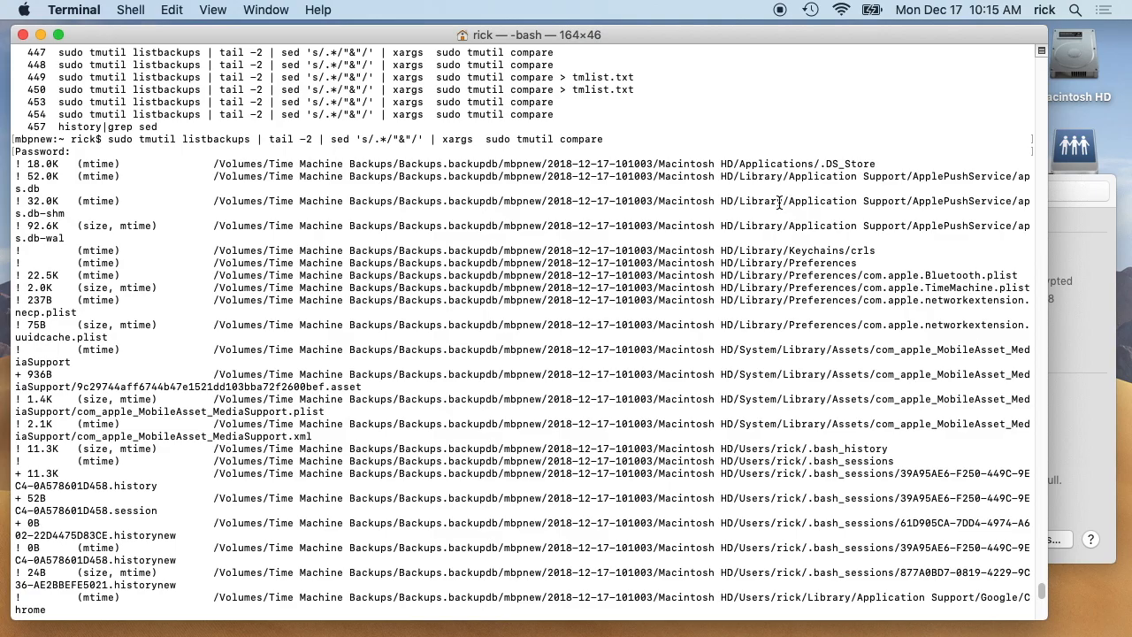
{"action": "scroll", "scroll_direction": "down", "scroll_amount": 3}
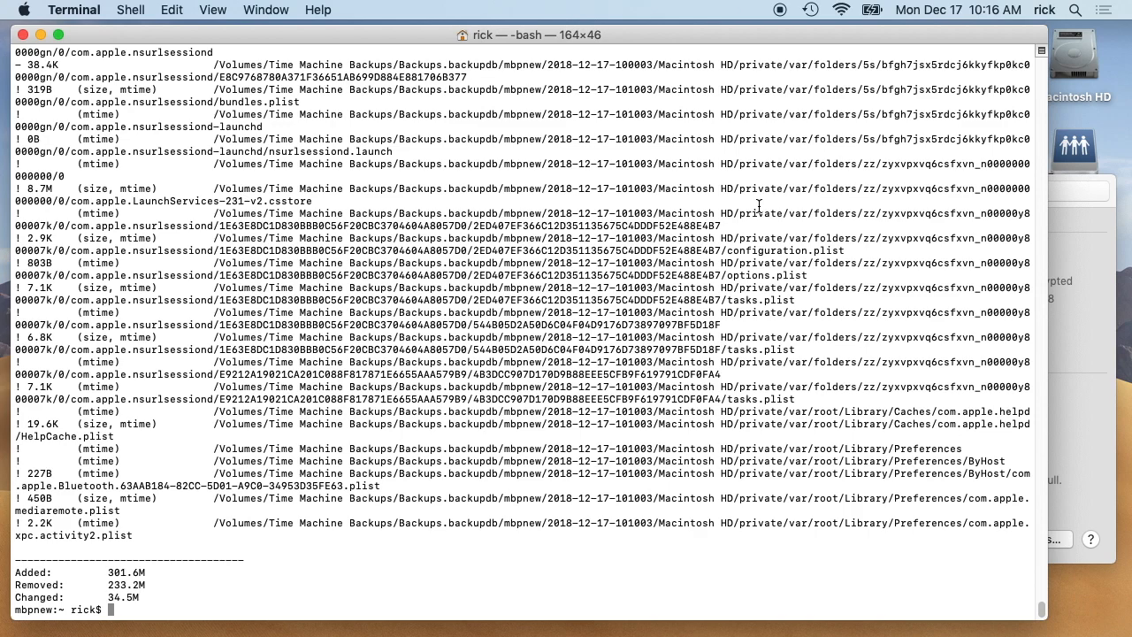
{"action": "mouse_move", "coordinate": [651, 302]}
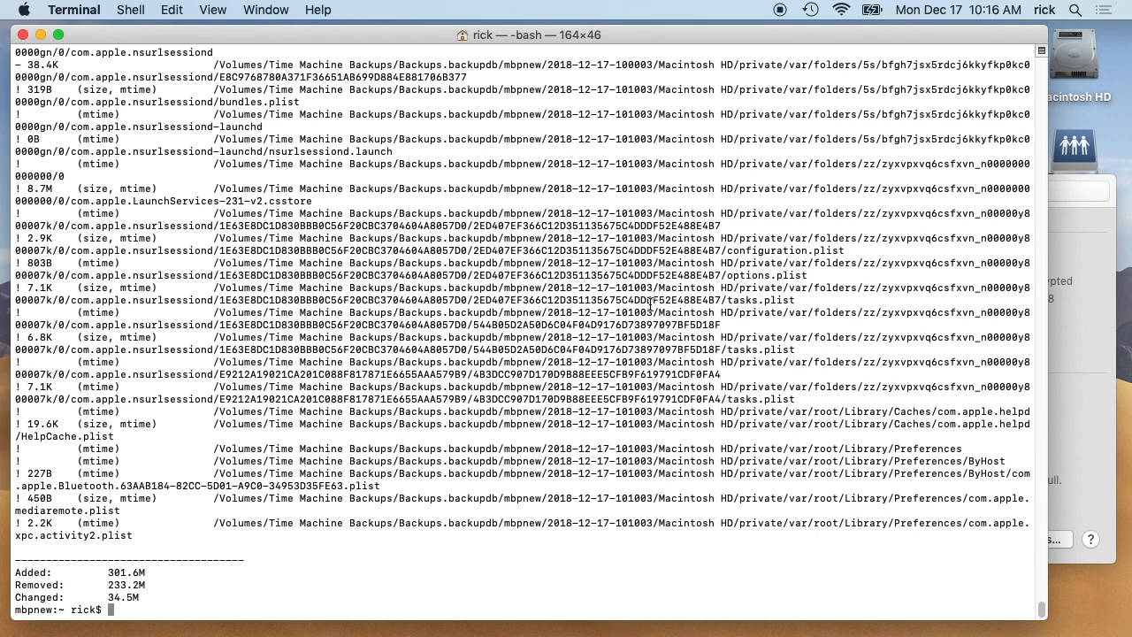
{"action": "left_click", "coordinate": [1035, 539]}
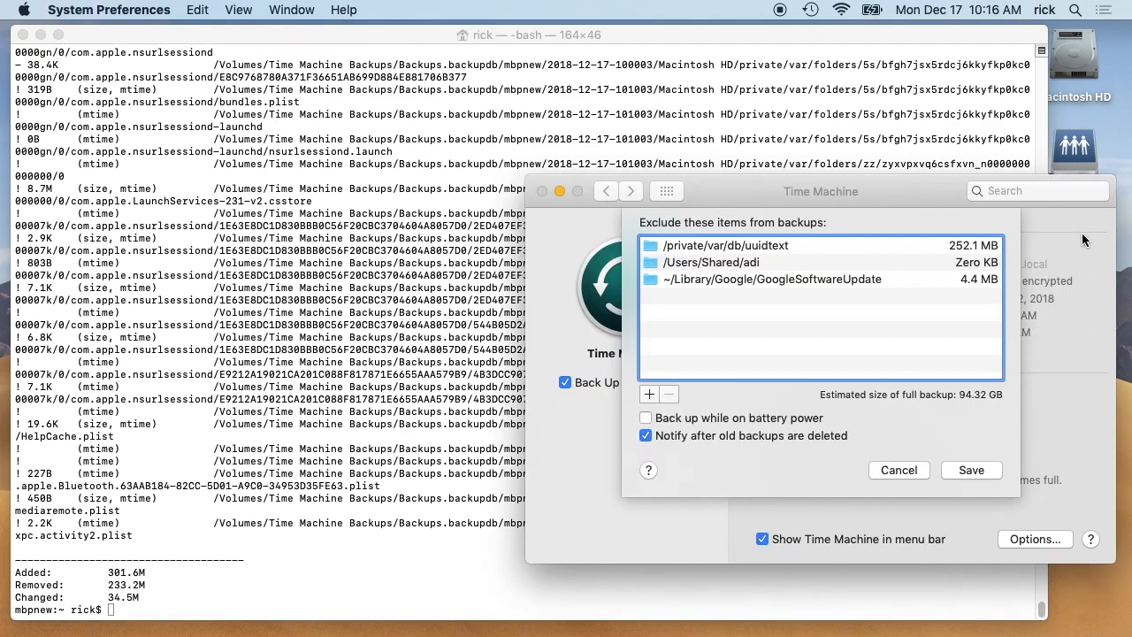
Save the three-item exclusion list, then reopen Options to verify it and cancel
{"action": "left_click", "coordinate": [972, 469]}
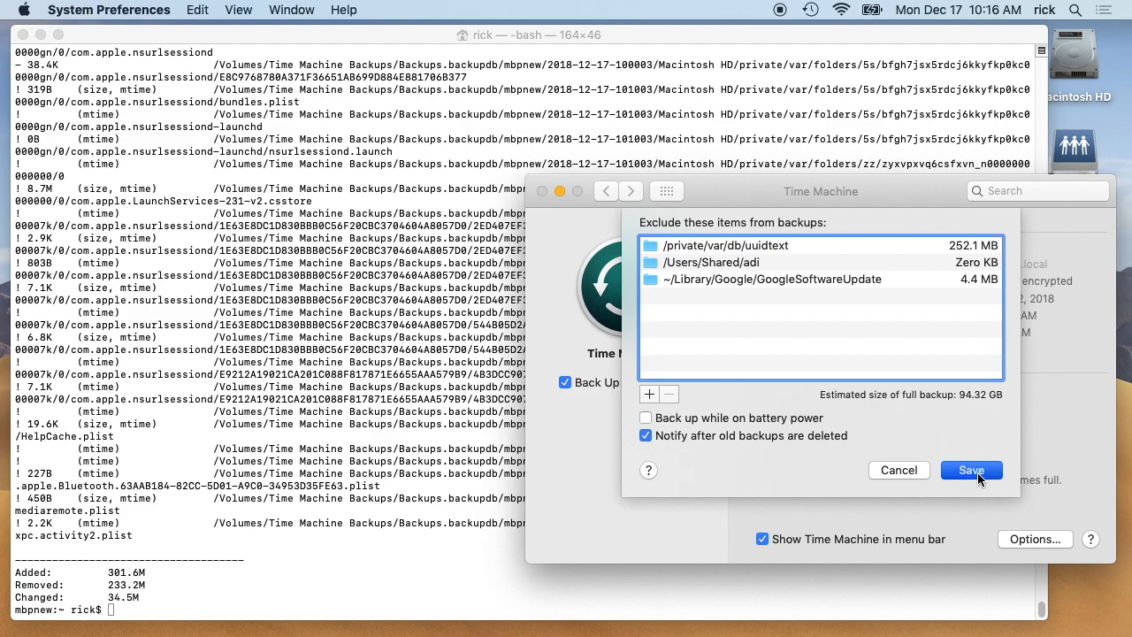
{"action": "left_click", "coordinate": [971, 469]}
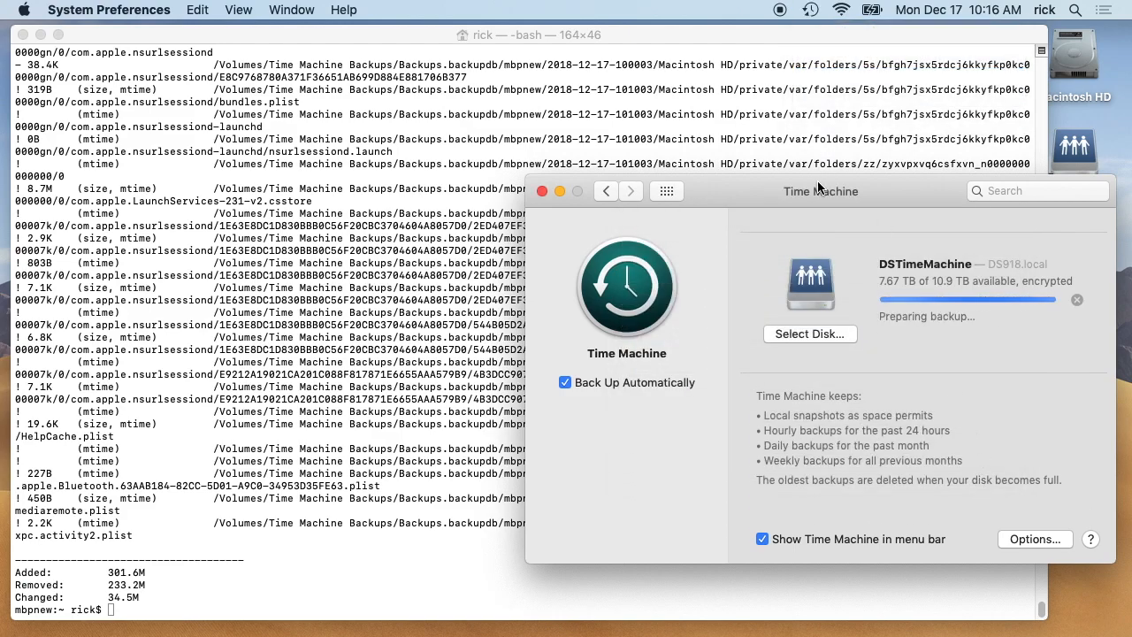
{"action": "left_click_drag", "start_coordinate": [821, 191], "coordinate": [895, 36]}
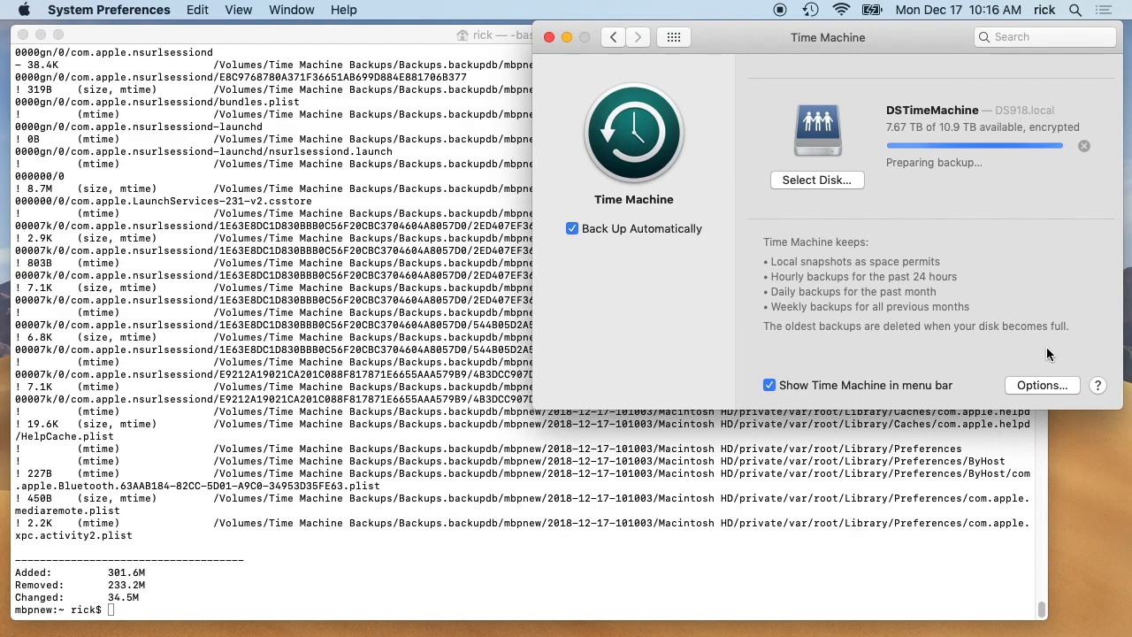
{"action": "left_click", "coordinate": [1042, 385]}
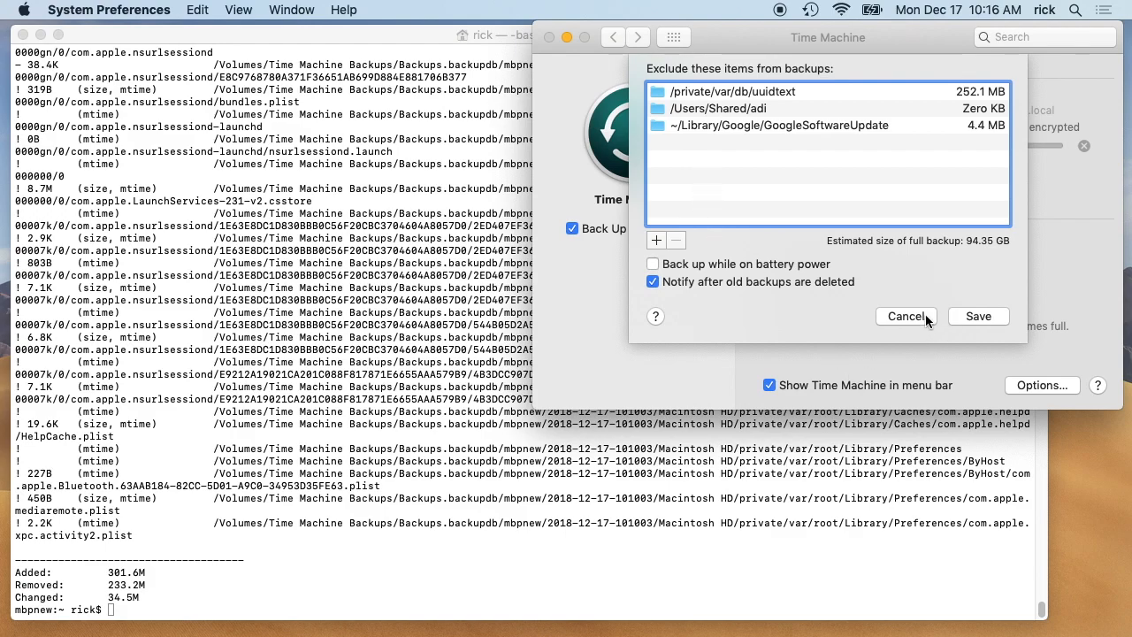
{"action": "left_click", "coordinate": [906, 316]}
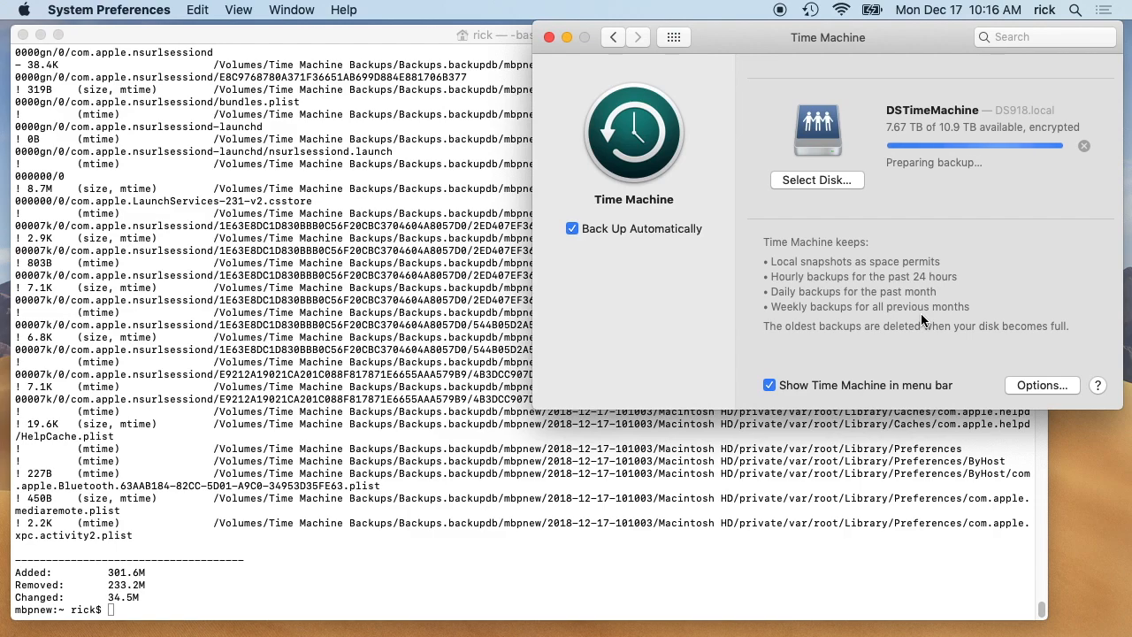
{"action": "mouse_move", "coordinate": [760, 439]}
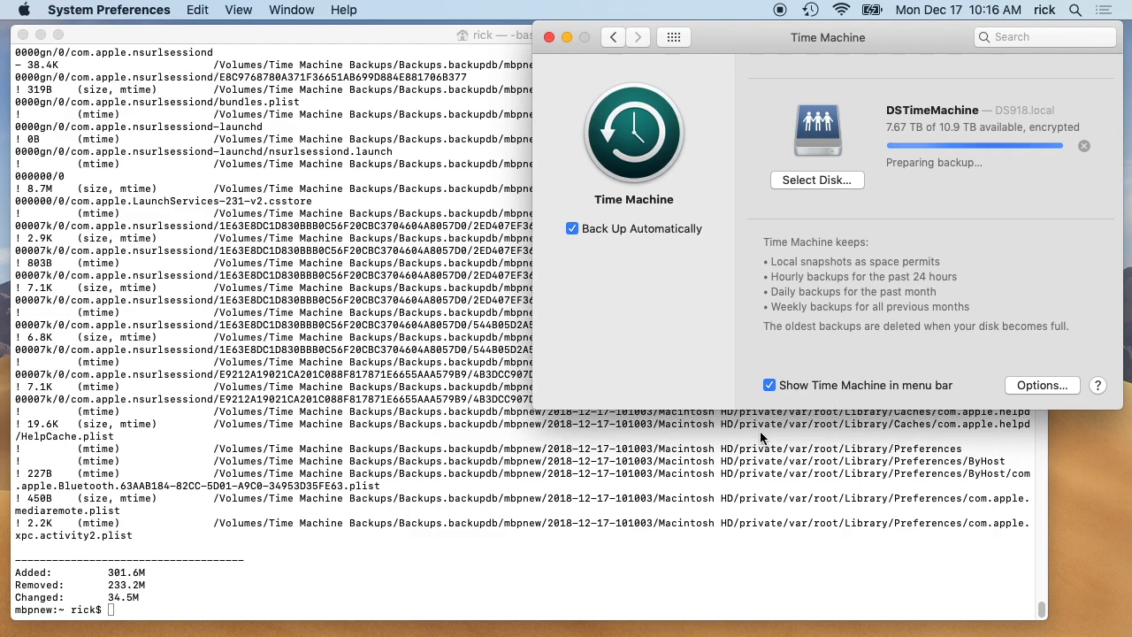
{"action": "mouse_move", "coordinate": [535, 524]}
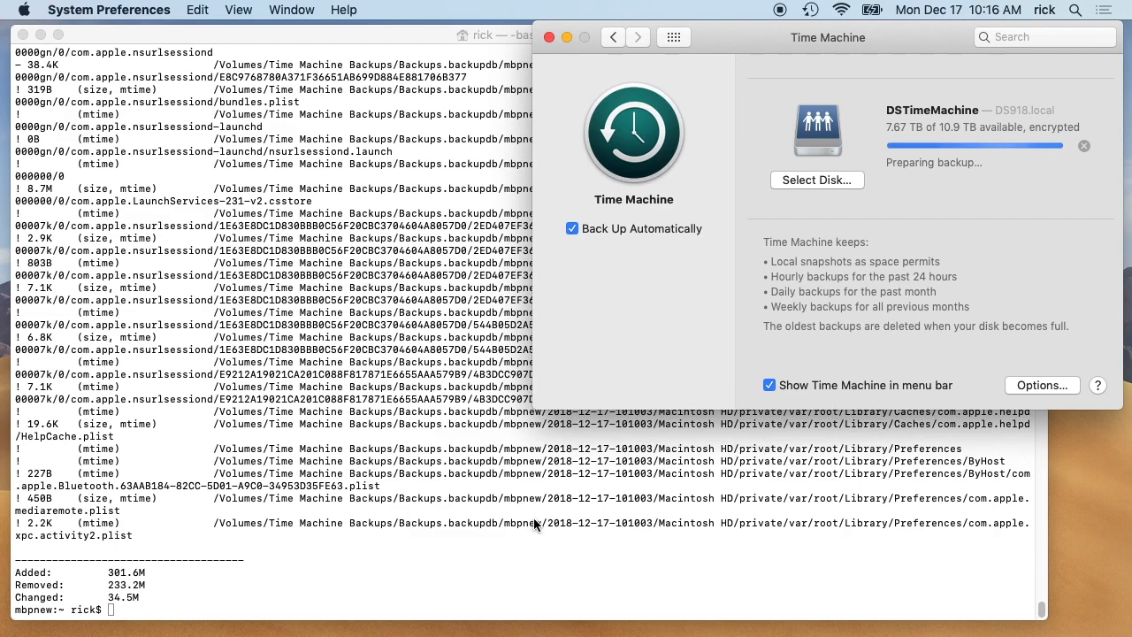